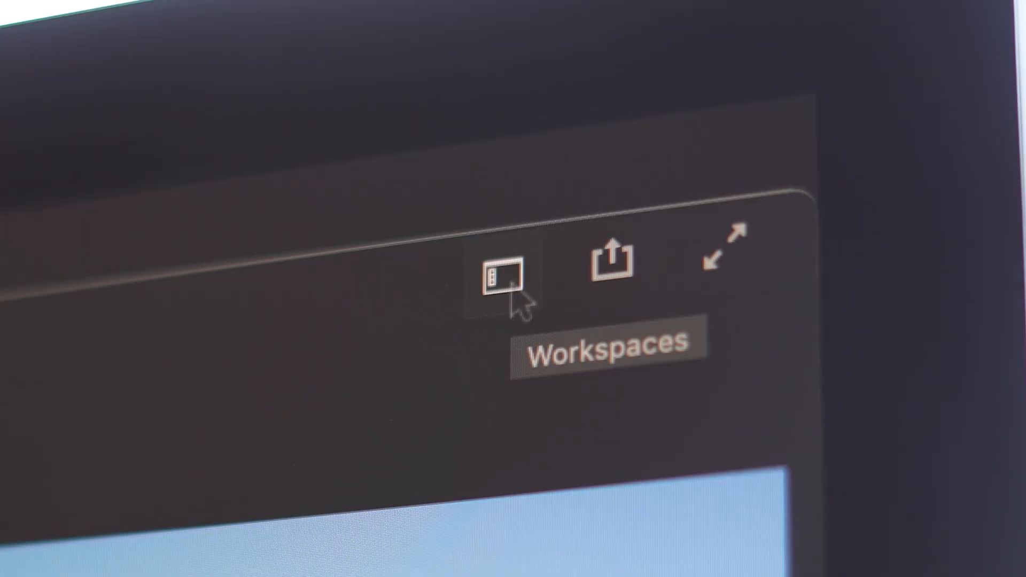
# Fit the timeline and set In at the start and Out at the end of the edit
pyautogui.click(499, 278)
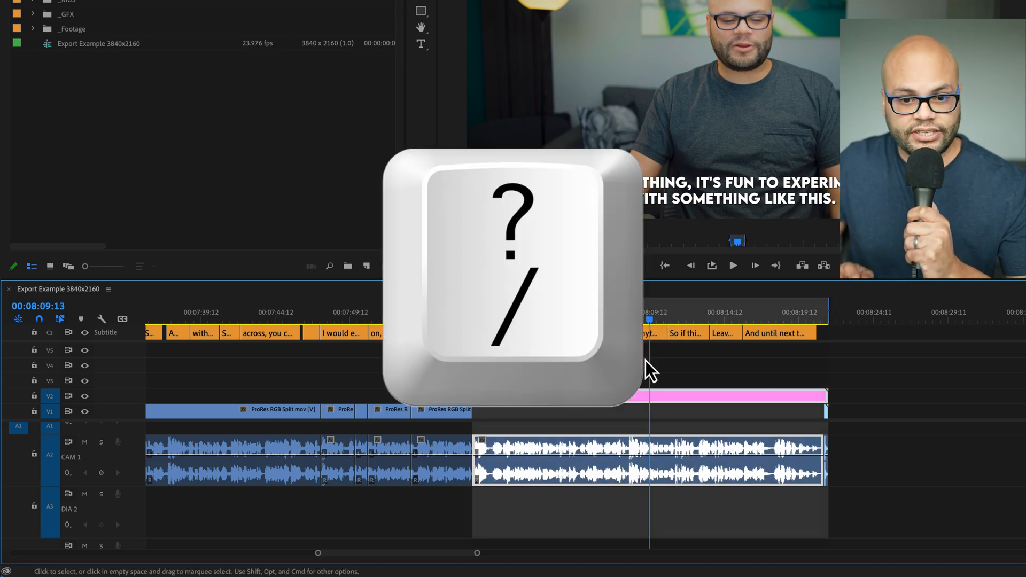
pyautogui.press('/')
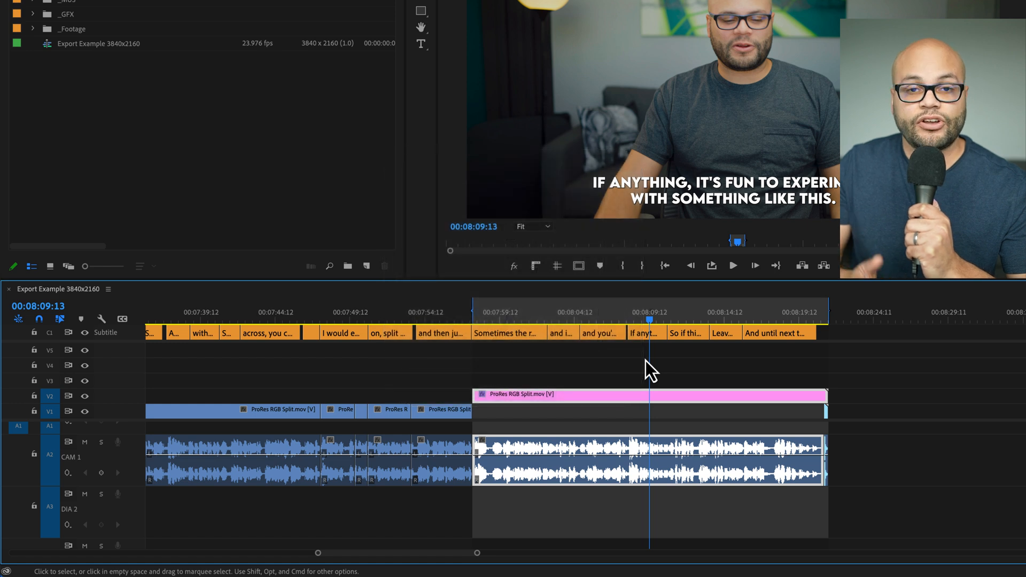
pyautogui.moveTo(337, 370)
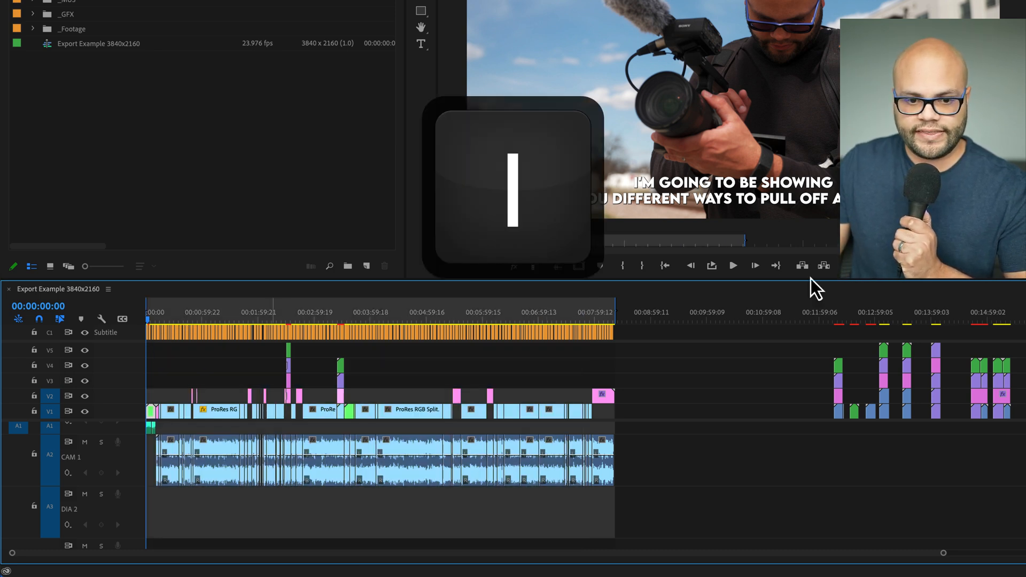
pyautogui.click(616, 320)
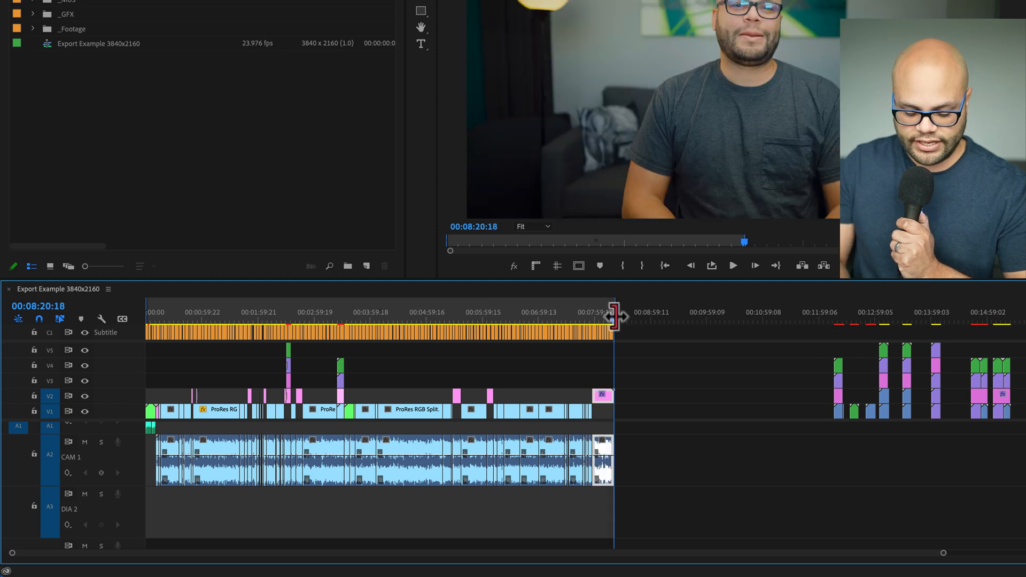
pyautogui.press('o')
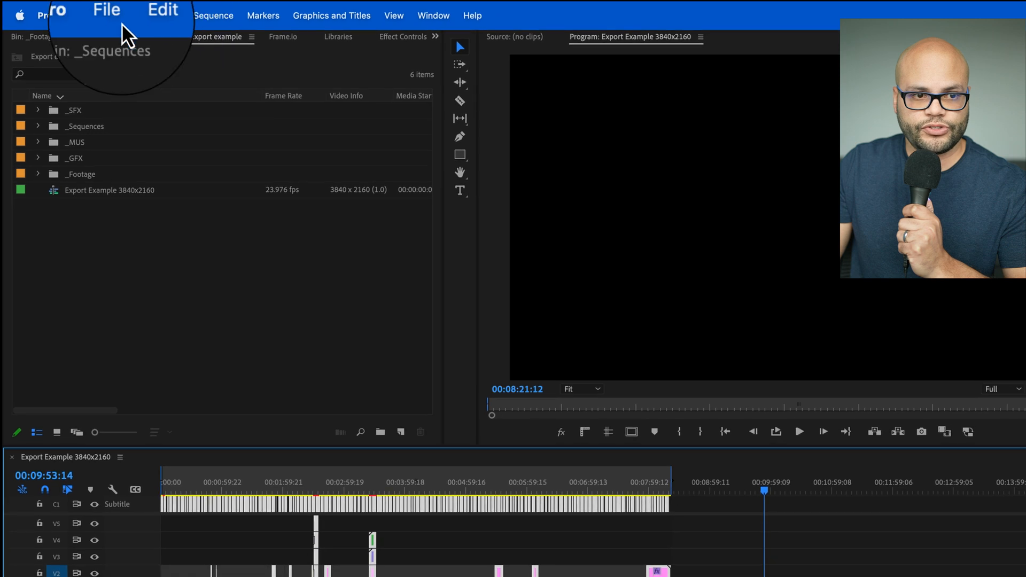
# Invoke File > Export > Media for the Export Example 3840x2160 sequence
pyautogui.click(114, 15)
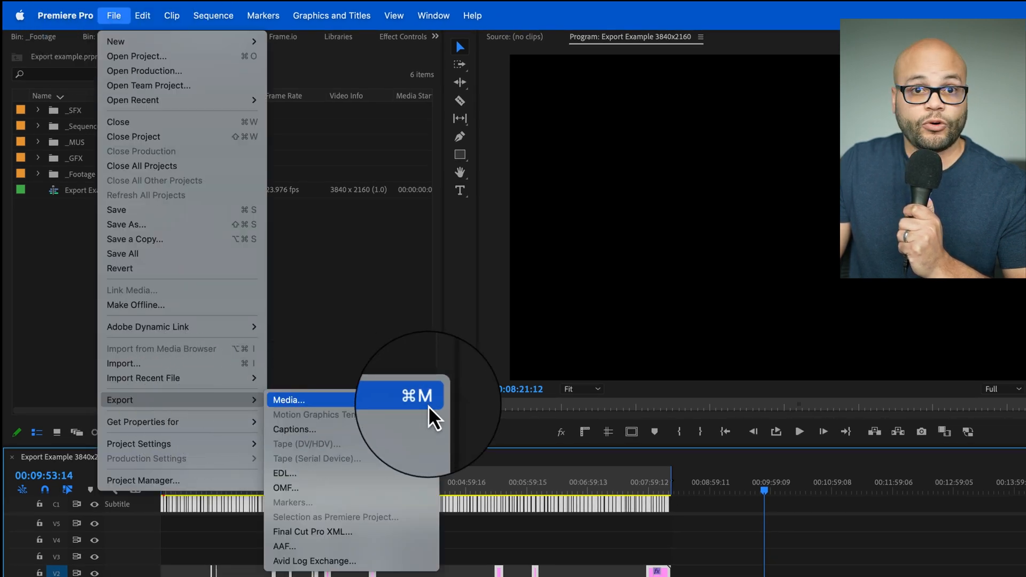
pyautogui.click(289, 400)
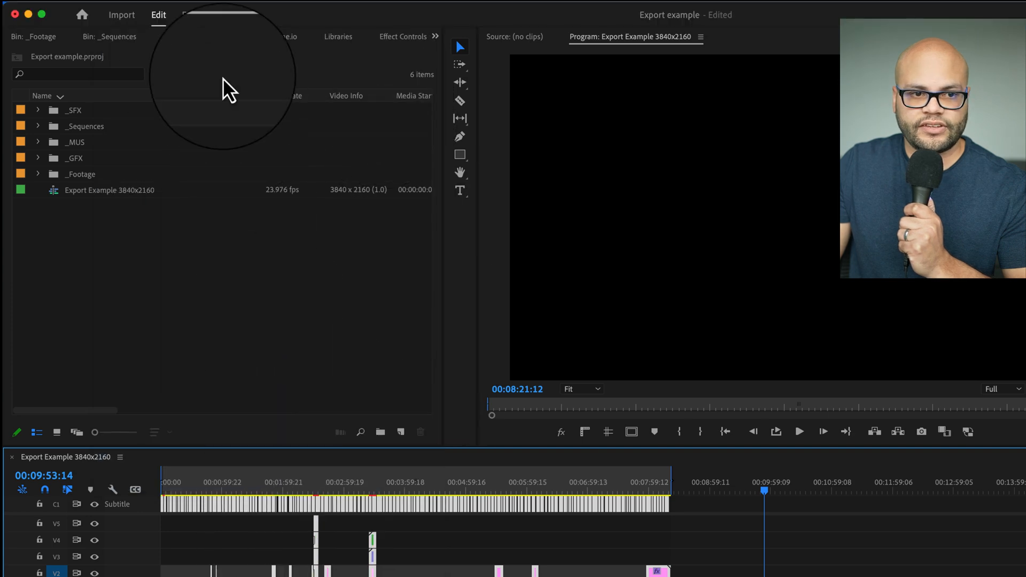
# Name the output file 'Hit that like button.mp4'
pyautogui.click(147, 12)
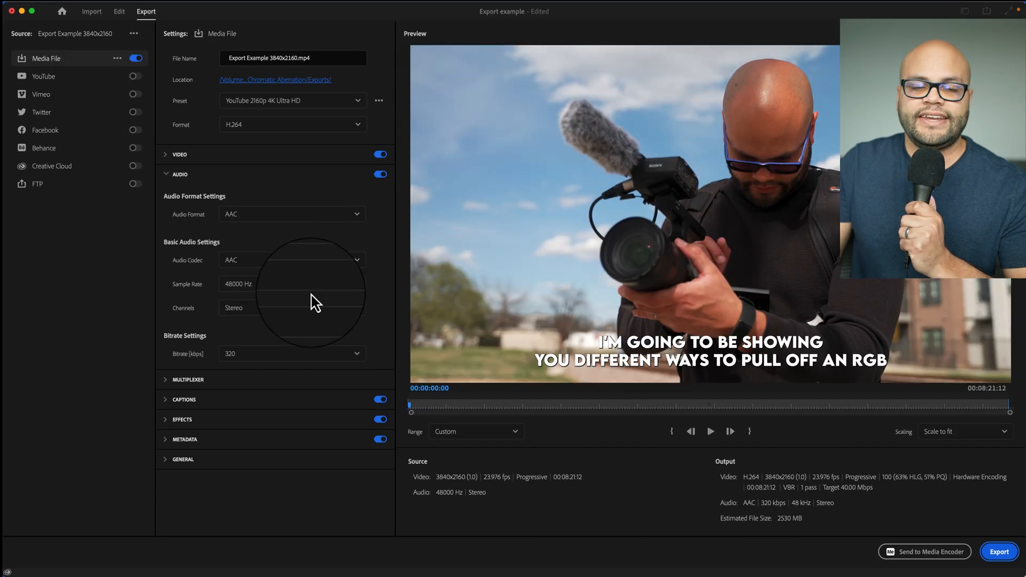
pyautogui.moveTo(321, 301)
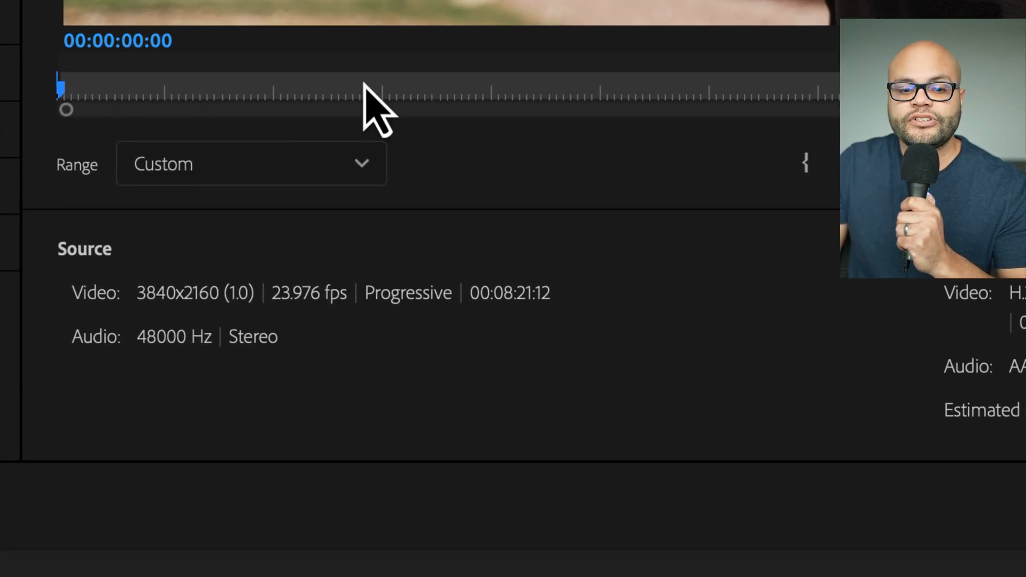
pyautogui.moveTo(372, 344)
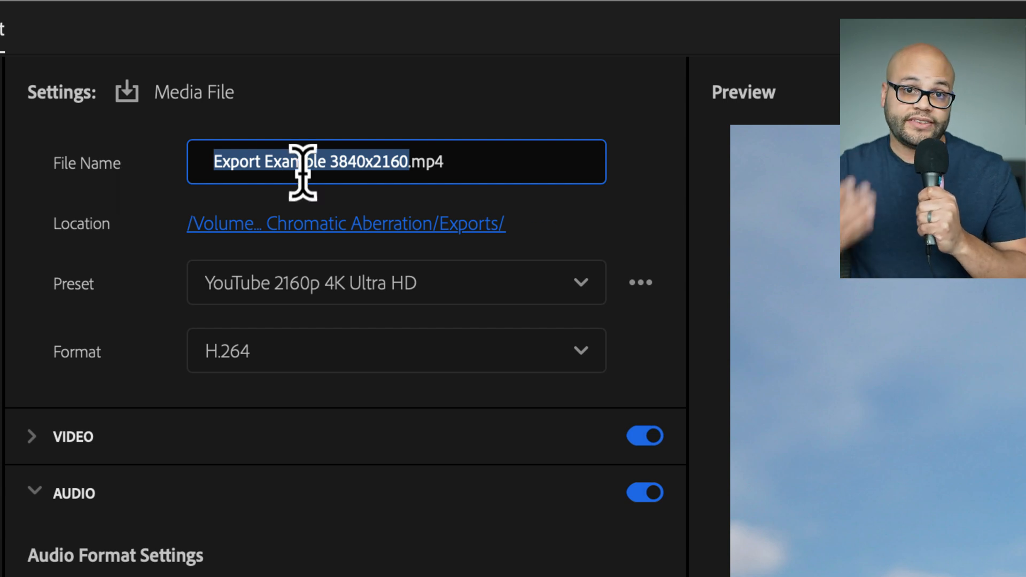
pyautogui.write('Hit that like button.mp4')
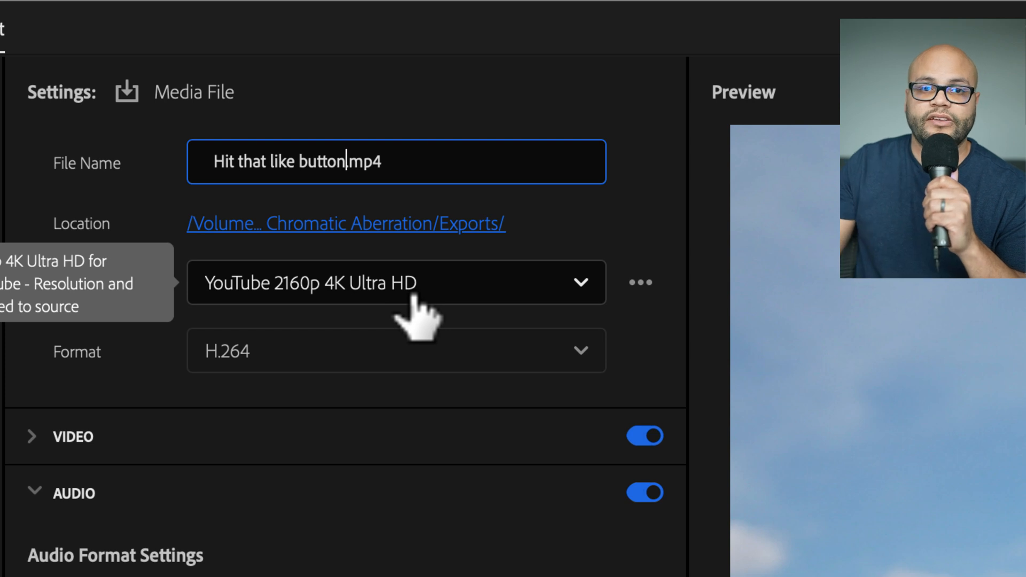
pyautogui.moveTo(459, 224)
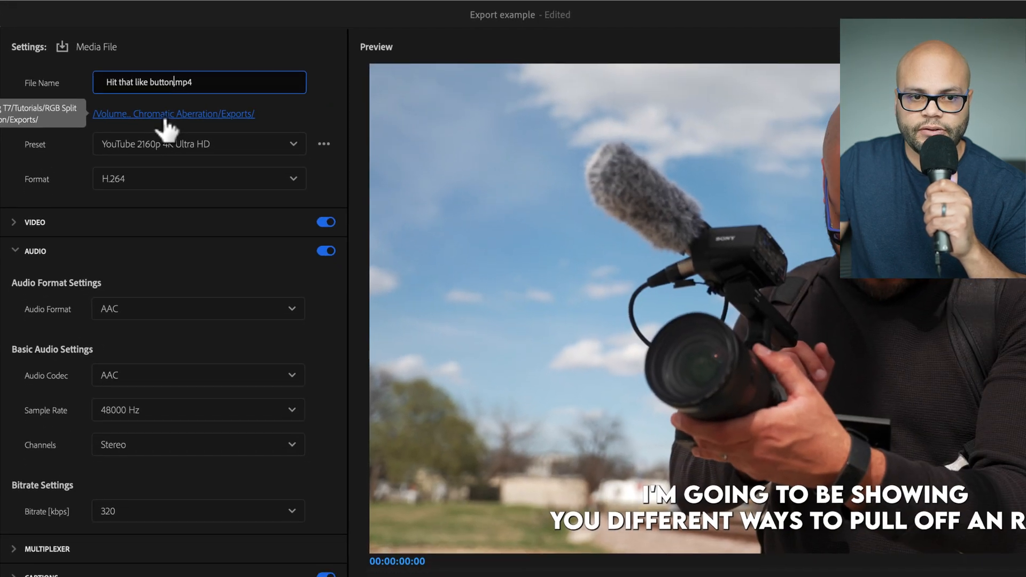
pyautogui.click(172, 114)
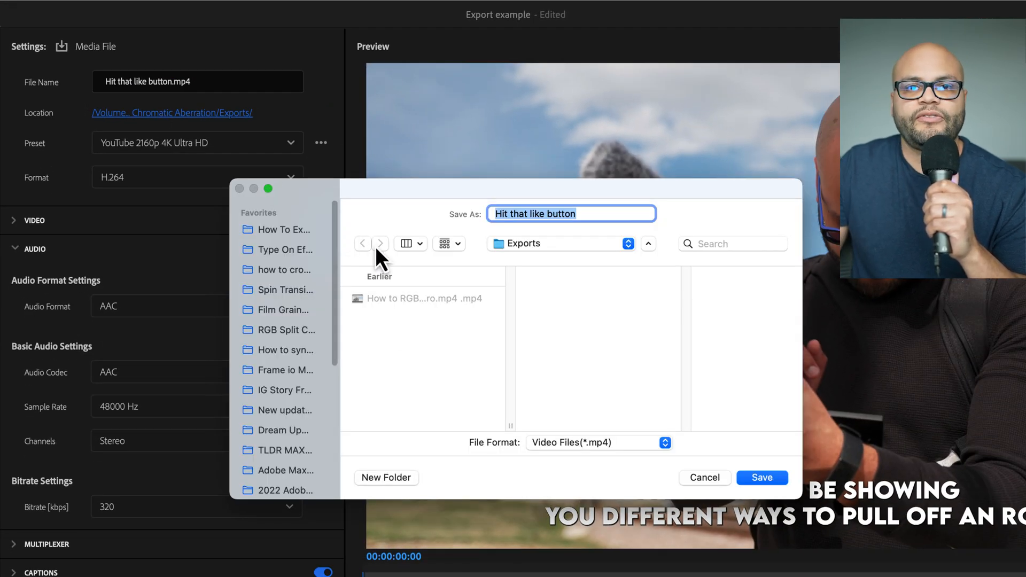
pyautogui.moveTo(409, 340)
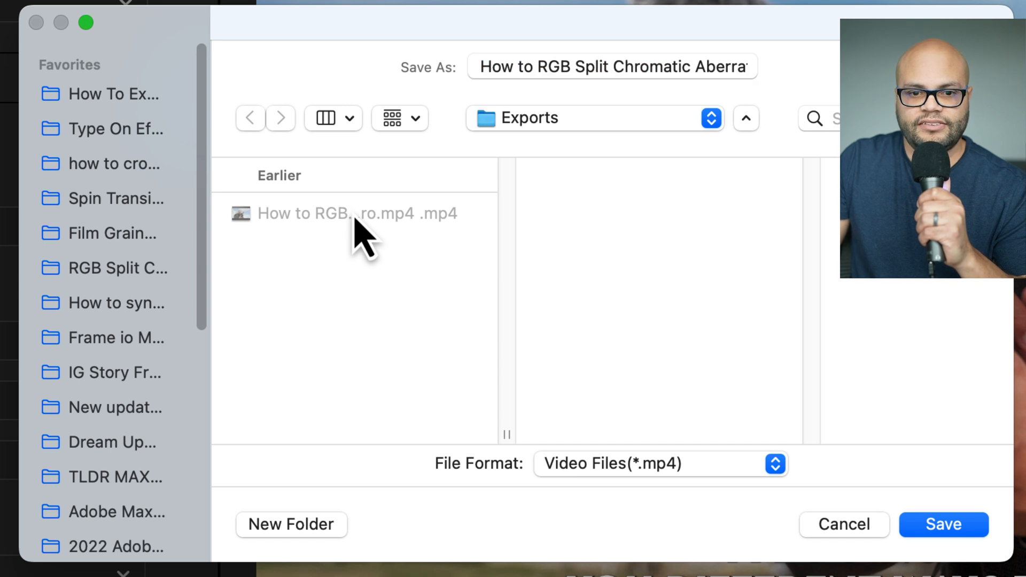
pyautogui.moveTo(623, 66)
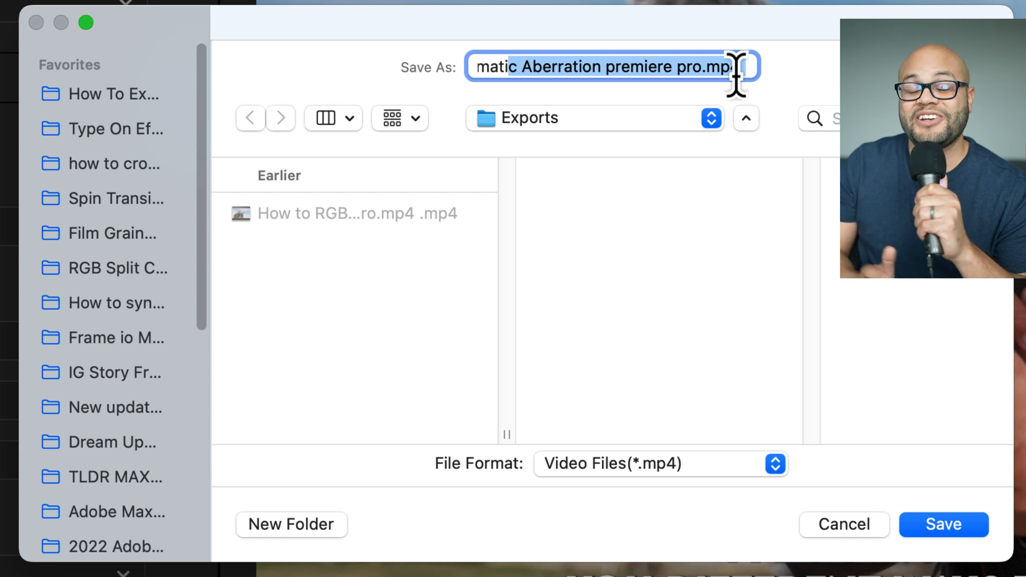
pyautogui.moveTo(639, 108)
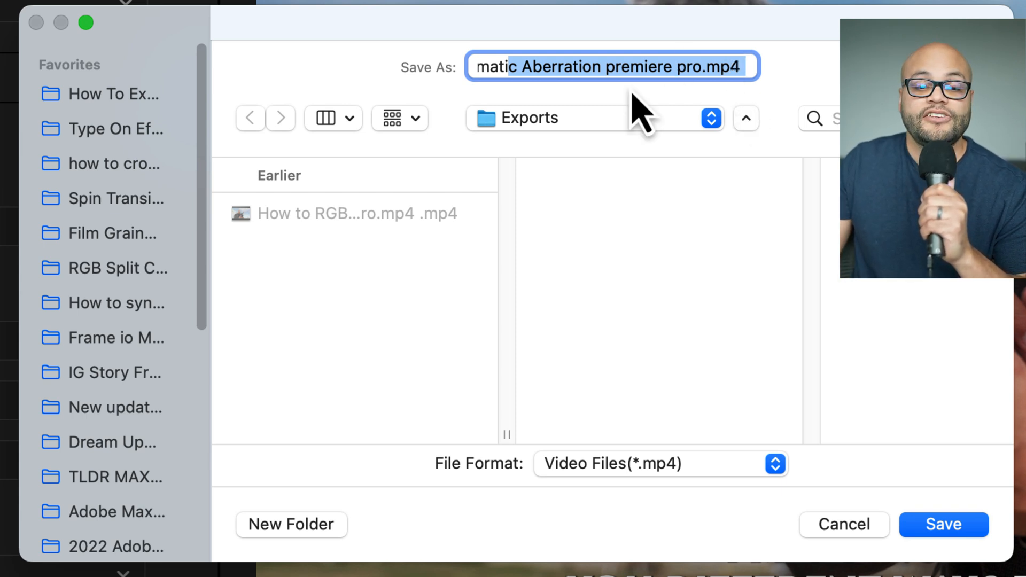
pyautogui.moveTo(360, 321)
pyautogui.write('V2')
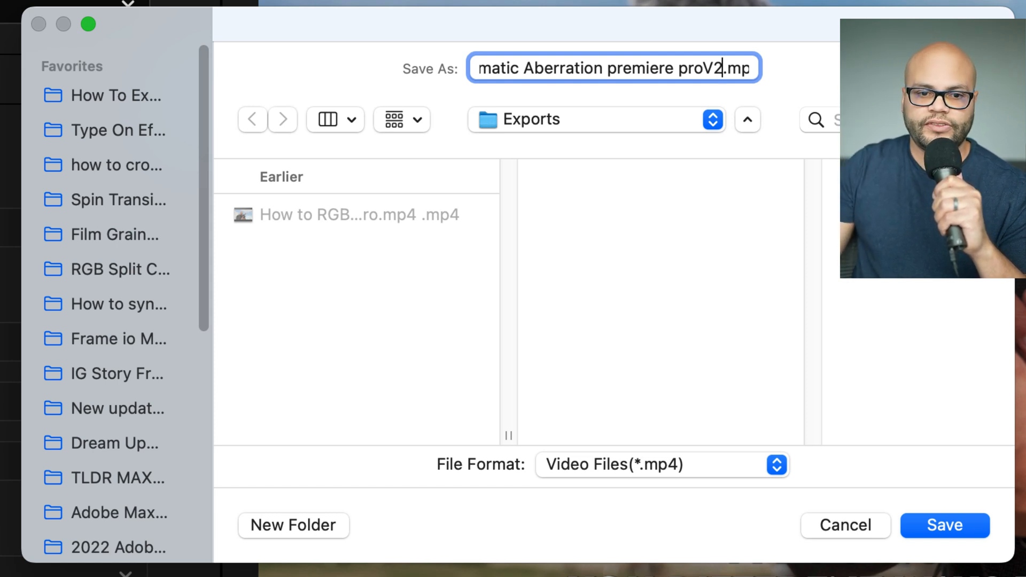
pyautogui.moveTo(370, 246)
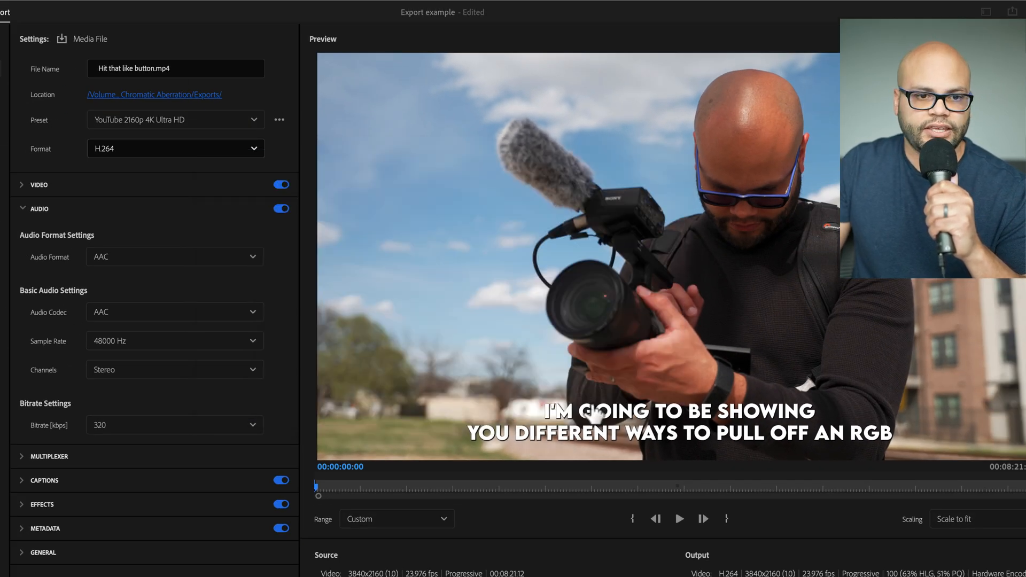
pyautogui.moveTo(176, 120)
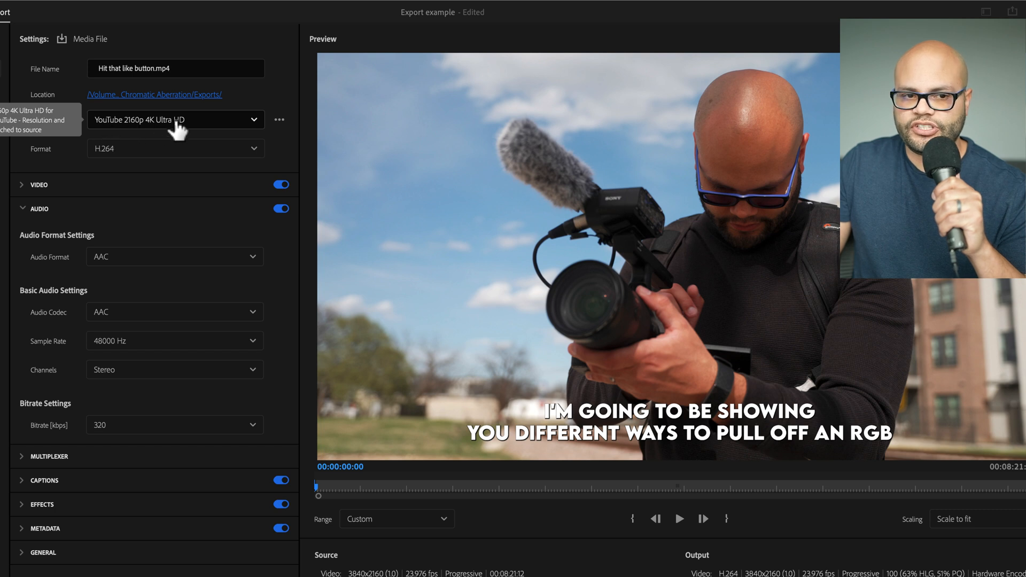
pyautogui.moveTo(179, 127)
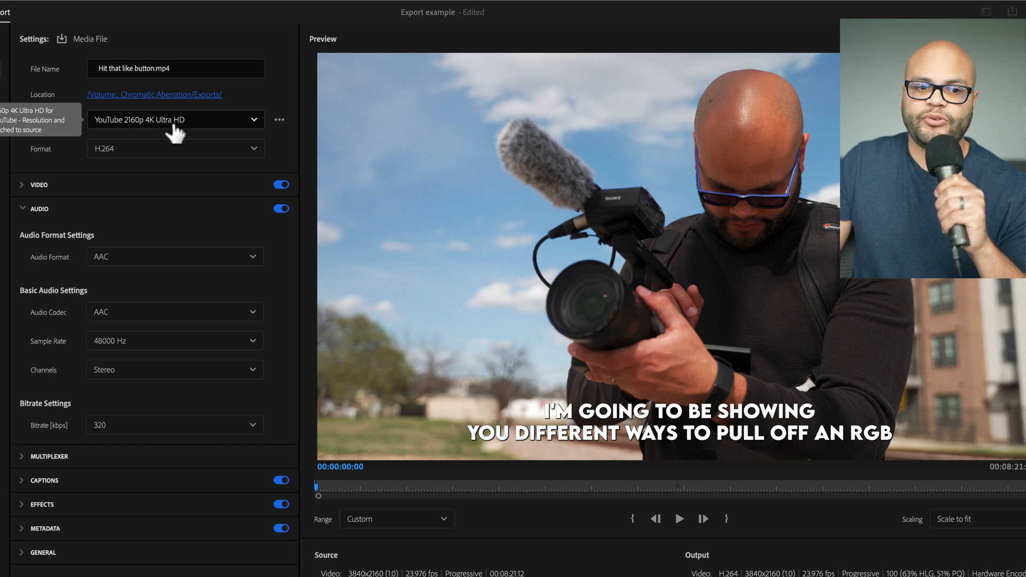
pyautogui.moveTo(121, 158)
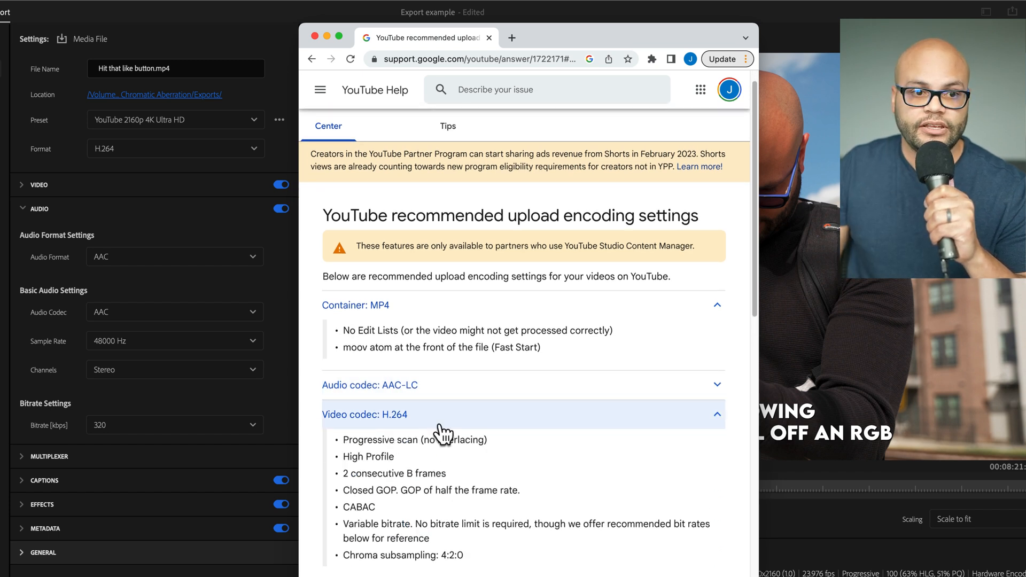
pyautogui.moveTo(108, 163)
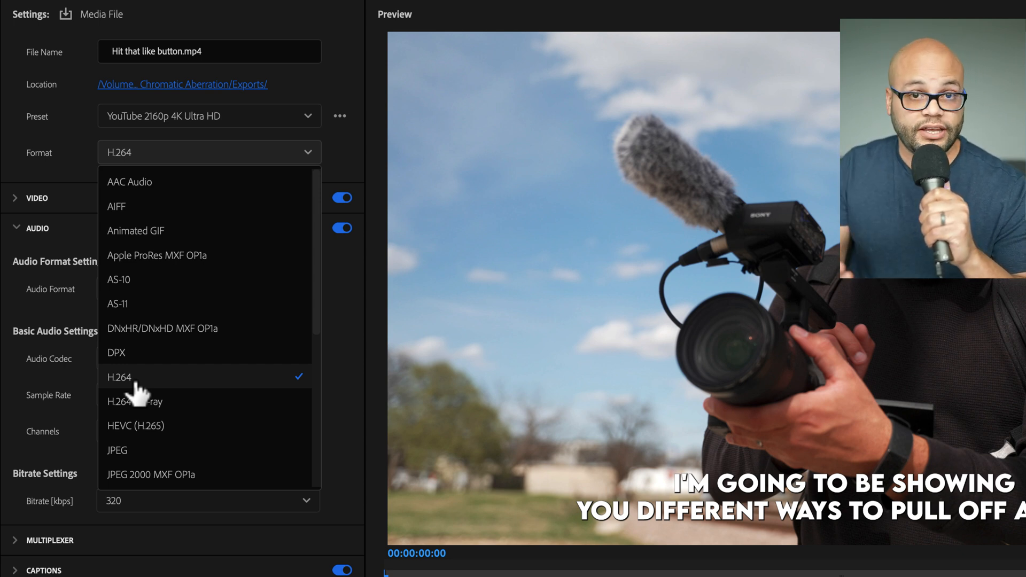
pyautogui.moveTo(164, 432)
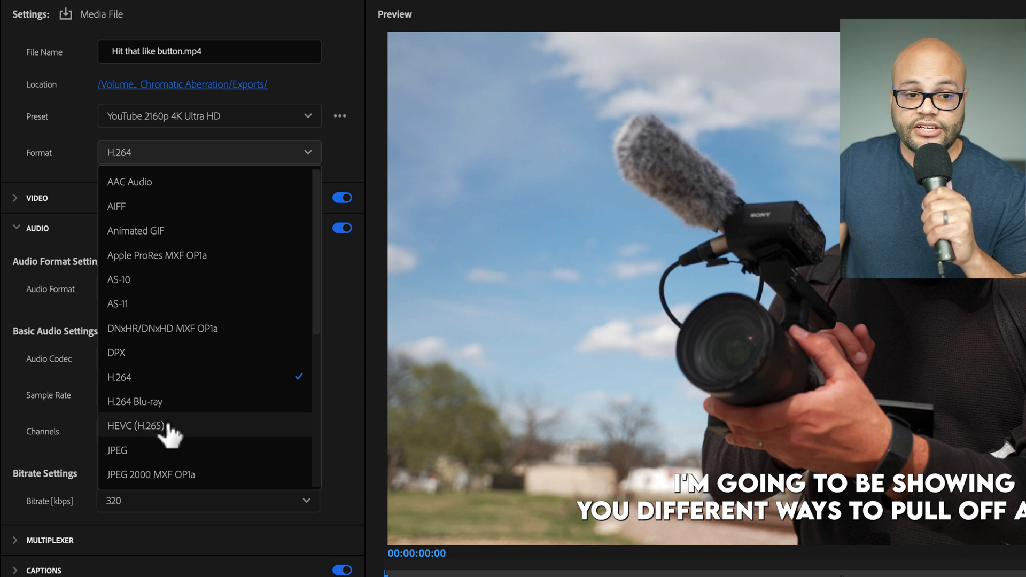
pyautogui.moveTo(320, 305)
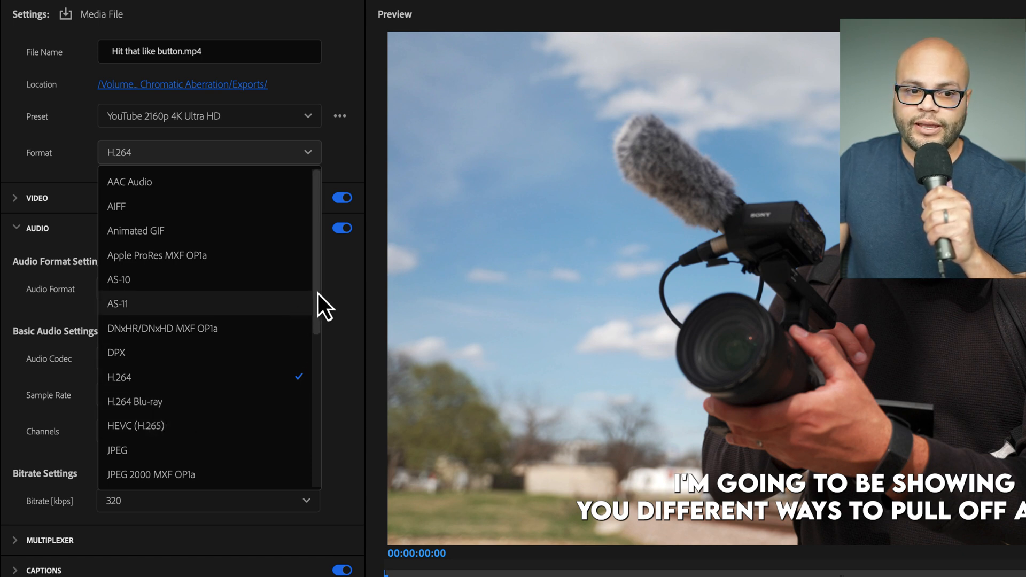
# Review the format list and keep H.264 with the High Quality 1080p HD preset
pyautogui.scroll(-3)
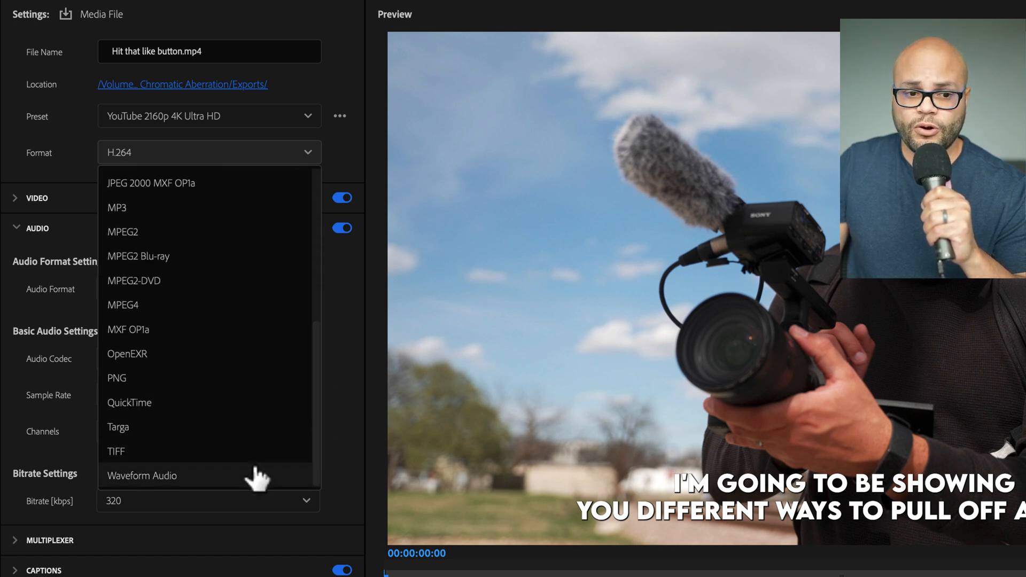
pyautogui.scroll(3)
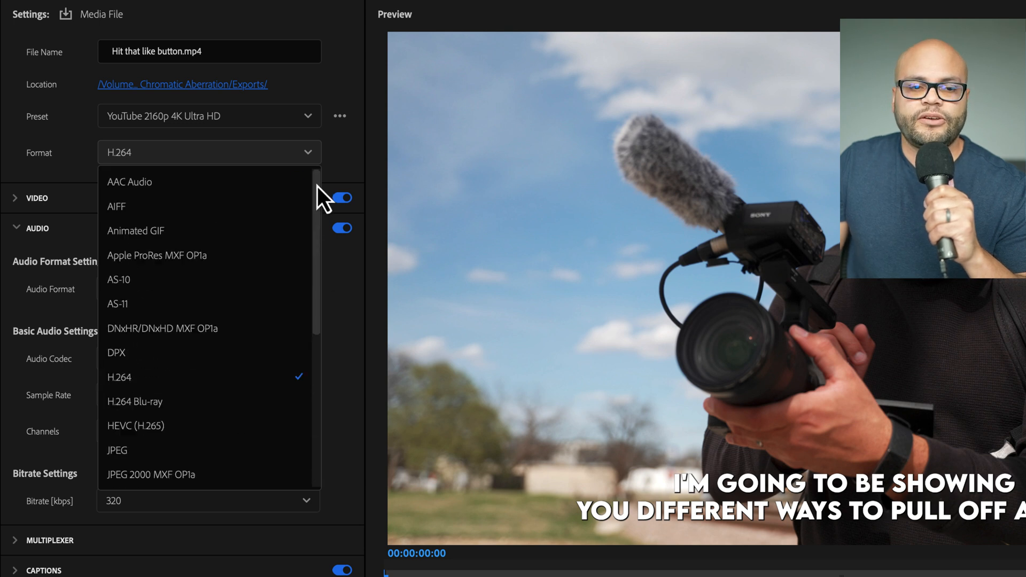
pyautogui.moveTo(164, 383)
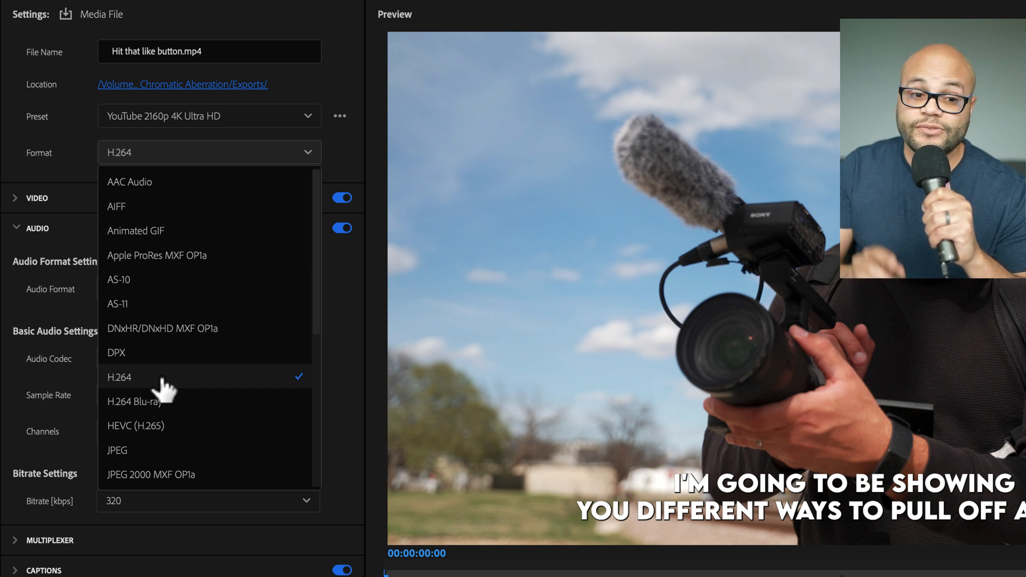
pyautogui.click(120, 378)
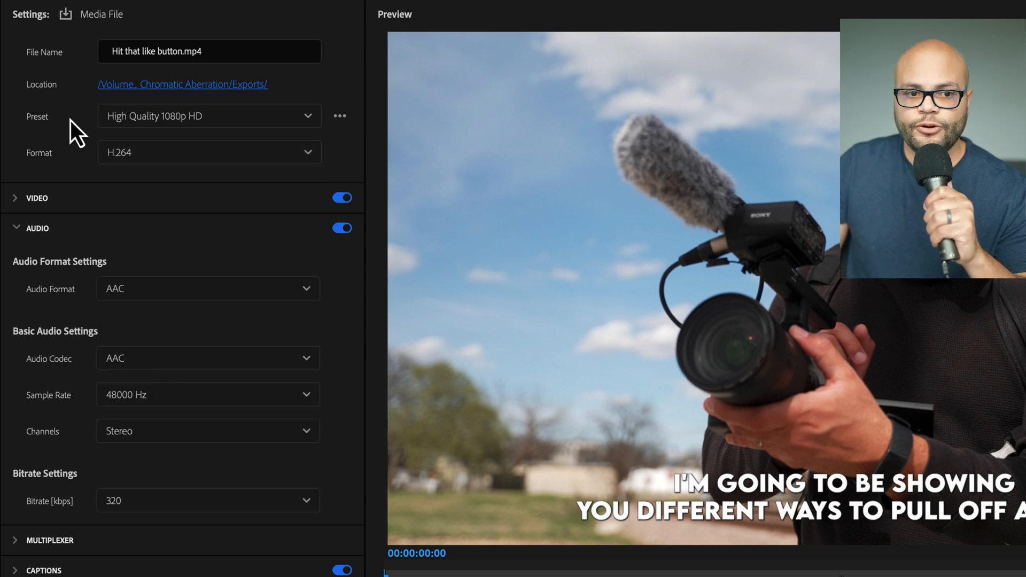
pyautogui.moveTo(197, 130)
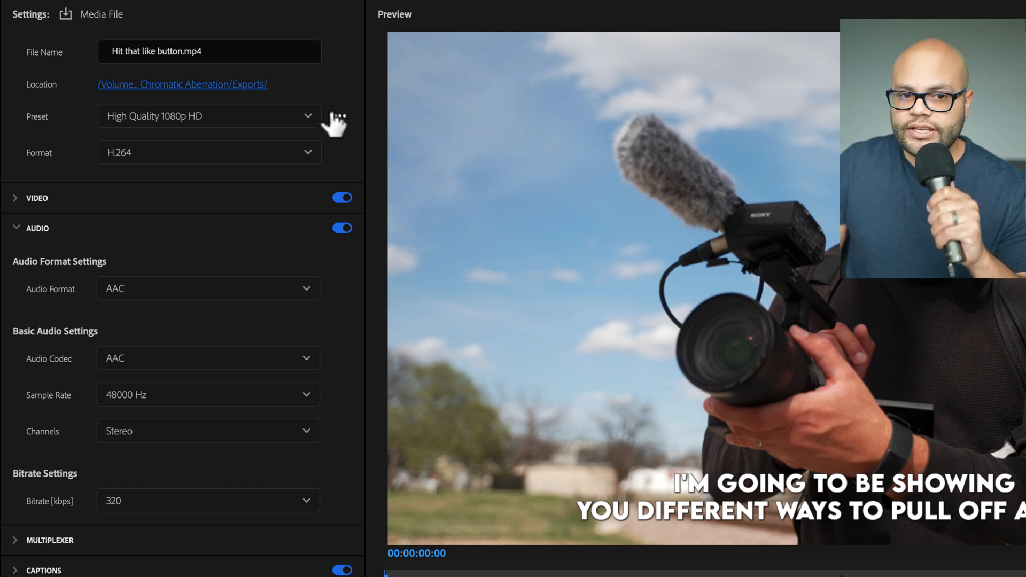
# Filter the Preset Manager for 'youtub' presets, then dismiss it
pyautogui.click(339, 116)
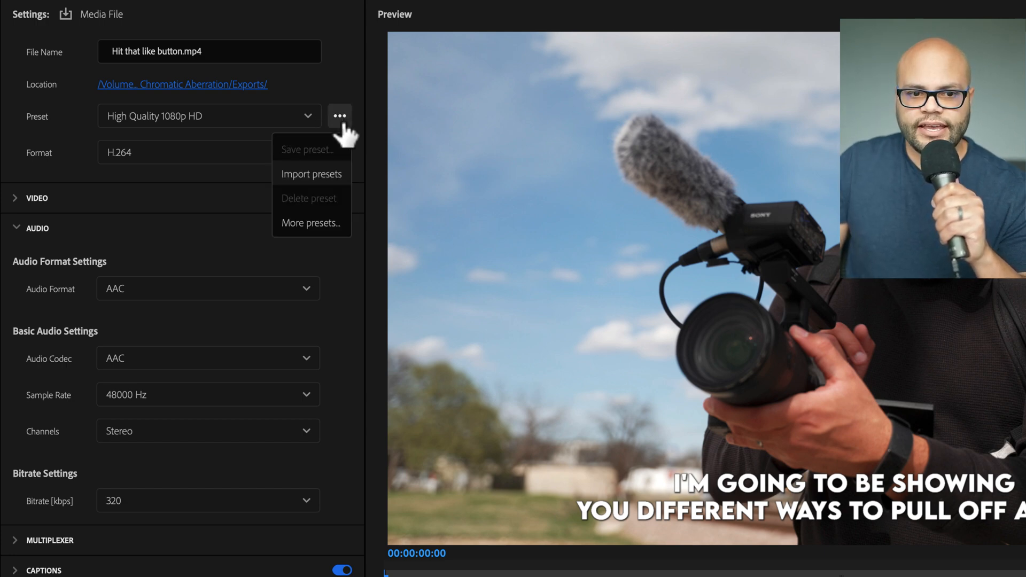
pyautogui.click(311, 223)
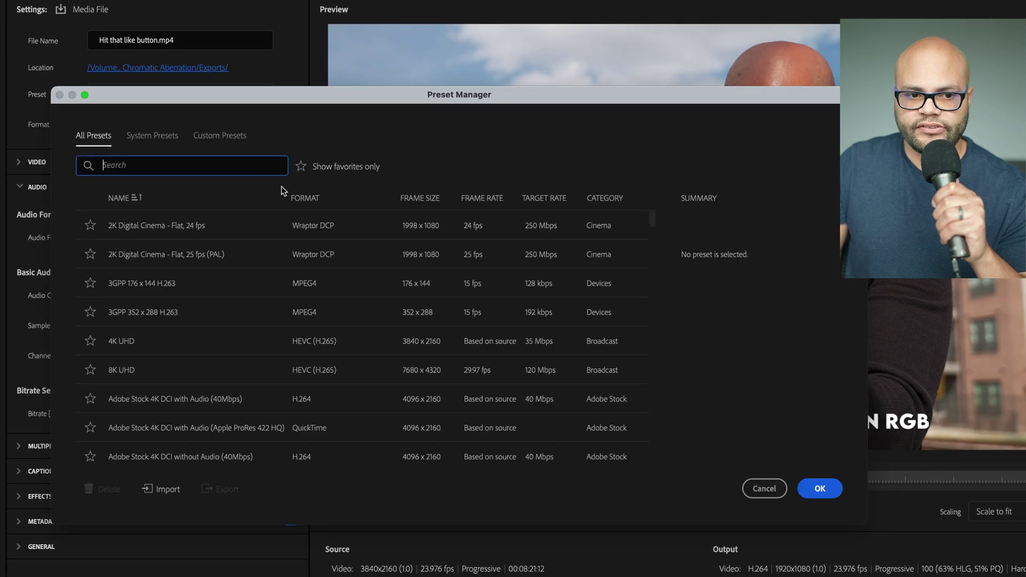
pyautogui.write('youtube')
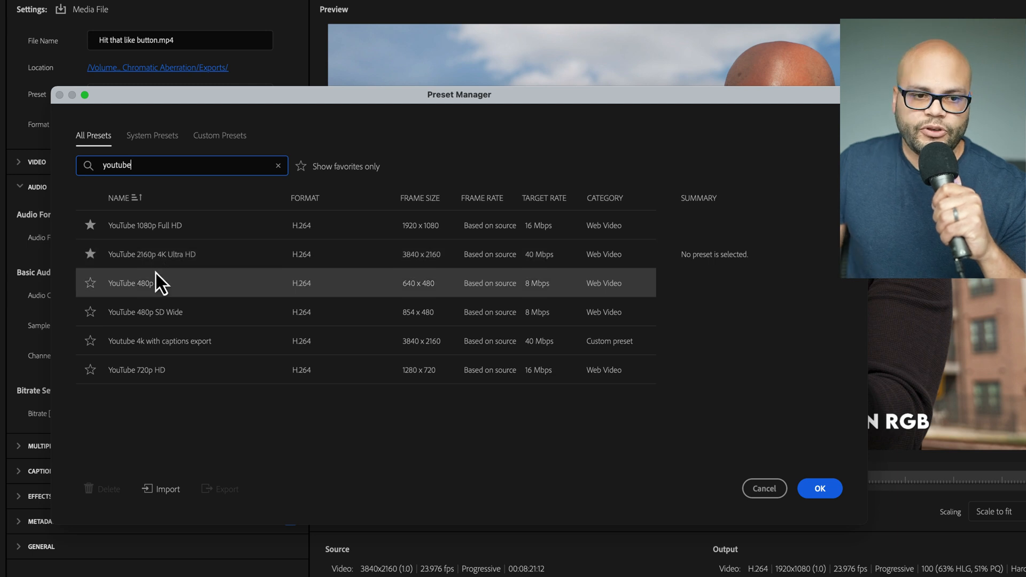
pyautogui.moveTo(776, 451)
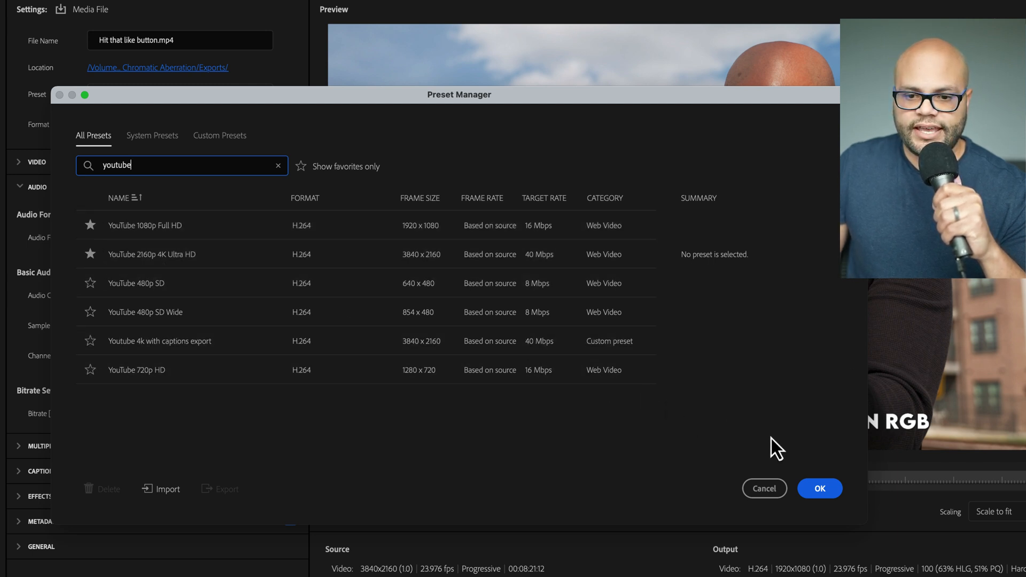
pyautogui.click(819, 489)
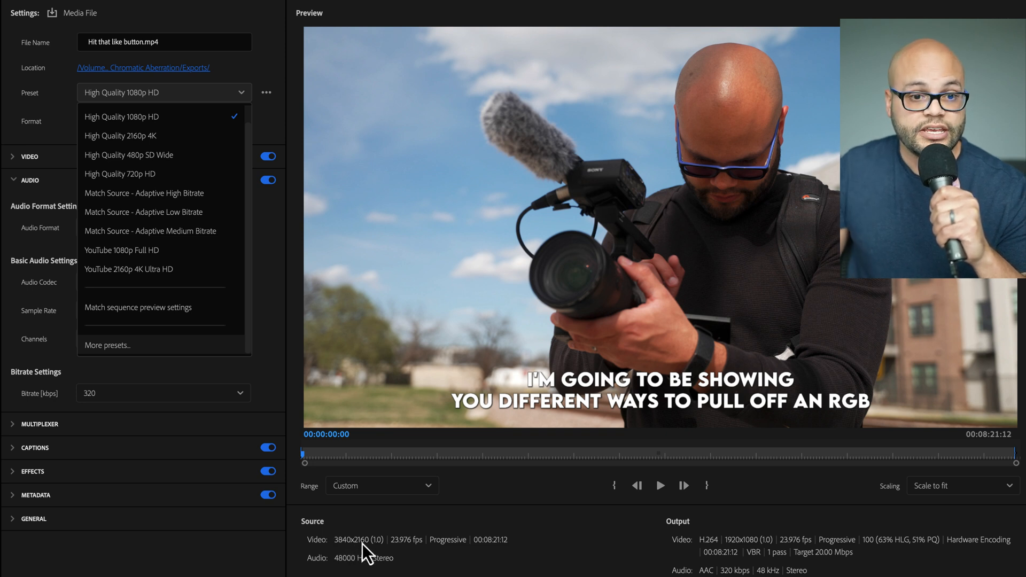
pyautogui.moveTo(173, 277)
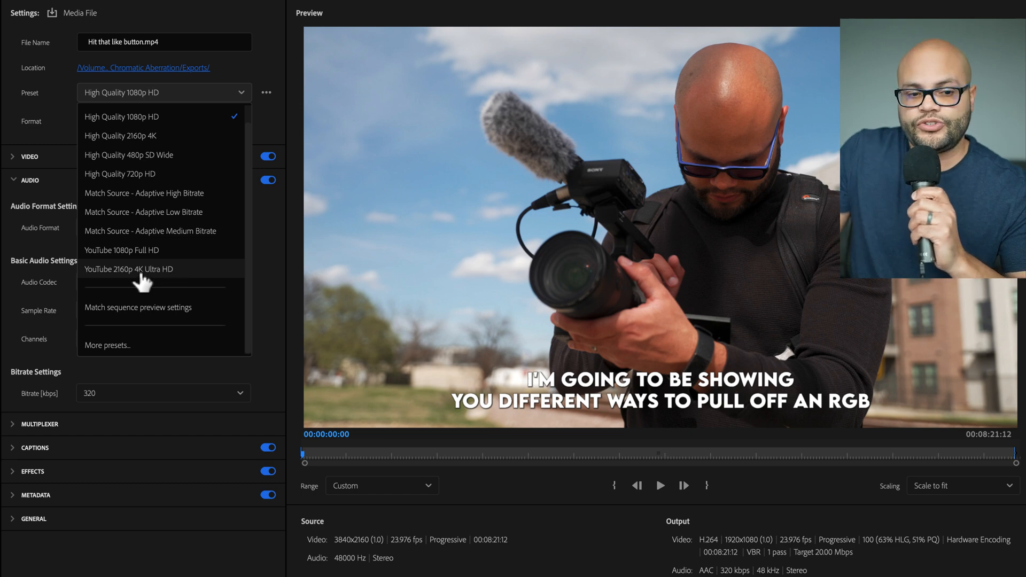
# Apply the YouTube 2160p 4K Ultra HD preset (H.264, 3840x2160, 40 Mbps)
pyautogui.click(129, 270)
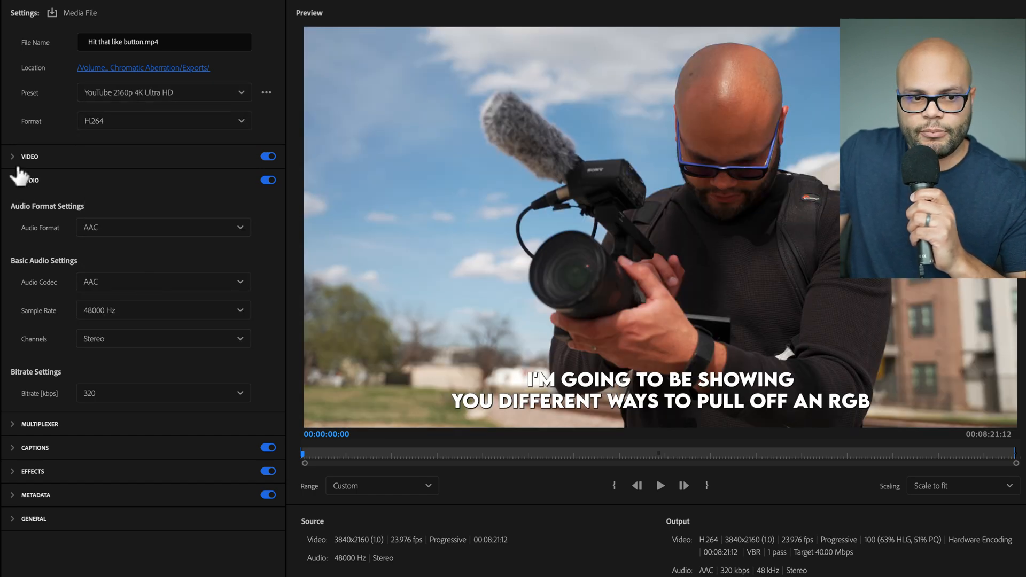
# Expand Video settings to check UHD 3840x2160, High profile, level 5.2 against YouTube's guide
pyautogui.click(12, 156)
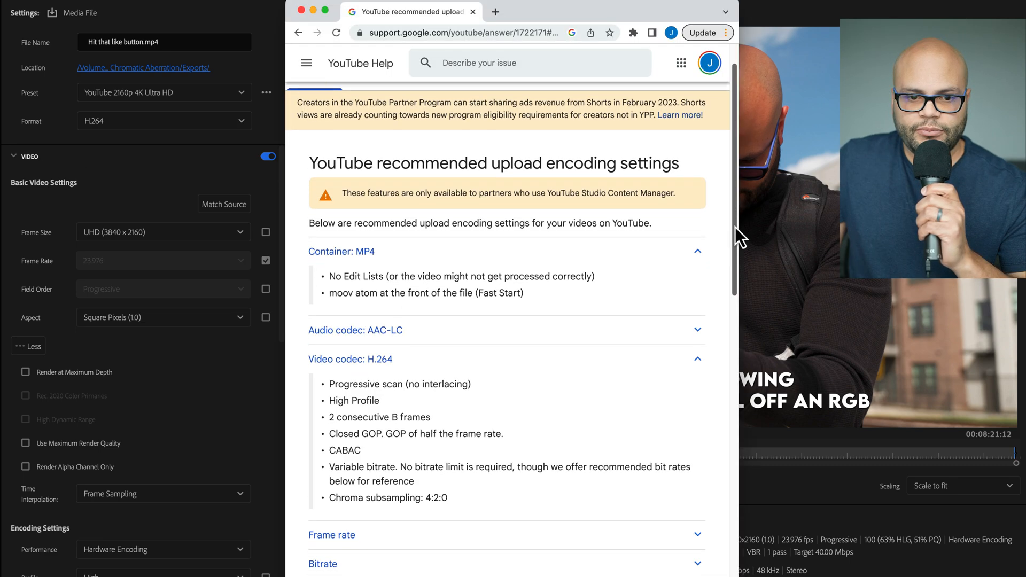
pyautogui.scroll(-3)
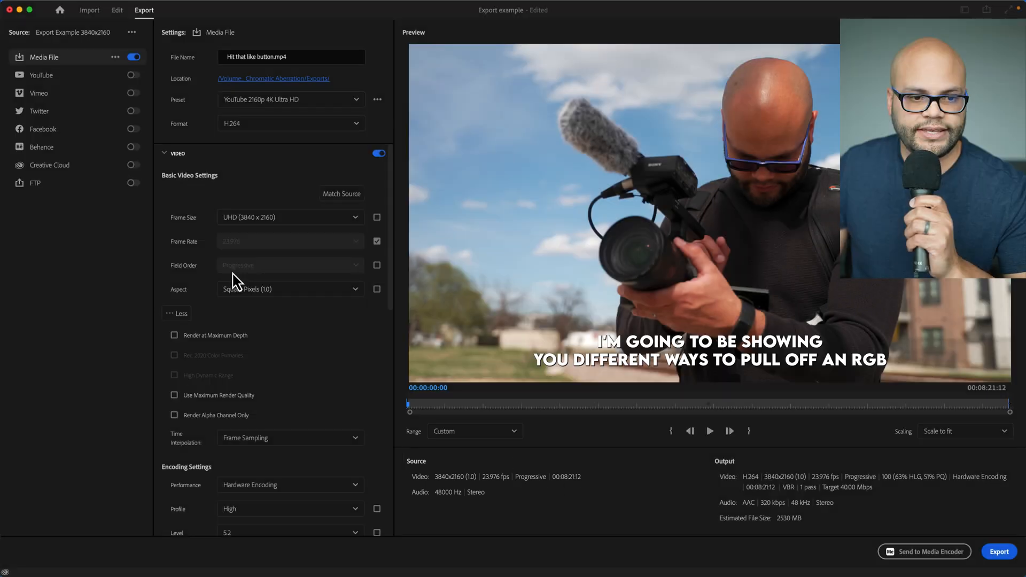
pyautogui.moveTo(275, 271)
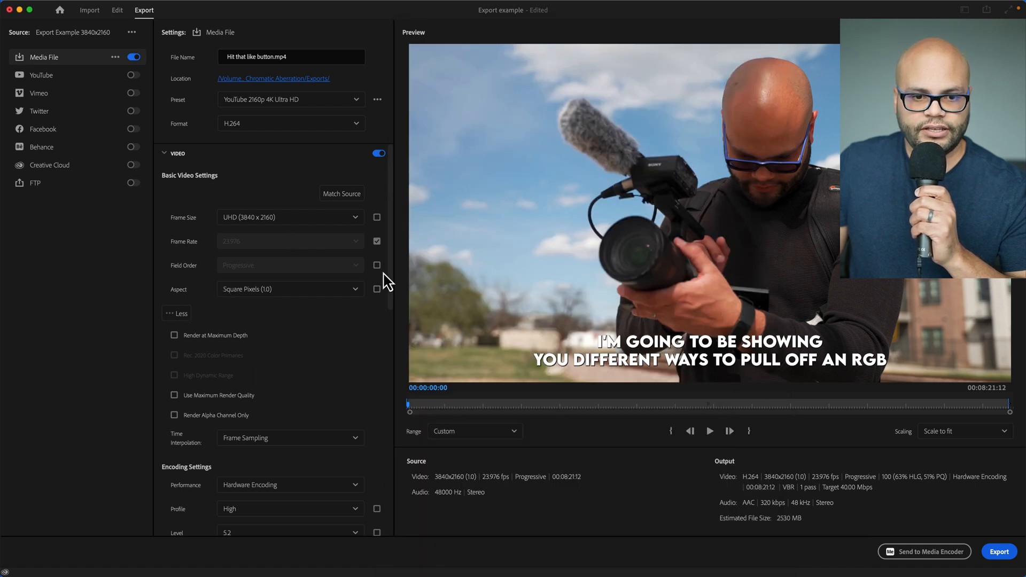
pyautogui.scroll(-3)
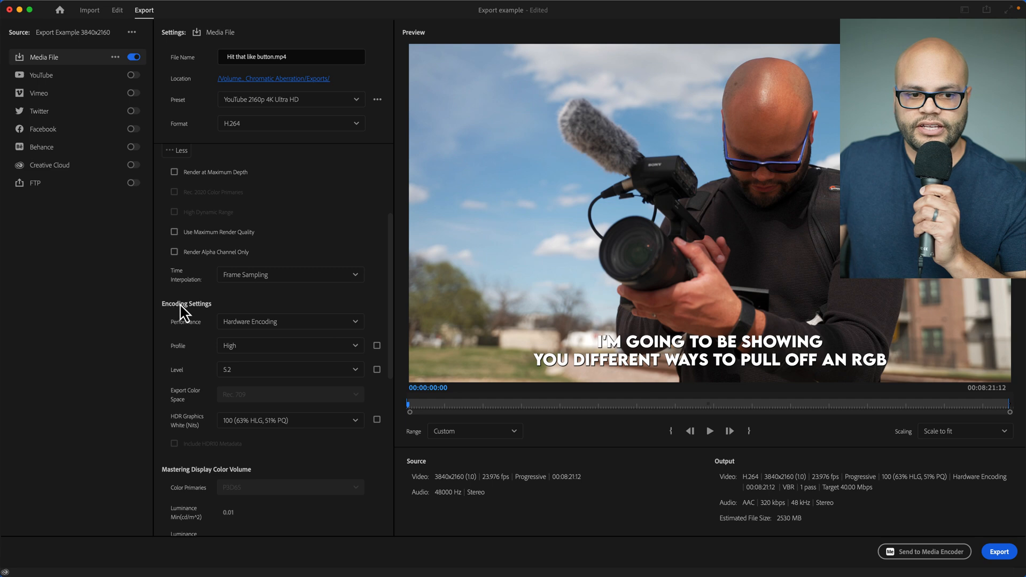
pyautogui.moveTo(235, 360)
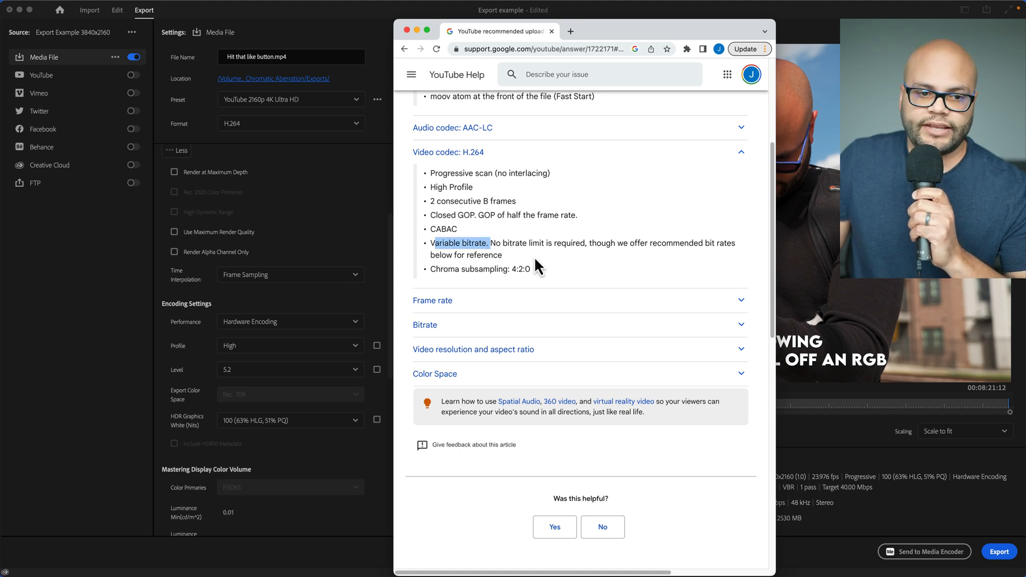
pyautogui.moveTo(346, 235)
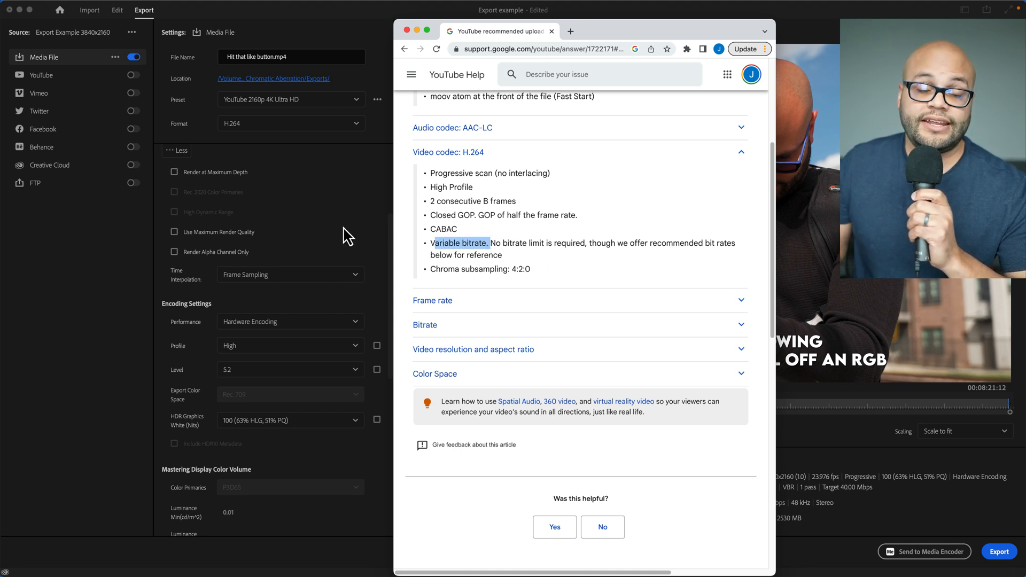
pyautogui.moveTo(370, 215)
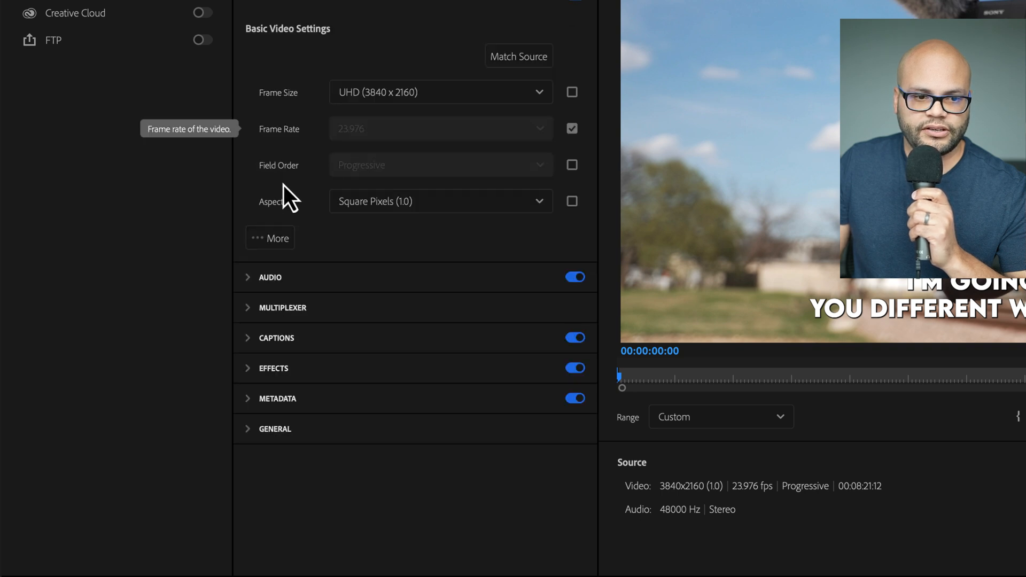
# Review the Bitrate Encoding choices (CBR, VBR 1 pass, VBR 2 pass) and keep VBR, 1 pass
pyautogui.scroll(-3)
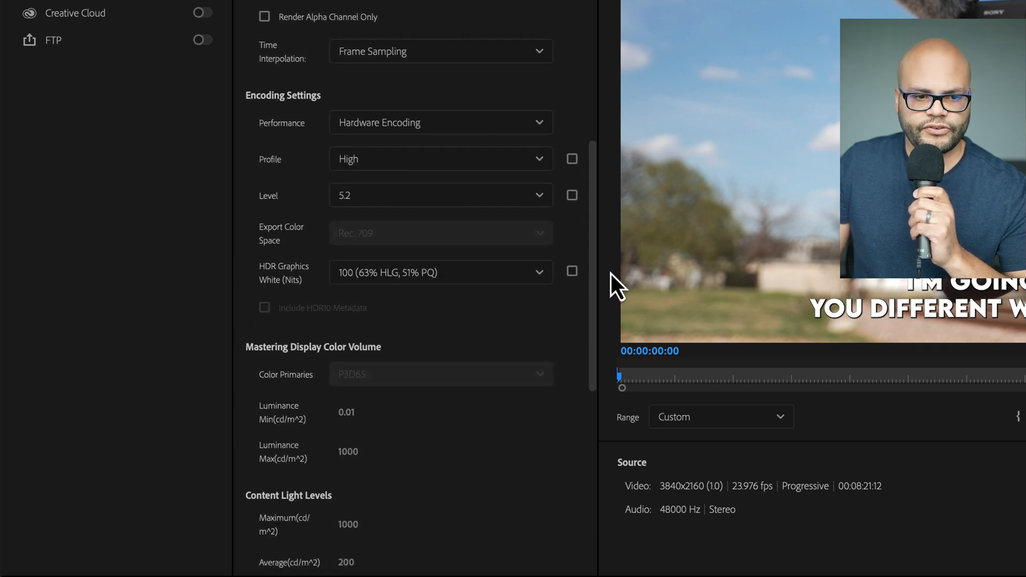
pyautogui.scroll(-3)
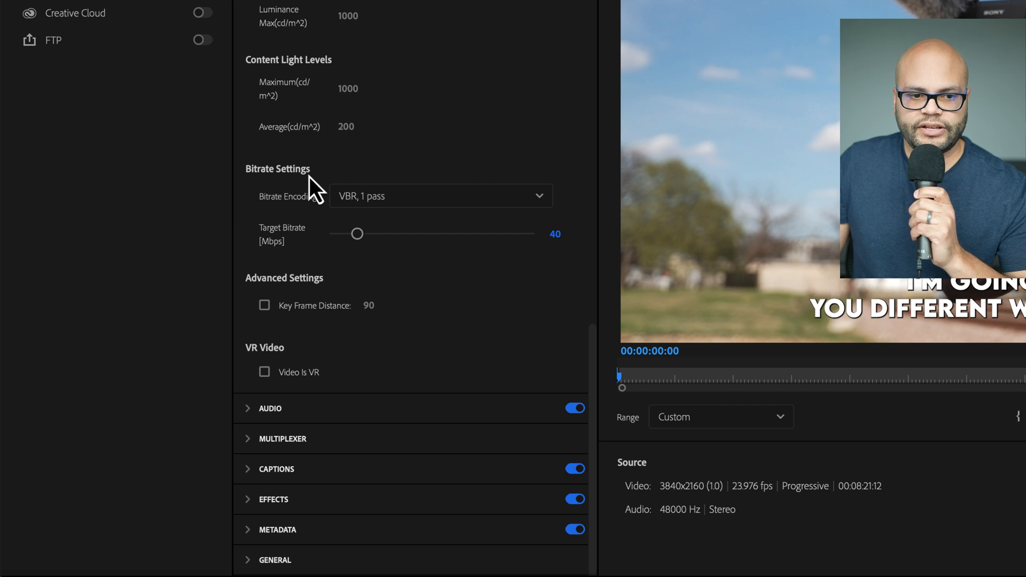
pyautogui.moveTo(393, 209)
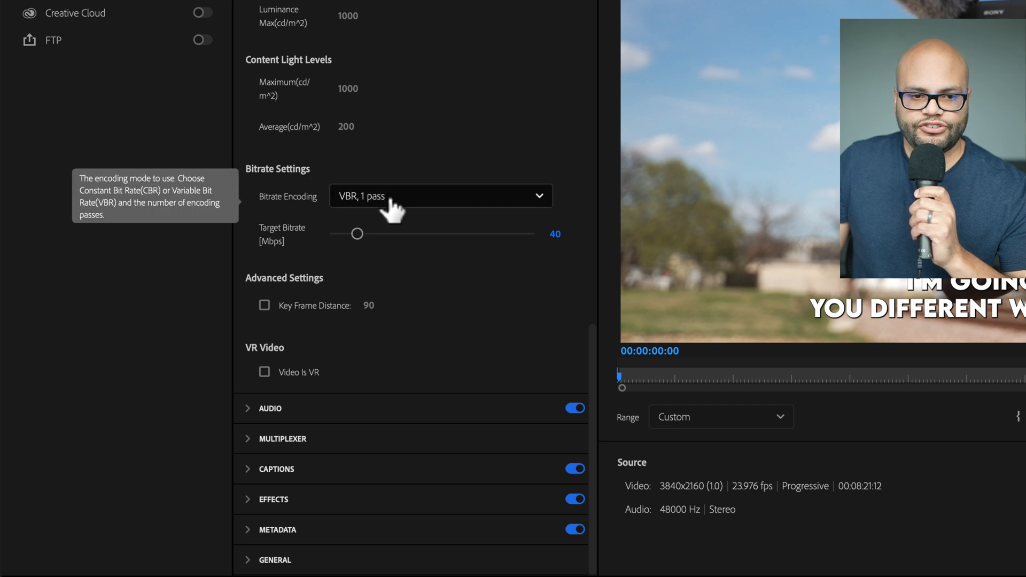
pyautogui.click(439, 195)
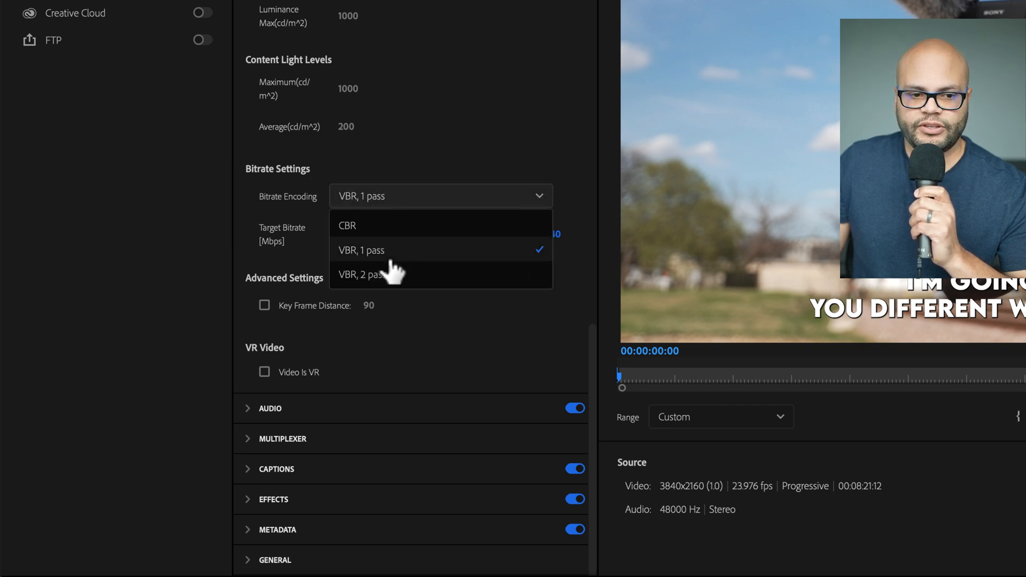
pyautogui.moveTo(389, 232)
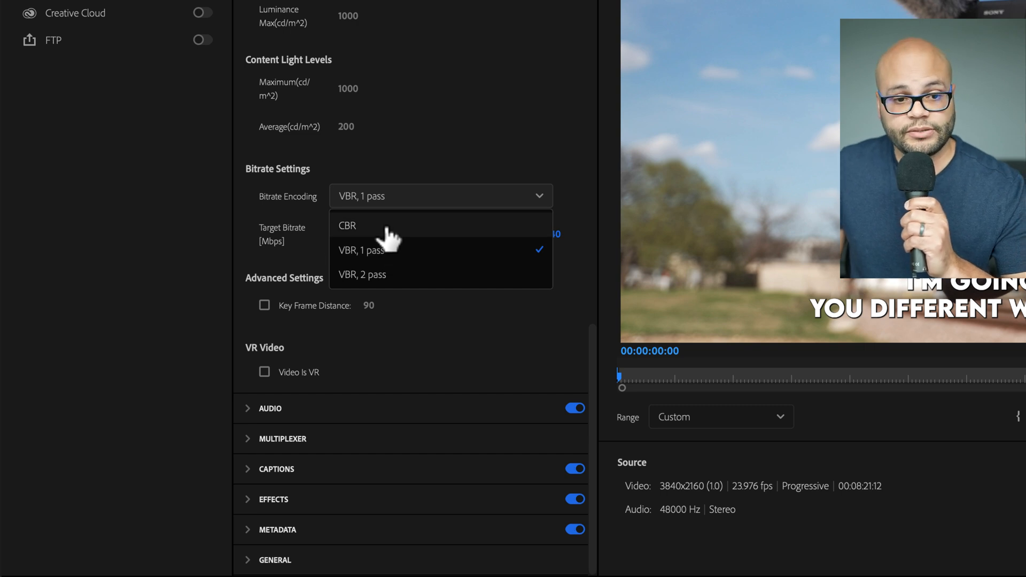
pyautogui.moveTo(389, 255)
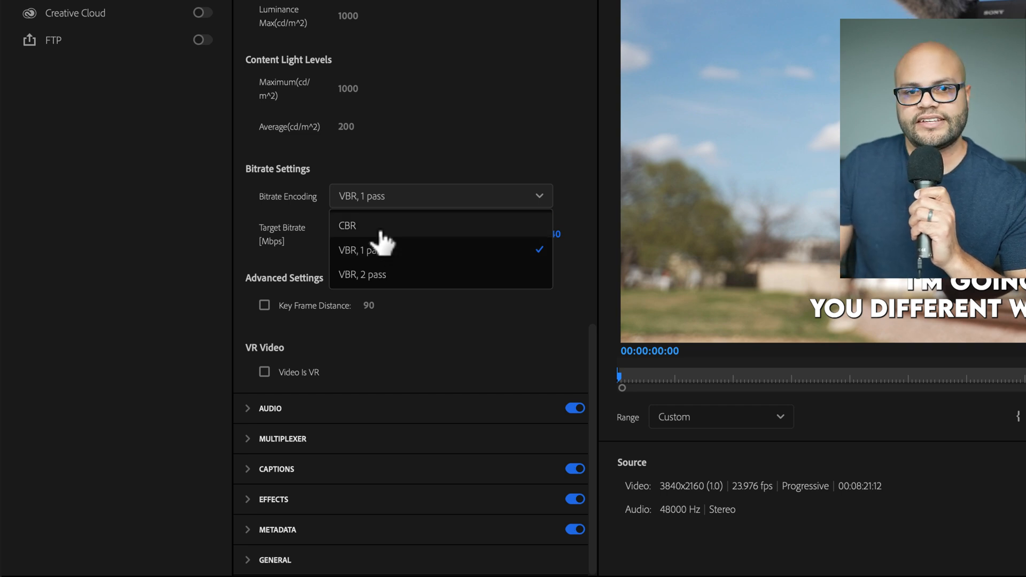
pyautogui.moveTo(376, 259)
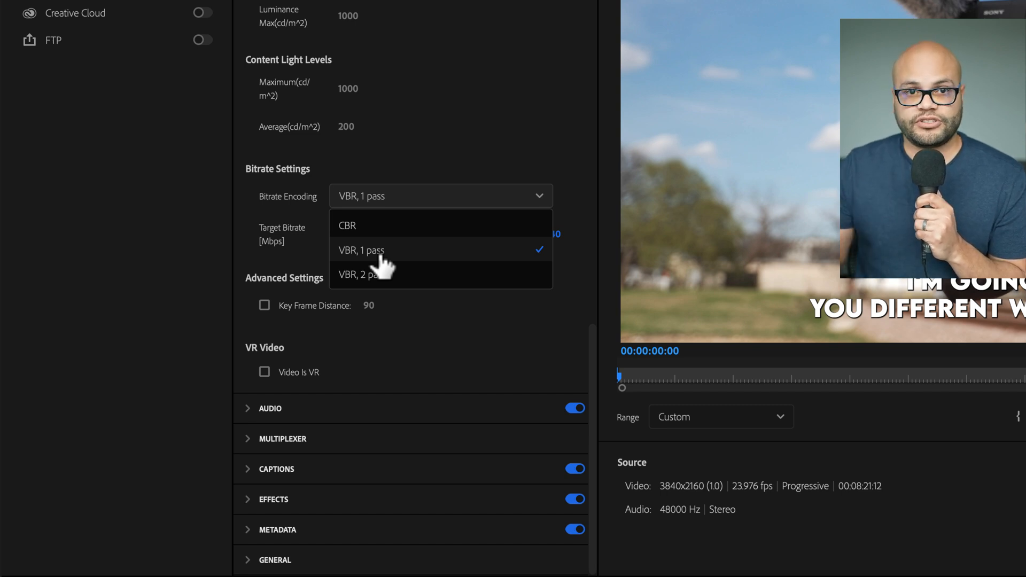
pyautogui.moveTo(389, 274)
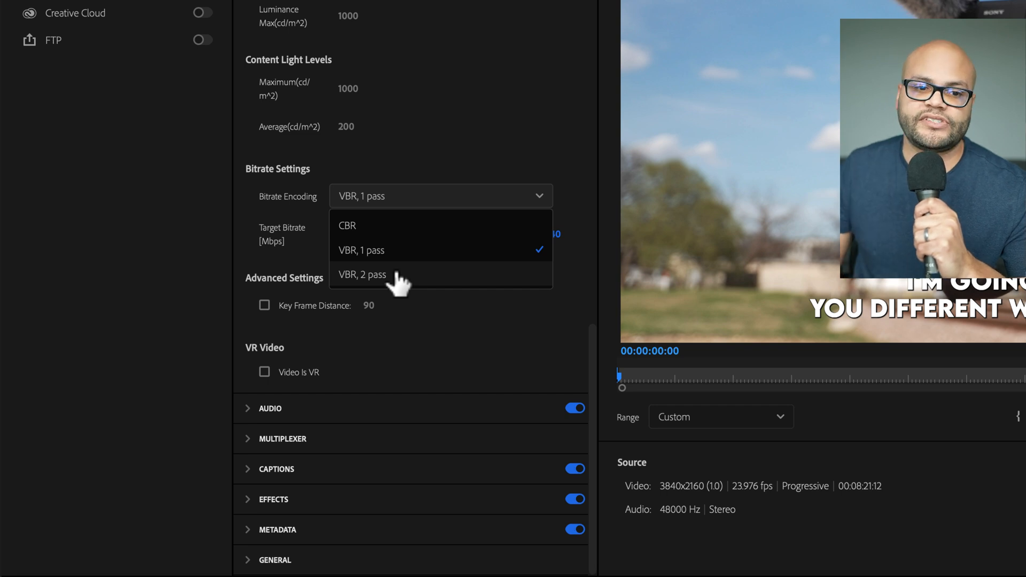
pyautogui.click(362, 251)
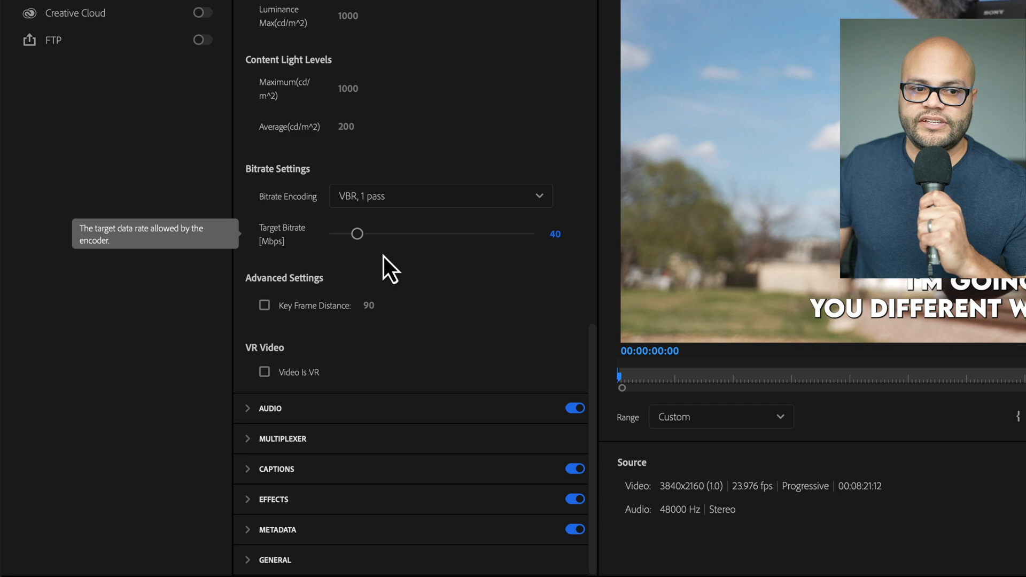
pyautogui.scroll(3)
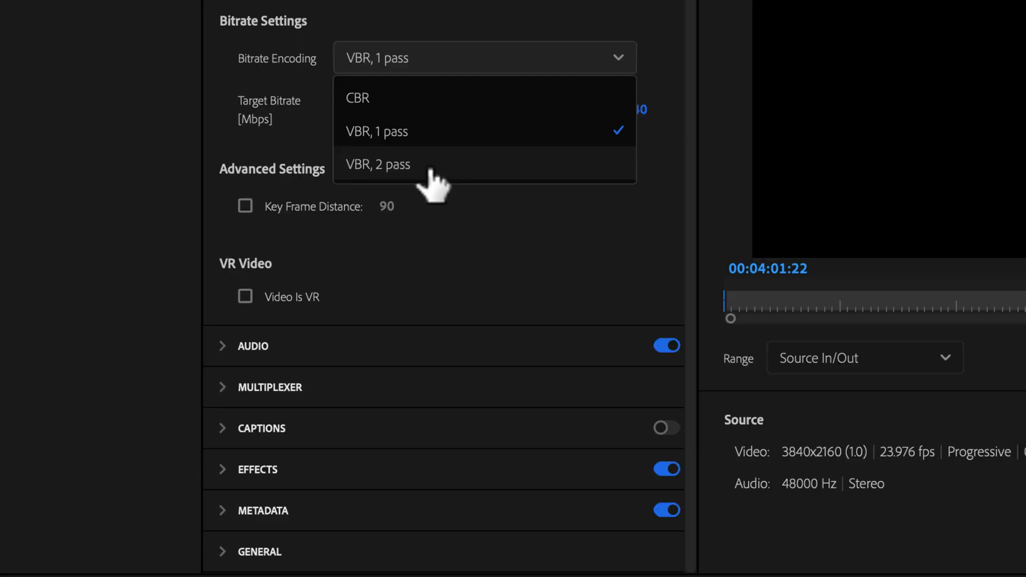
pyautogui.moveTo(393, 204)
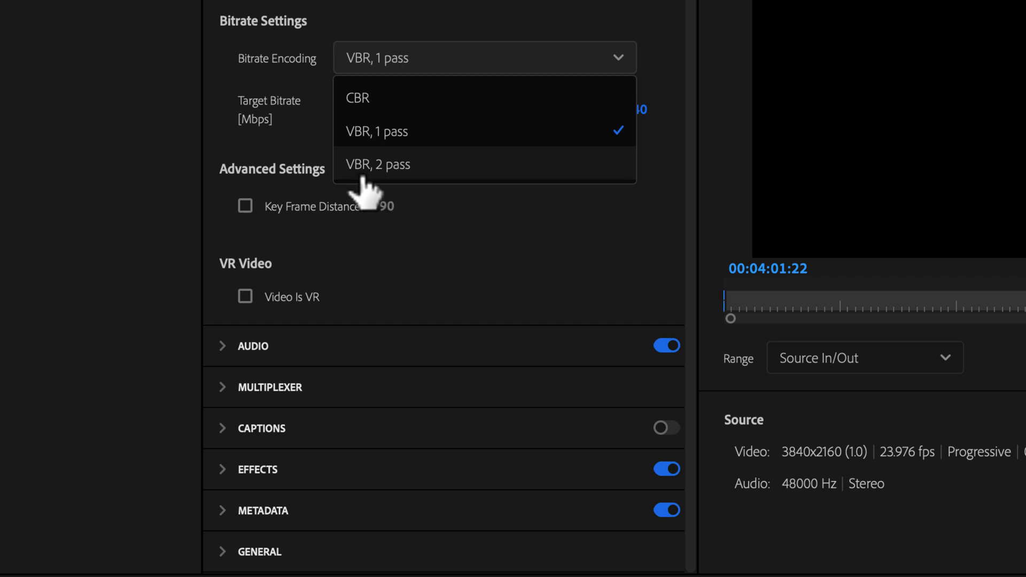
pyautogui.moveTo(383, 194)
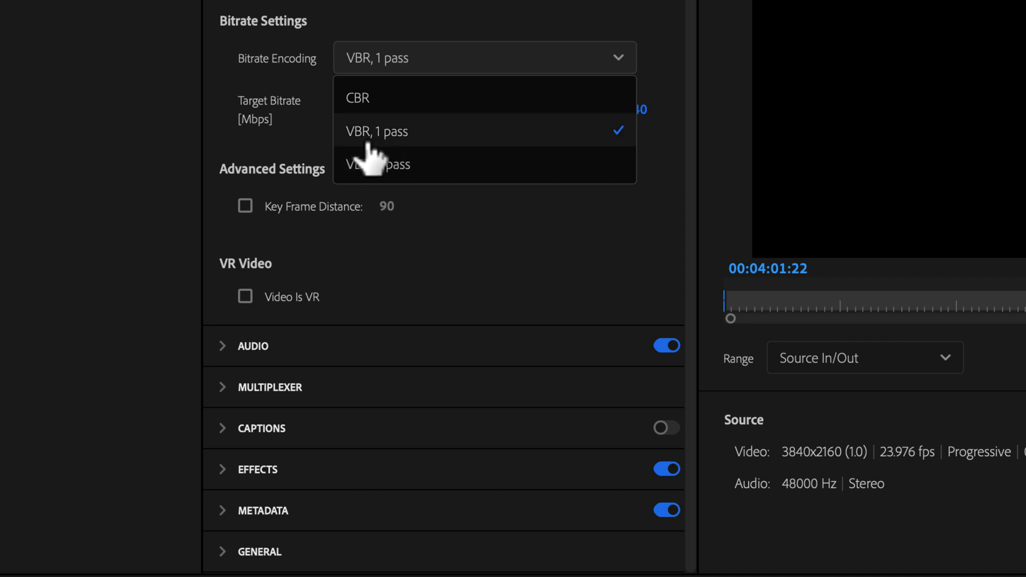
pyautogui.moveTo(385, 147)
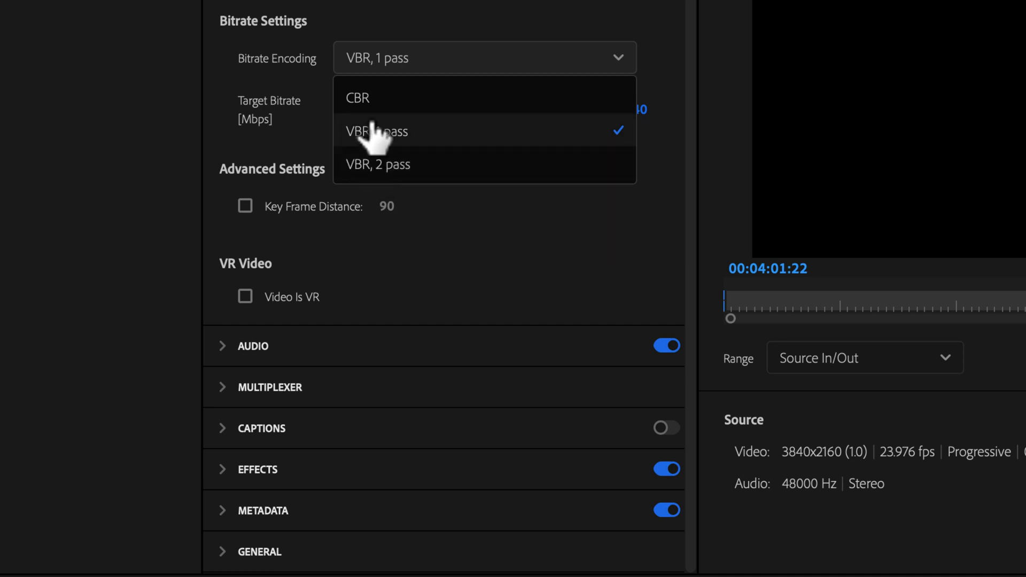
pyautogui.moveTo(471, 135)
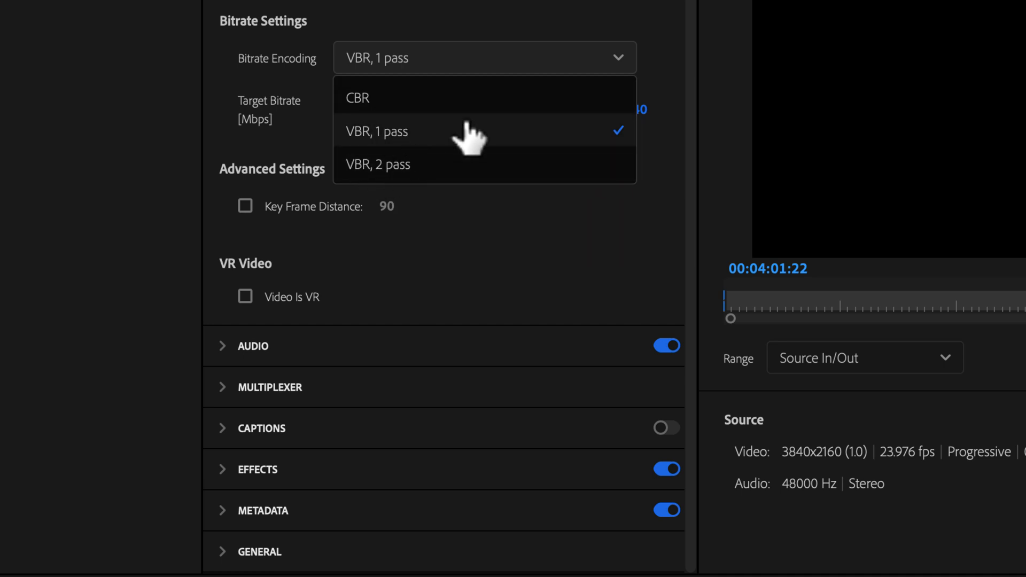
pyautogui.scroll(3)
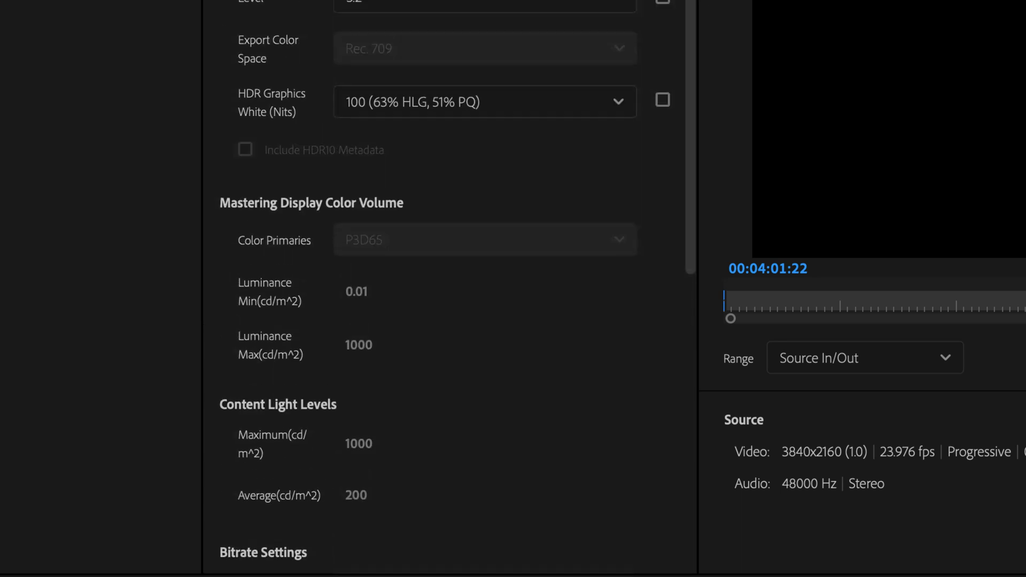
pyautogui.scroll(3)
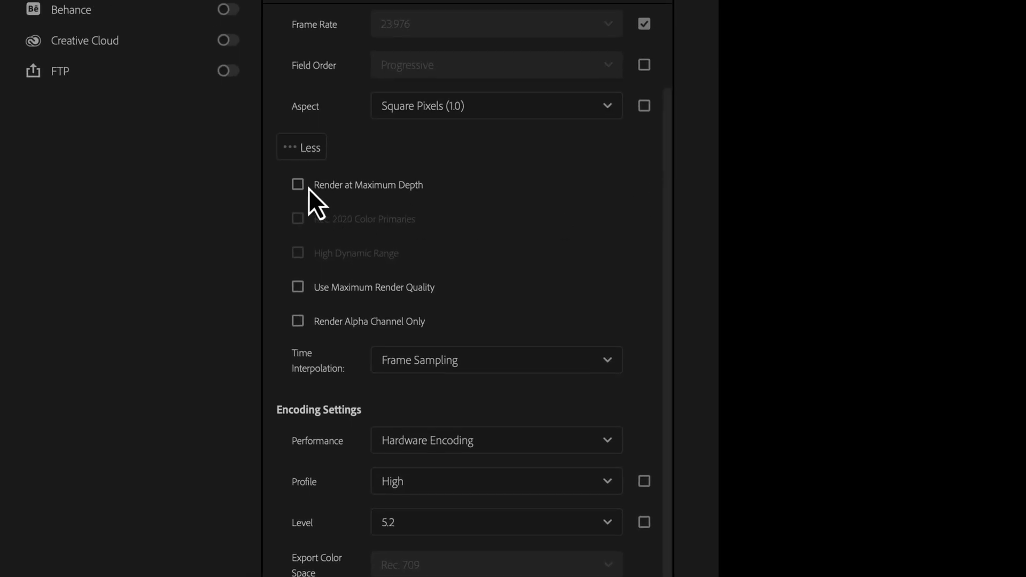
pyautogui.click(299, 185)
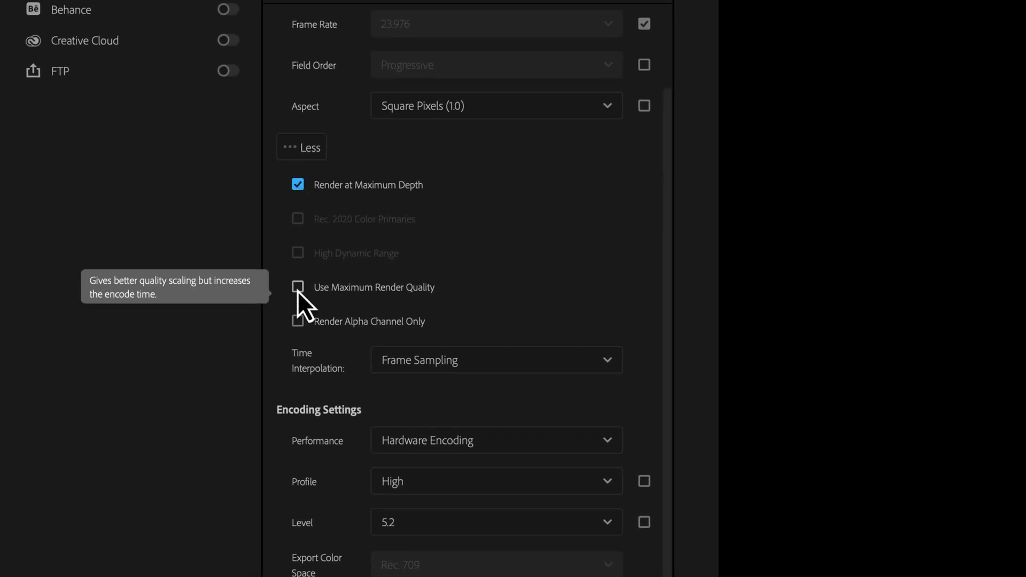
pyautogui.click(298, 286)
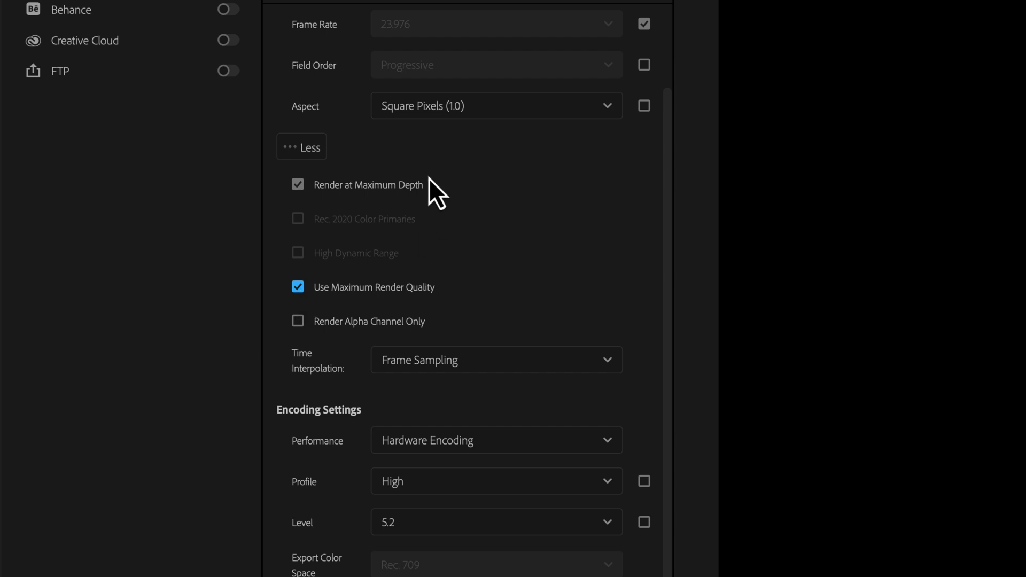
pyautogui.moveTo(448, 236)
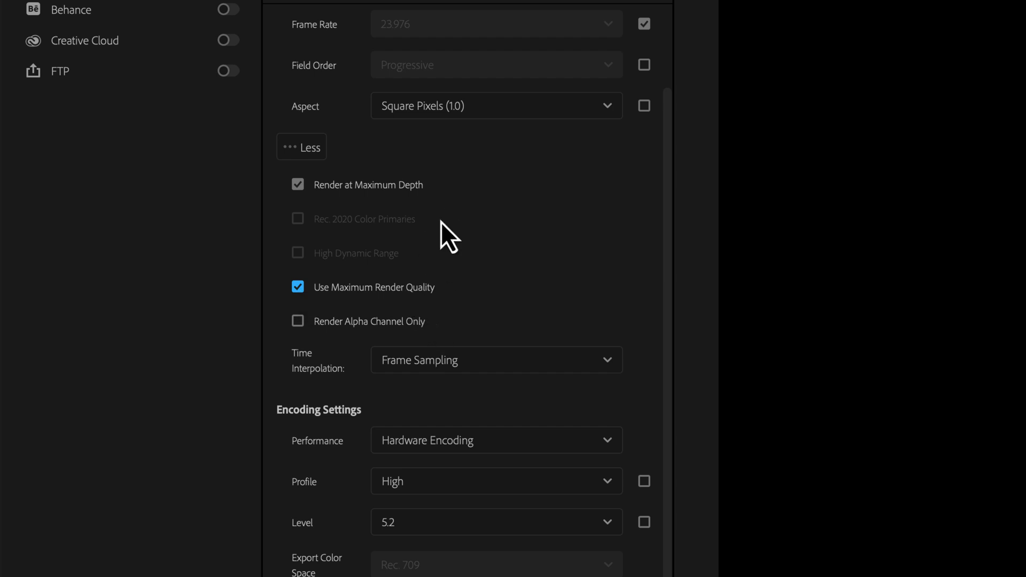
pyautogui.moveTo(337, 281)
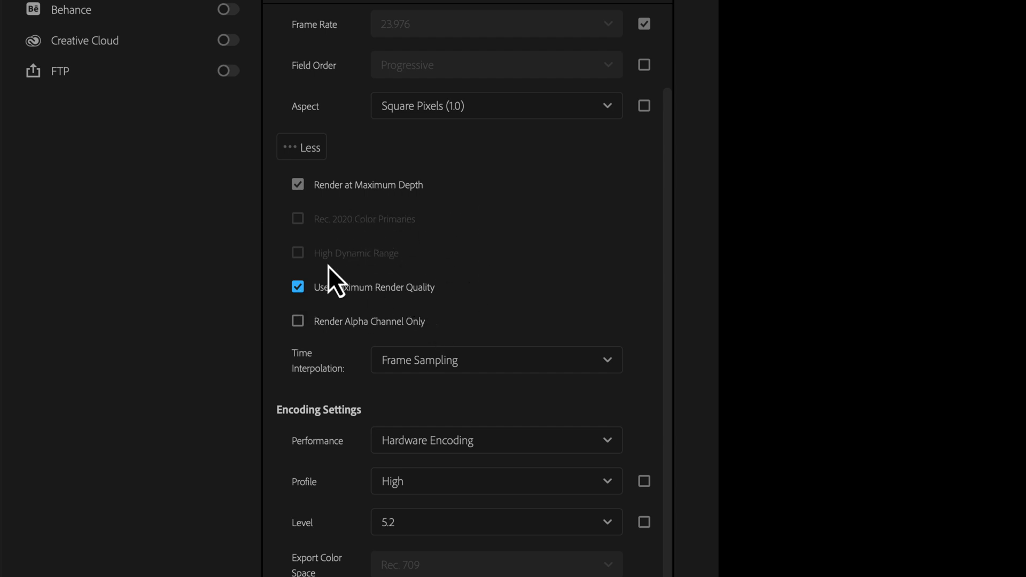
pyautogui.moveTo(337, 281)
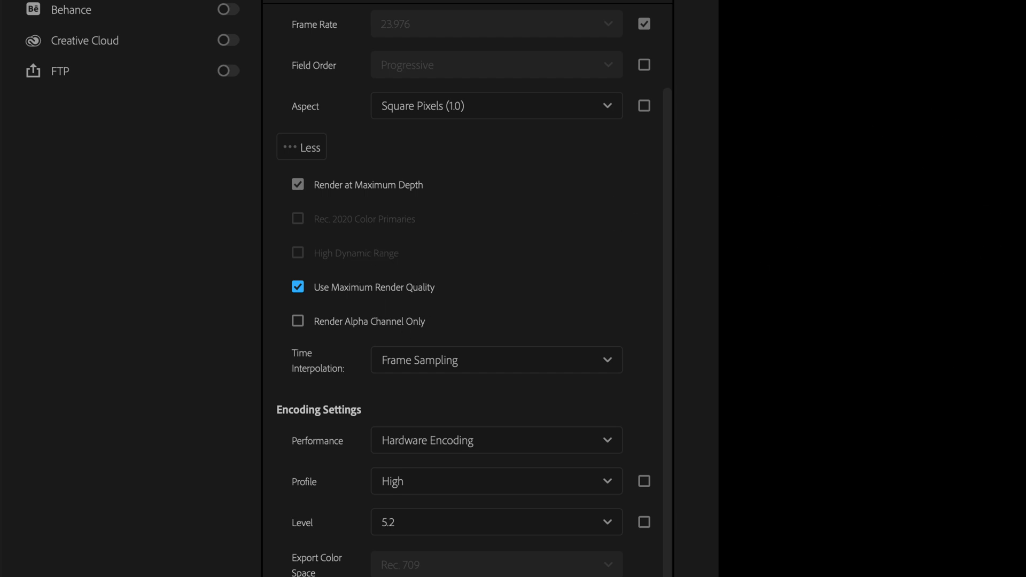
pyautogui.moveTo(413, 298)
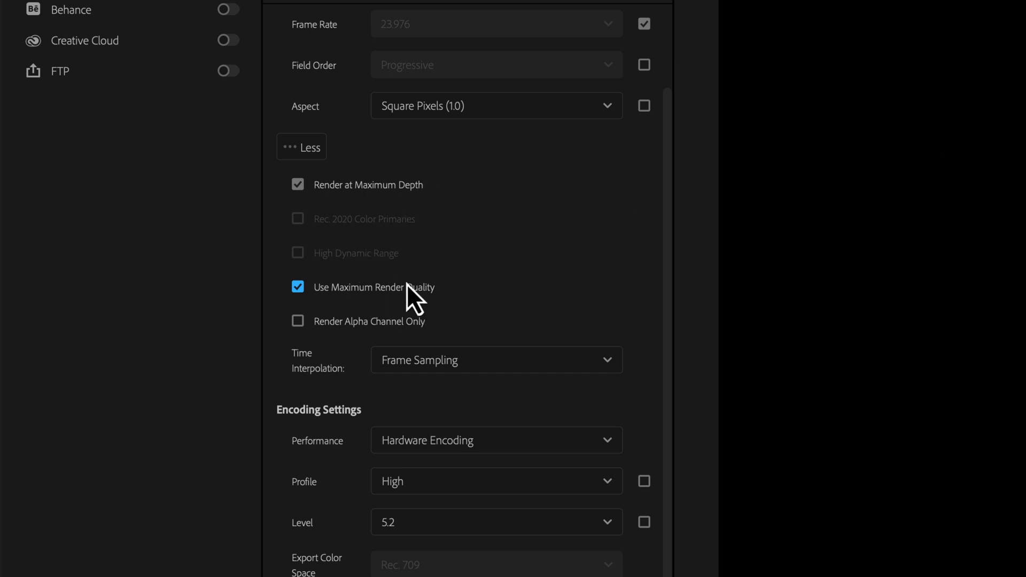
pyautogui.moveTo(493, 236)
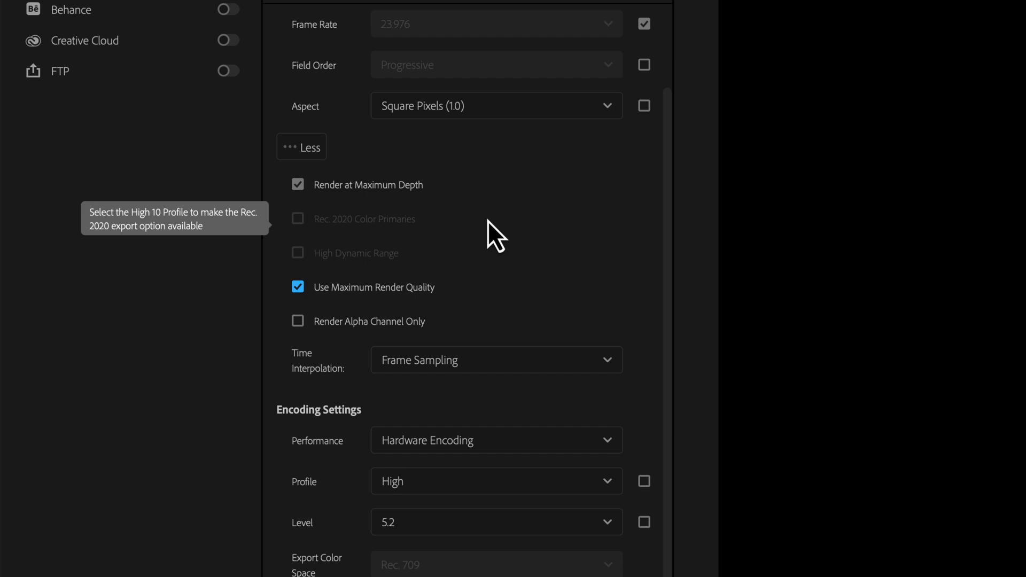
pyautogui.moveTo(665, 234)
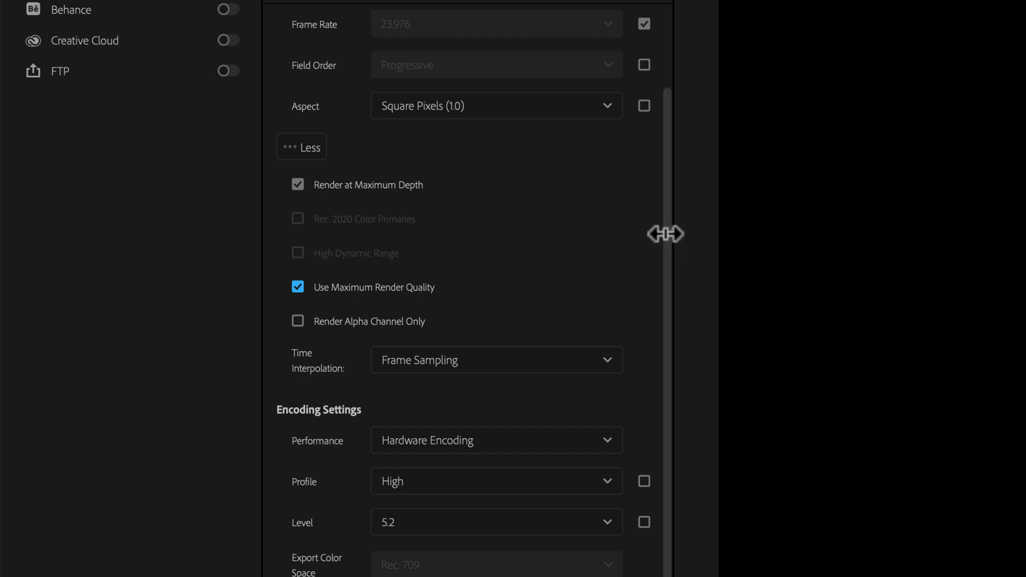
pyautogui.scroll(-3)
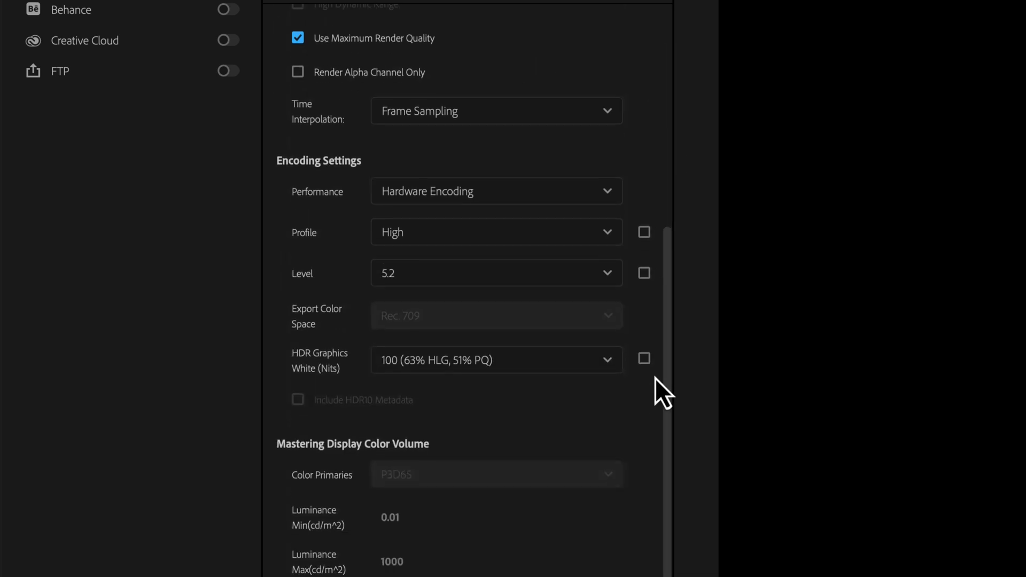
pyautogui.click(444, 421)
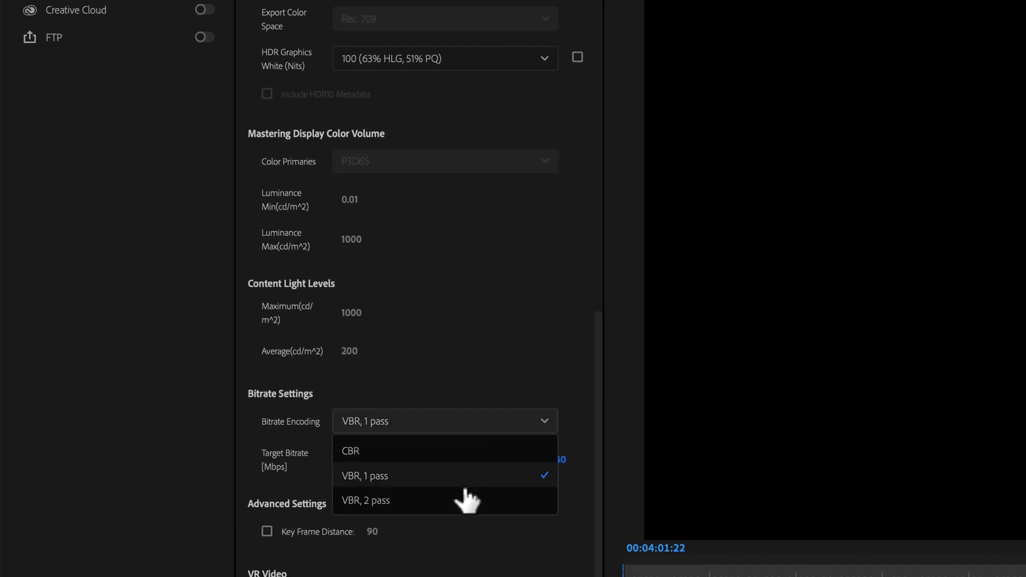
pyautogui.scroll(3)
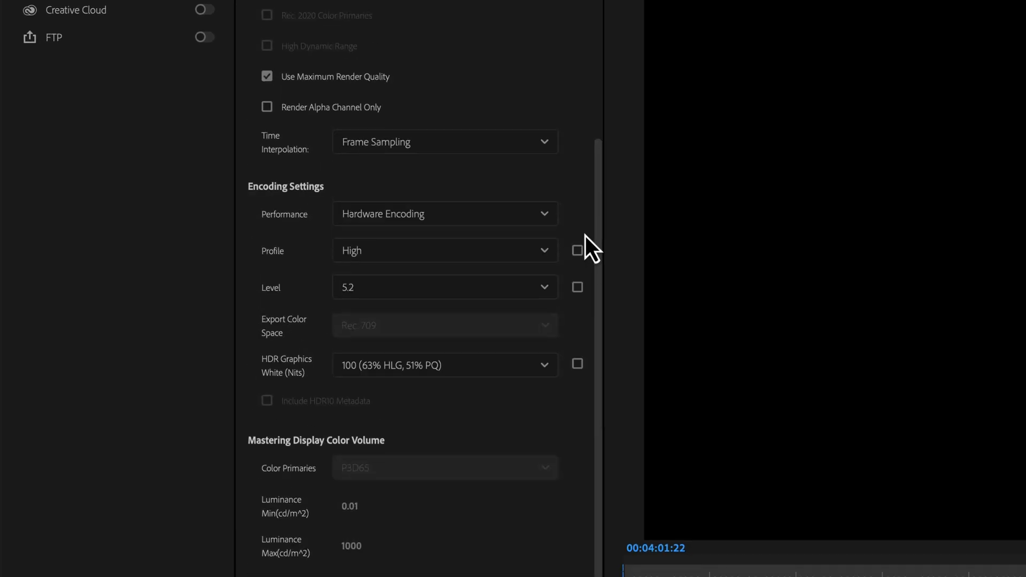
pyautogui.scroll(-3)
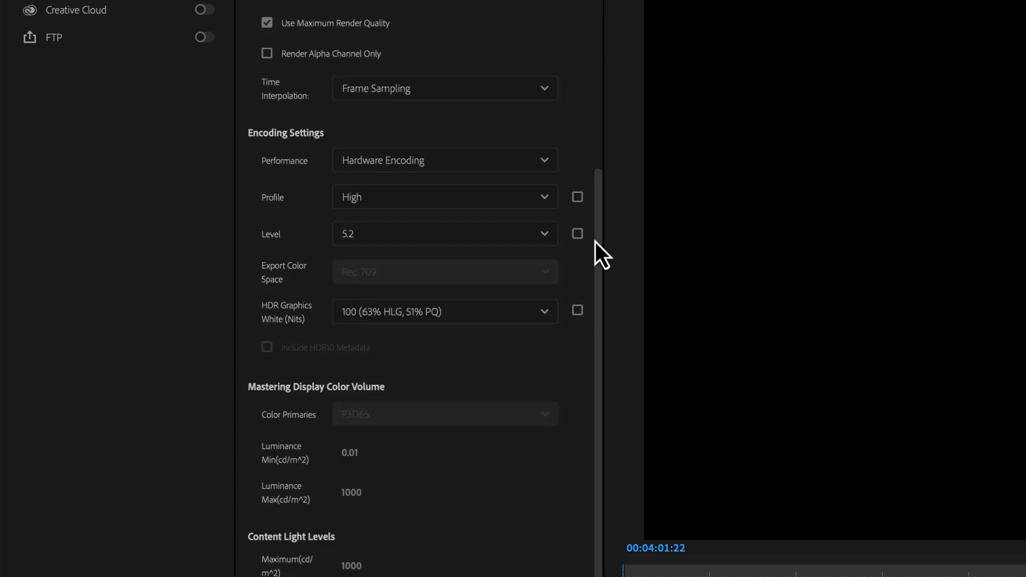
pyautogui.scroll(-3)
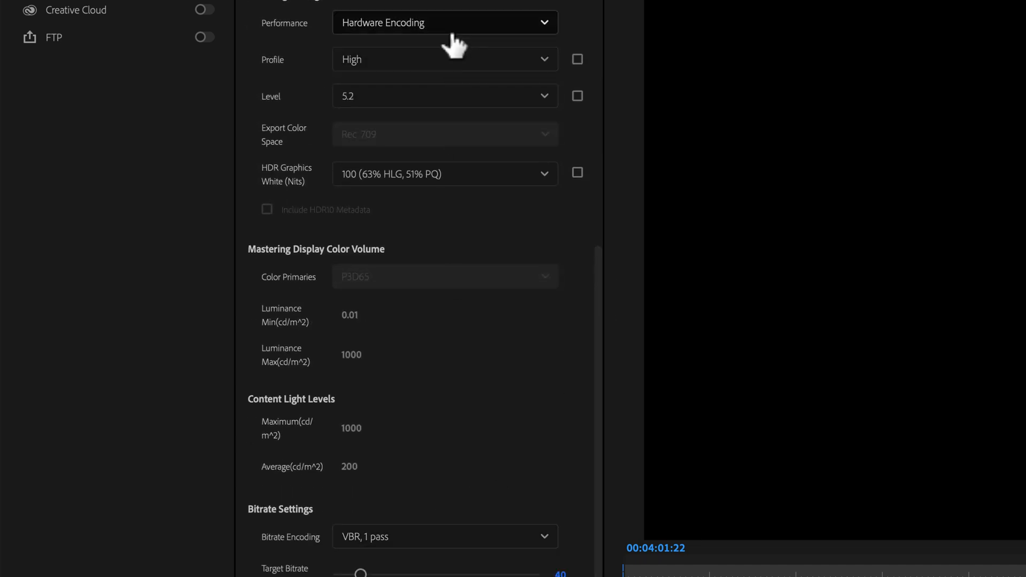
pyautogui.scroll(3)
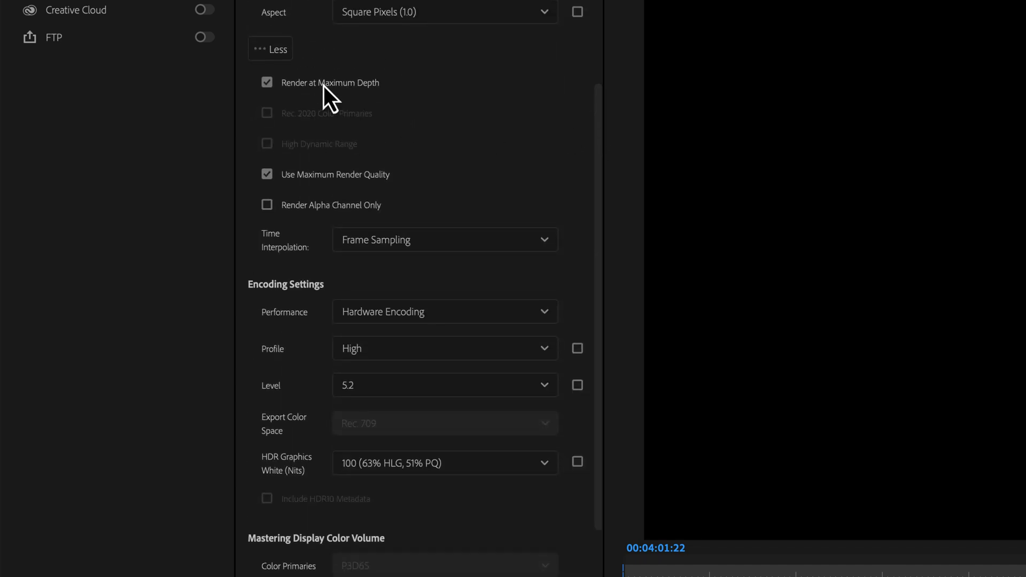
pyautogui.moveTo(305, 200)
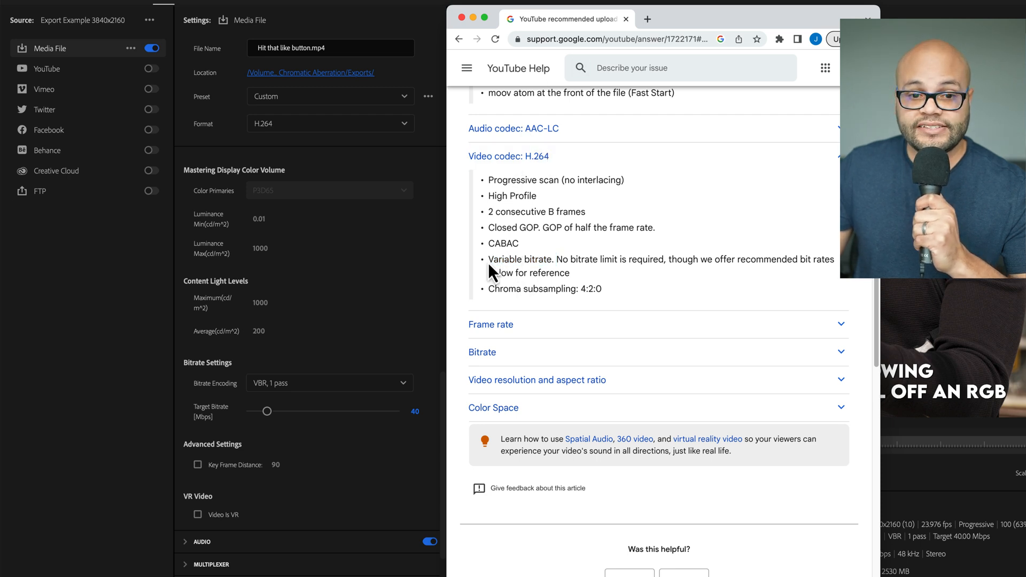
# Confirm VBR 1 pass at 40 Mbps against YouTube Help's Variable bitrate and Bitrate section
pyautogui.doubleClick(520, 259)
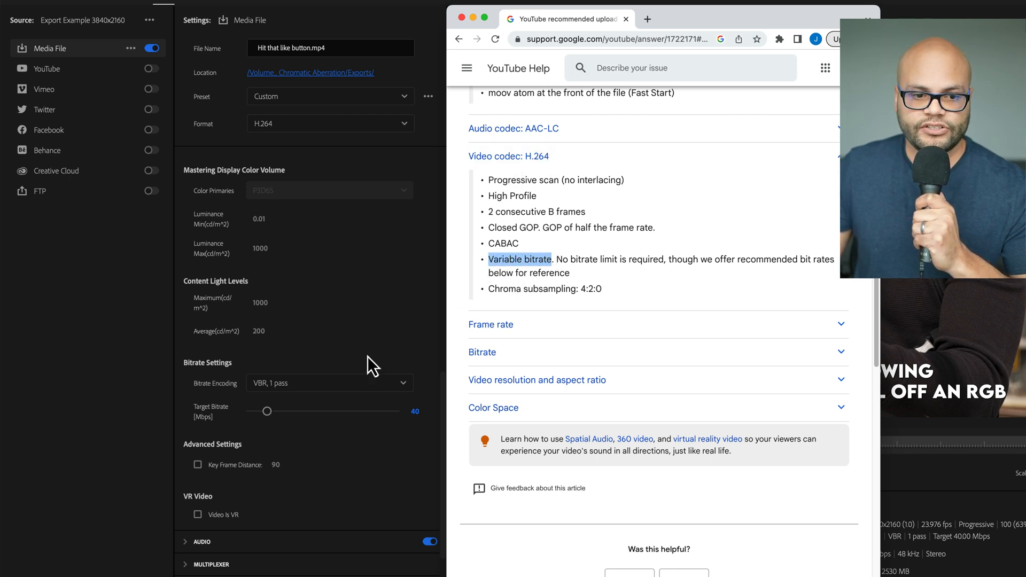
pyautogui.click(330, 383)
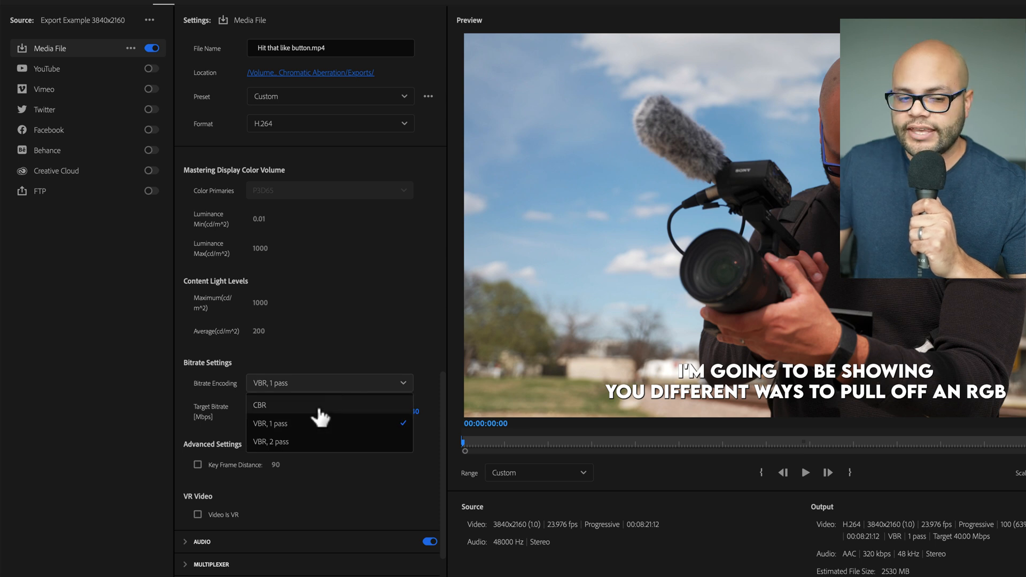
pyautogui.moveTo(315, 448)
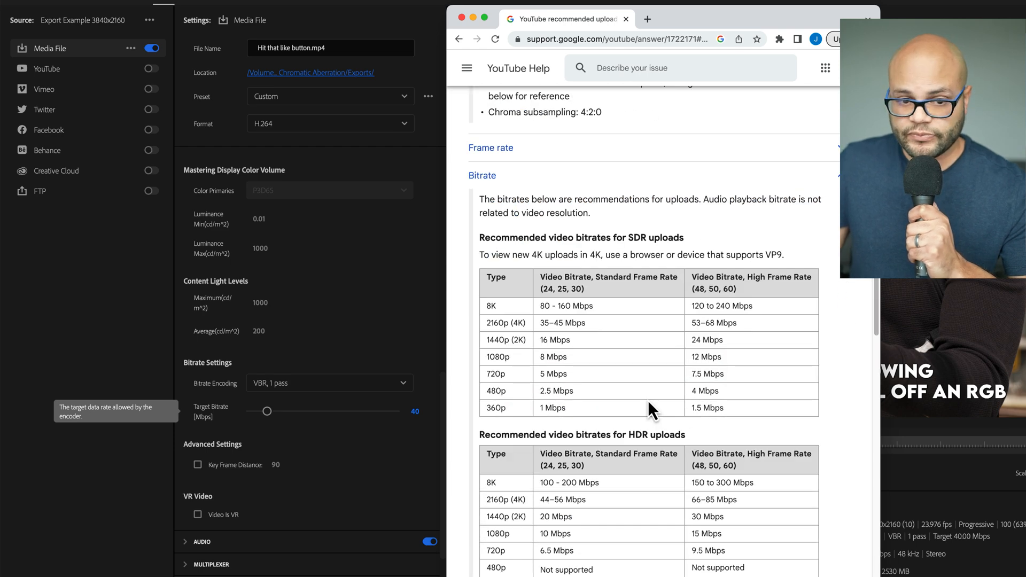
pyautogui.scroll(-3)
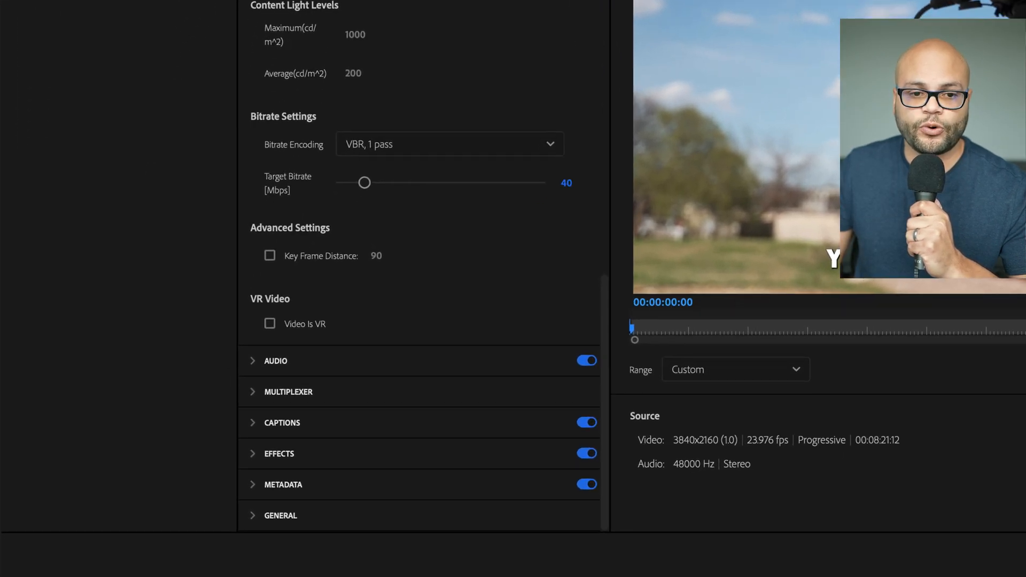
pyautogui.moveTo(566, 188)
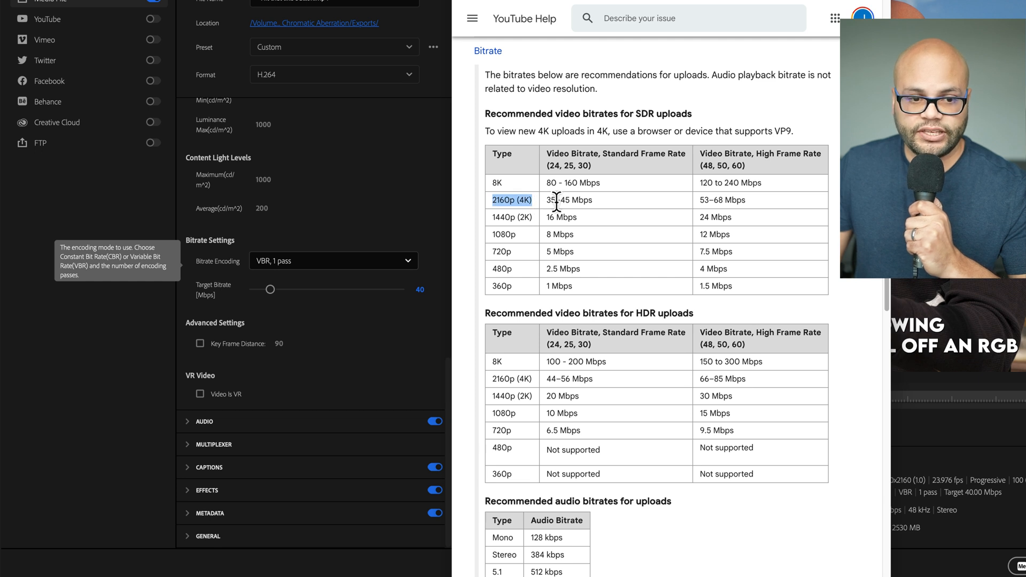
pyautogui.moveTo(390, 287)
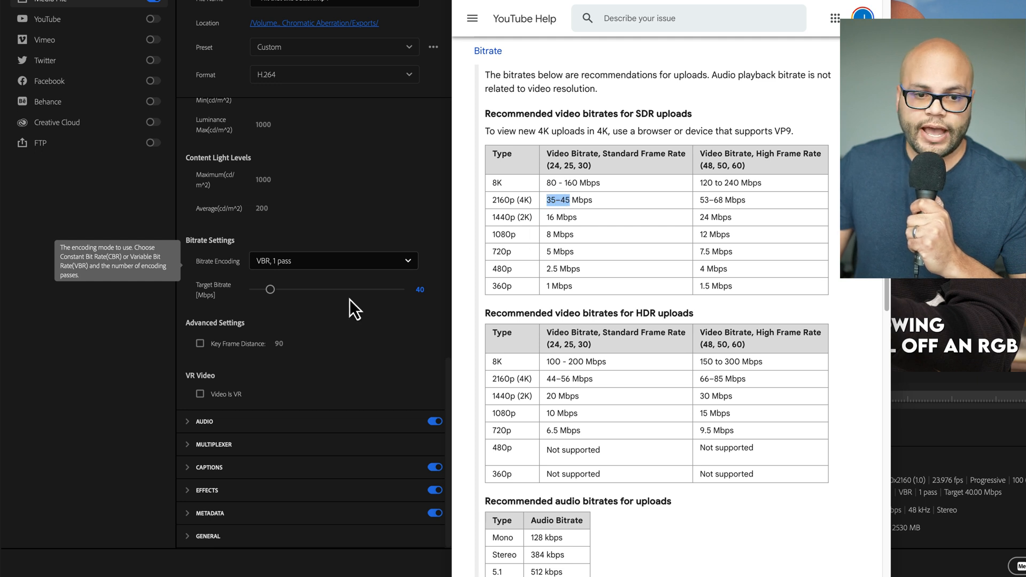
pyautogui.moveTo(425, 299)
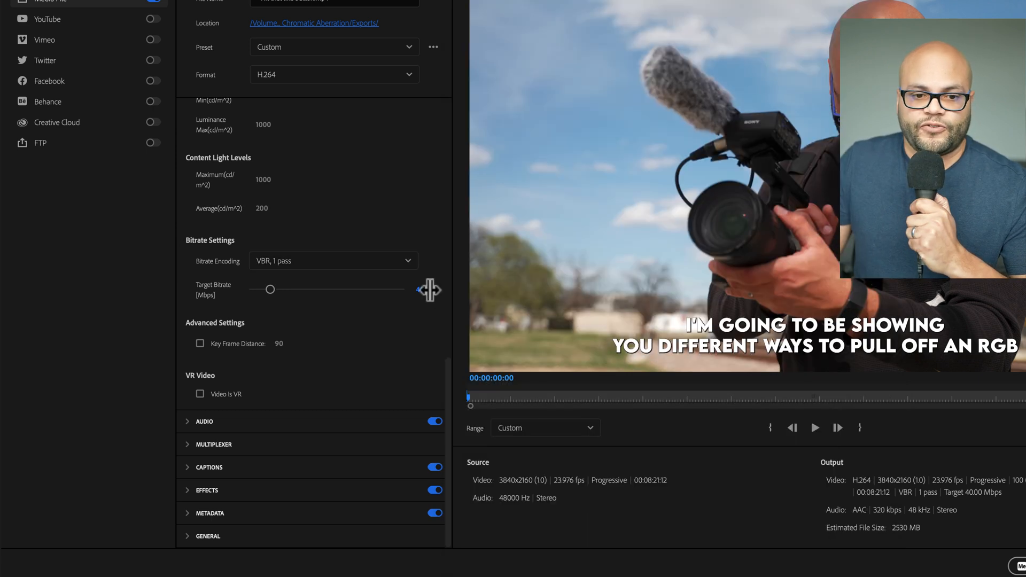
pyautogui.moveTo(232, 302)
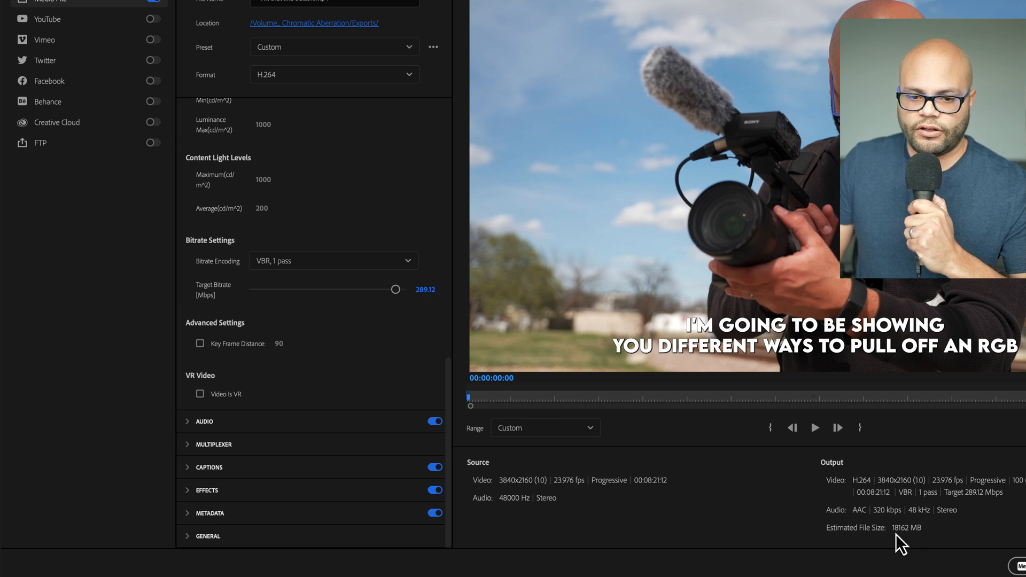
pyautogui.moveTo(912, 546)
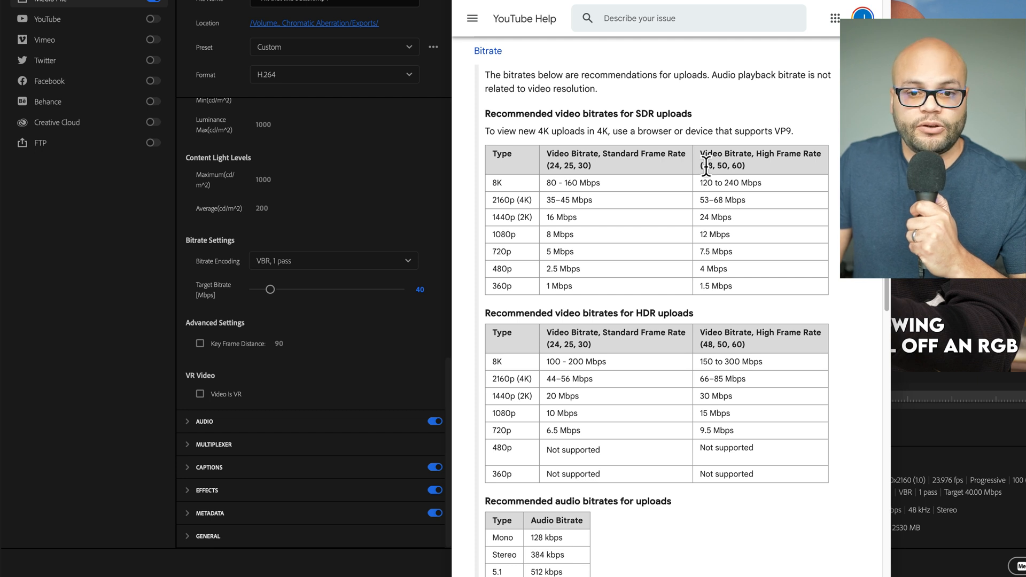
pyautogui.moveTo(716, 203)
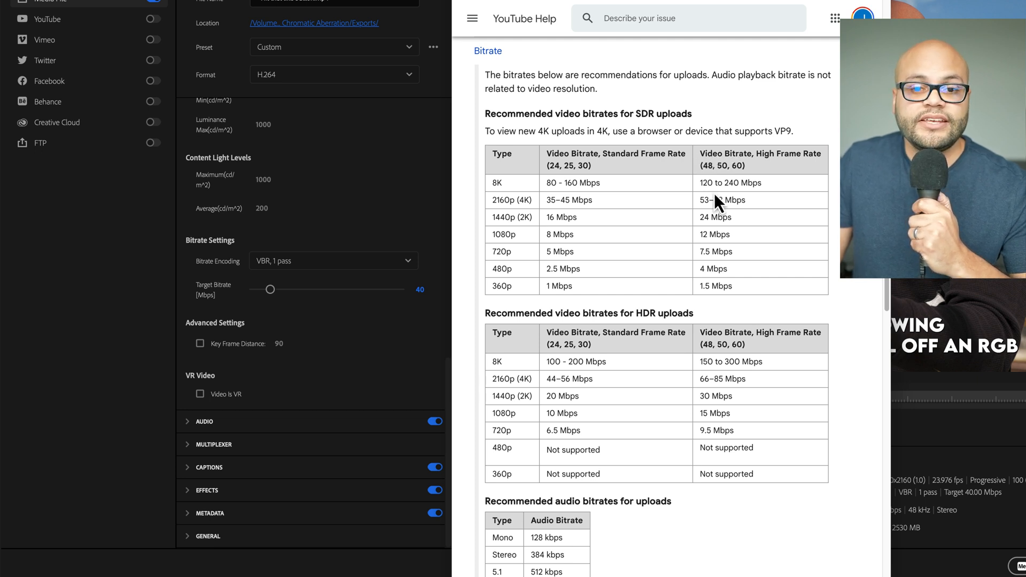
pyautogui.moveTo(728, 186)
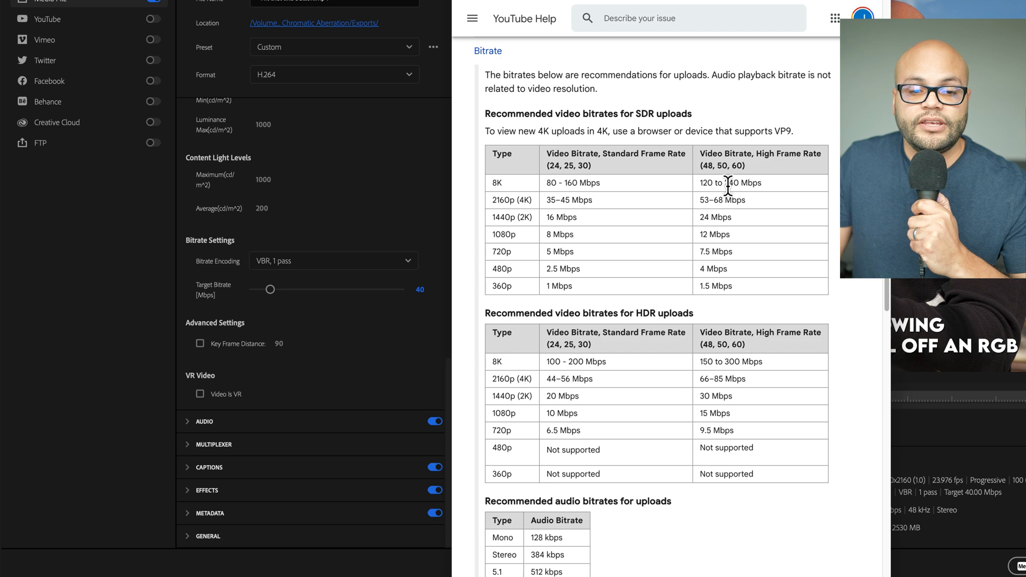
pyautogui.moveTo(559, 207)
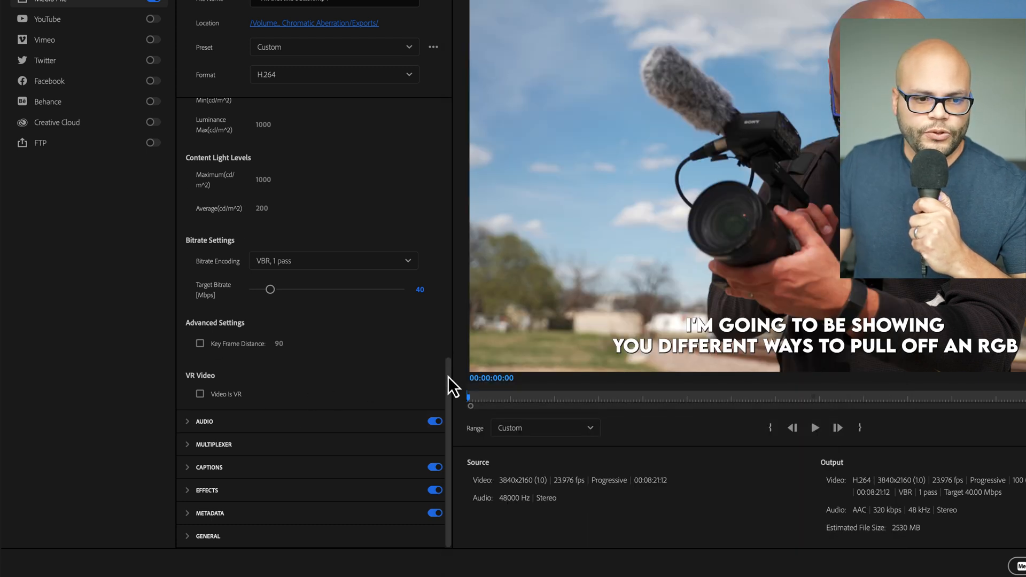
# Set export audio to AAC 48000 Hz stereo at 384 kbps, matching YouTube's recommendation
pyautogui.click(203, 131)
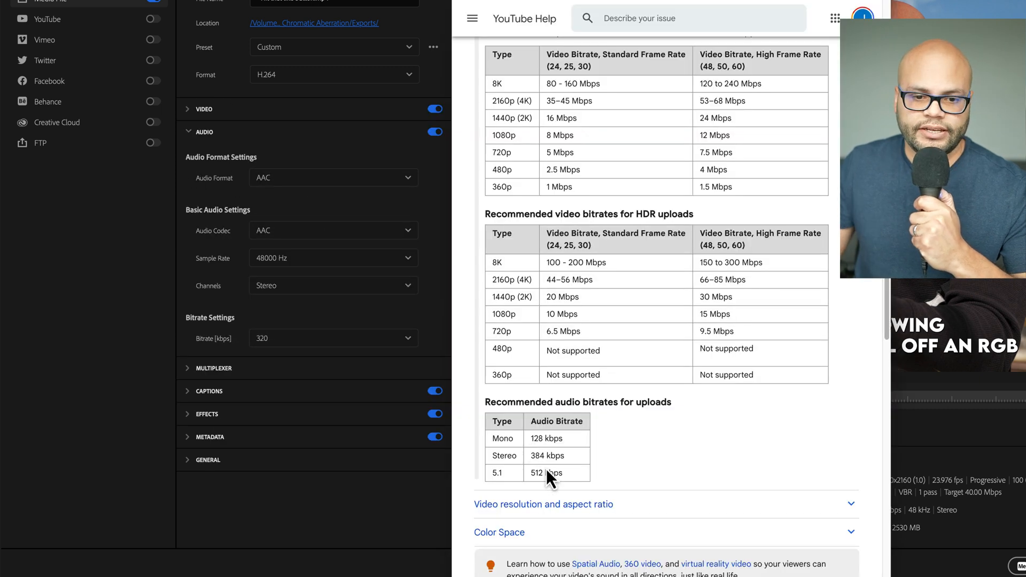
pyautogui.doubleClick(547, 456)
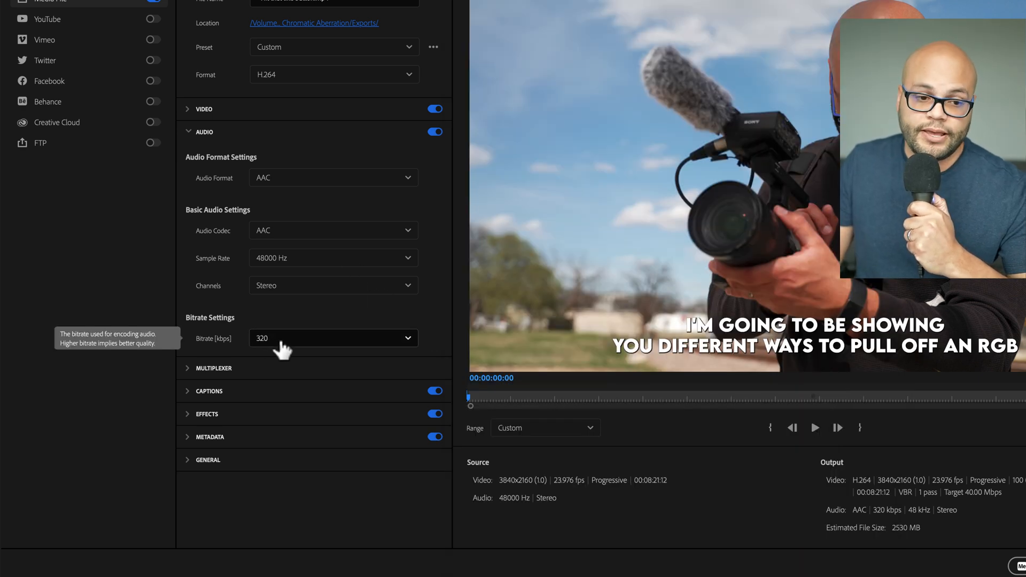
pyautogui.click(333, 338)
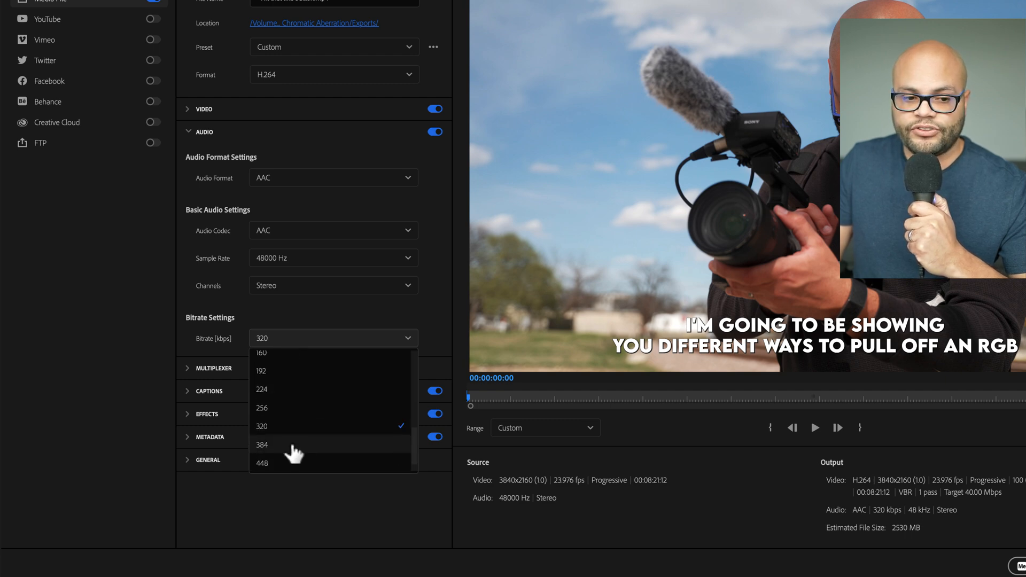
pyautogui.click(262, 445)
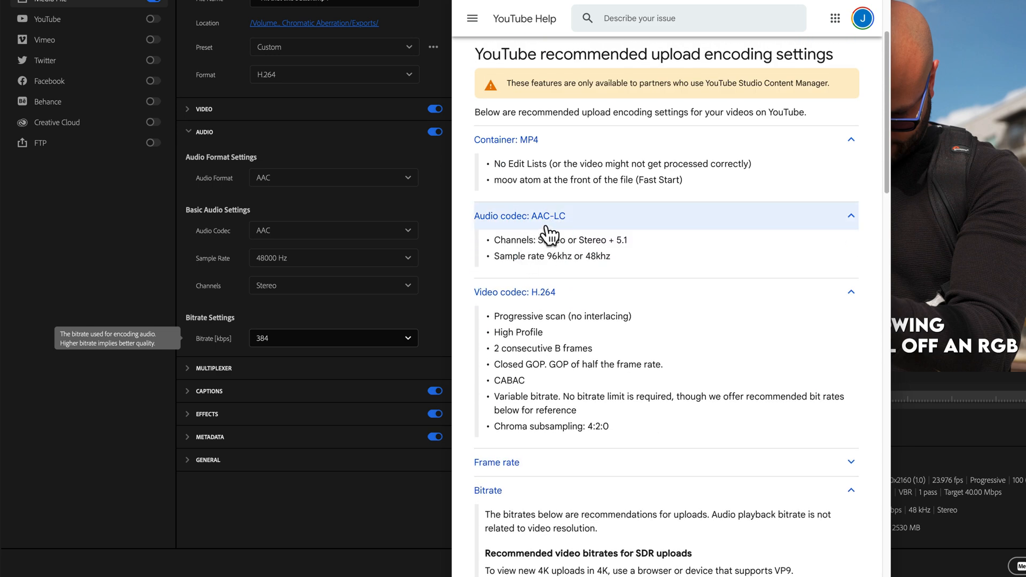
pyautogui.moveTo(285, 186)
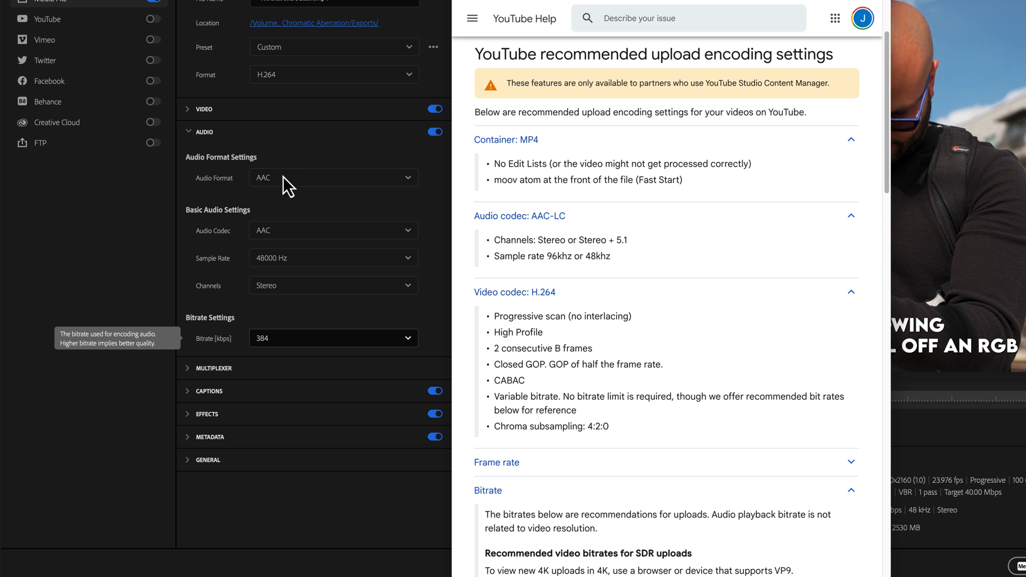
pyautogui.moveTo(564, 275)
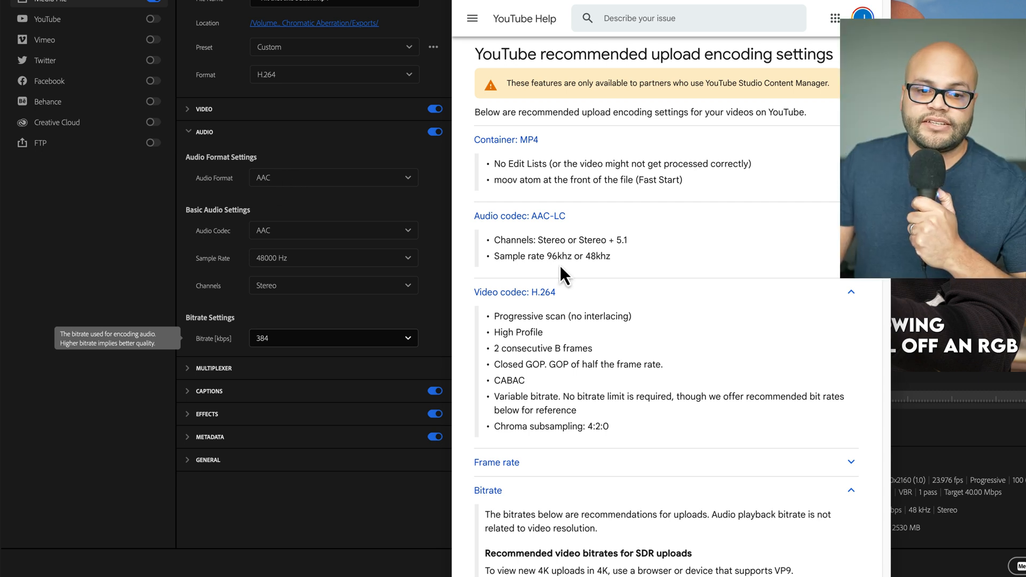
pyautogui.moveTo(299, 257)
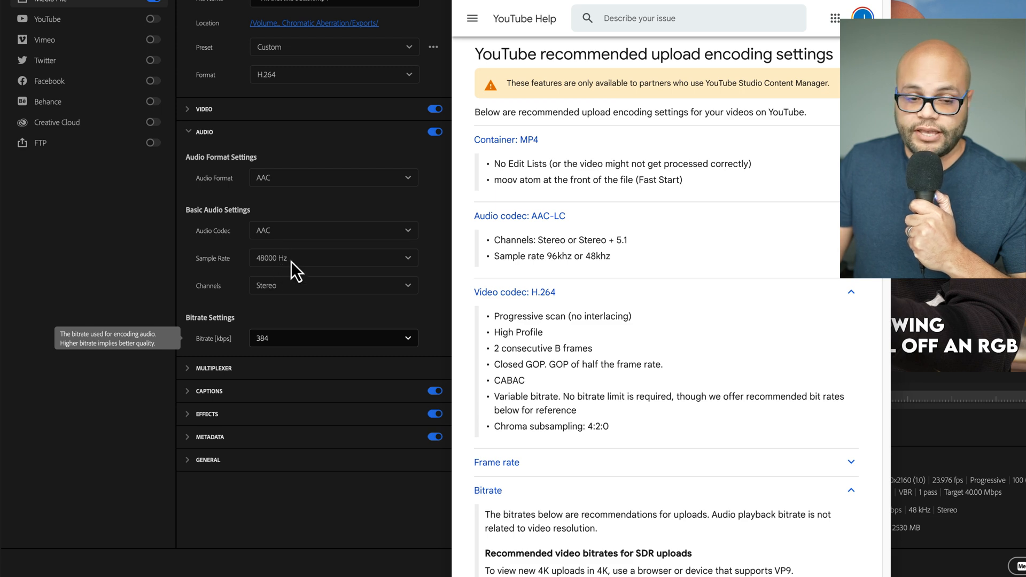
# Scroll the YouTube Help article to the Frame rate and resolution recommendations
pyautogui.scroll(-3)
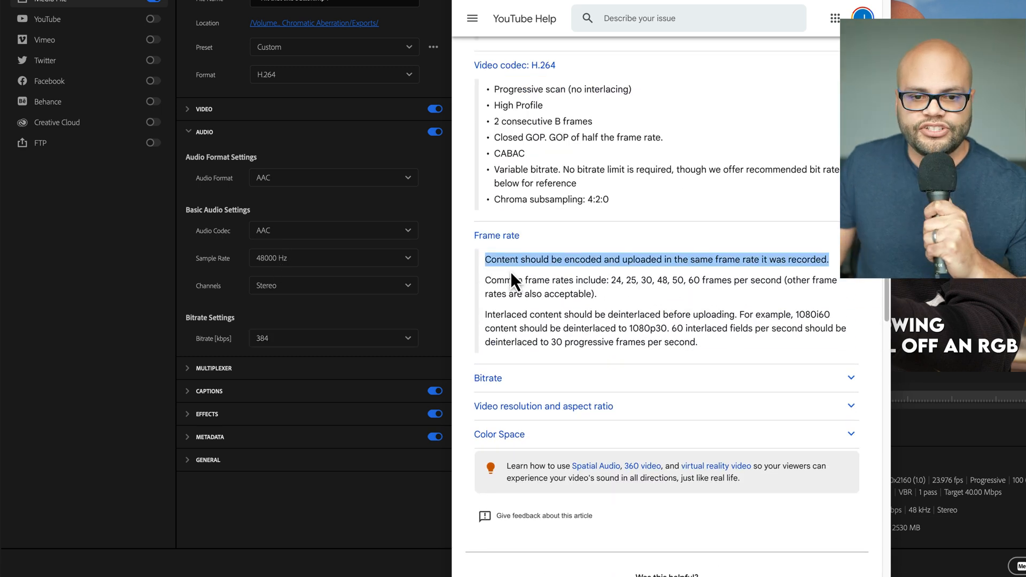
pyautogui.moveTo(666, 267)
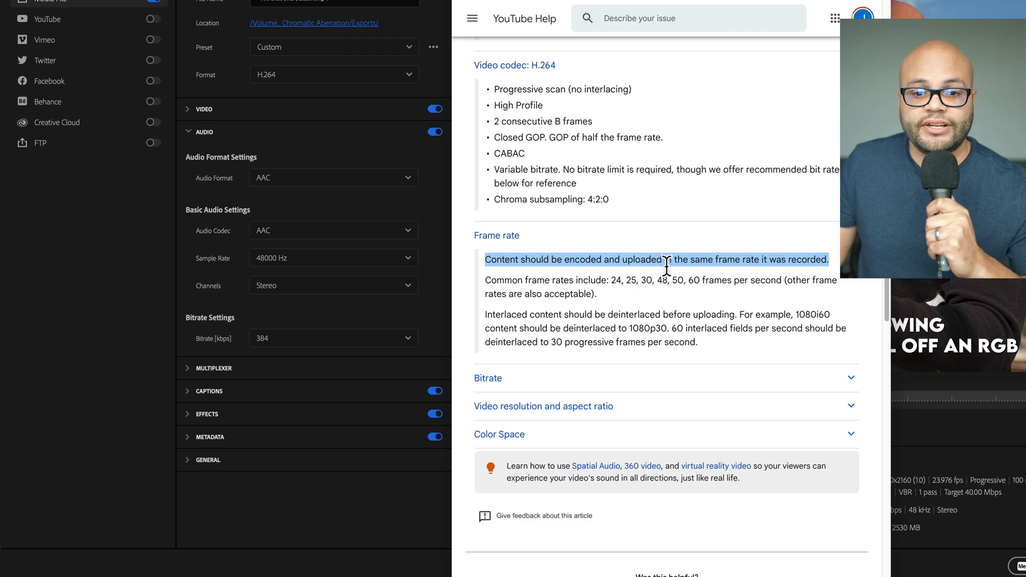
pyautogui.moveTo(792, 265)
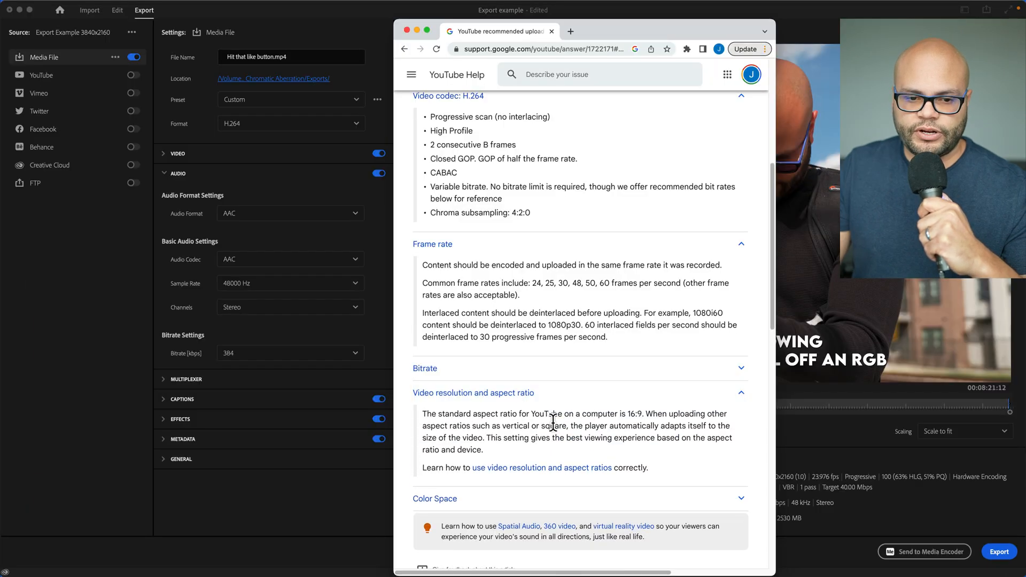
pyautogui.scroll(-3)
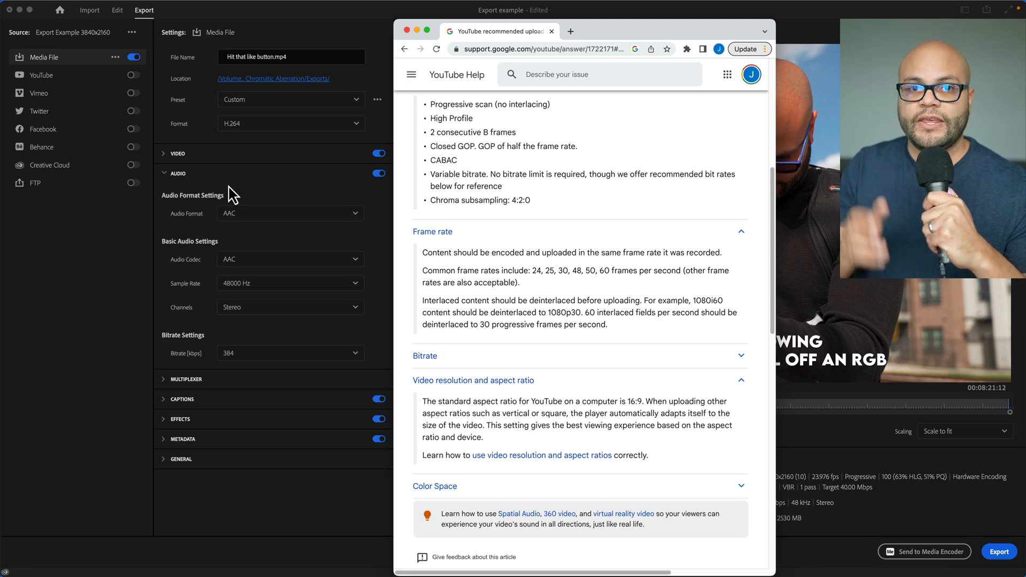
# Set Captions Export Options to Create Sidecar File (SubRip .srt)
pyautogui.scroll(-3)
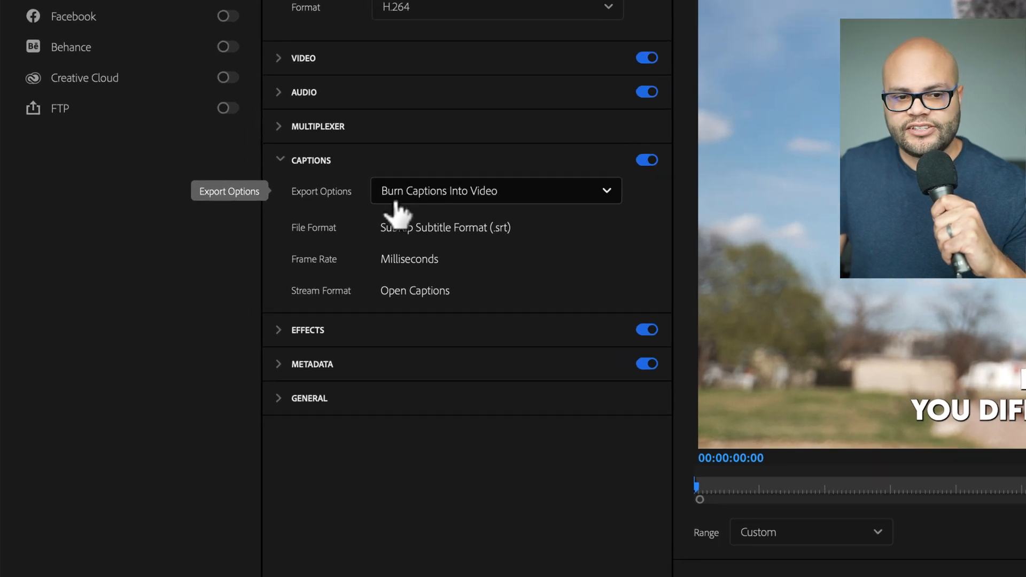
pyautogui.click(495, 190)
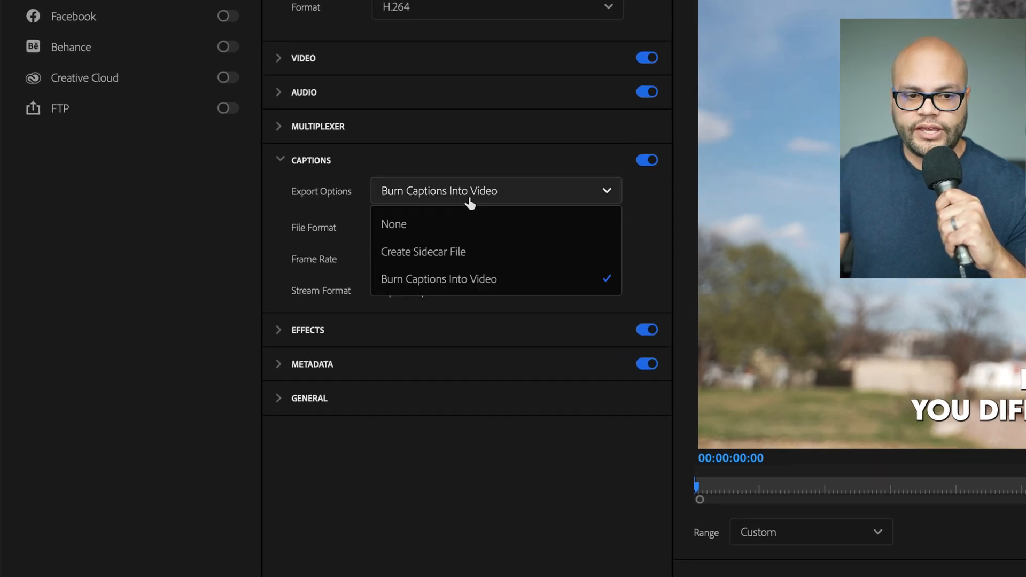
pyautogui.moveTo(485, 232)
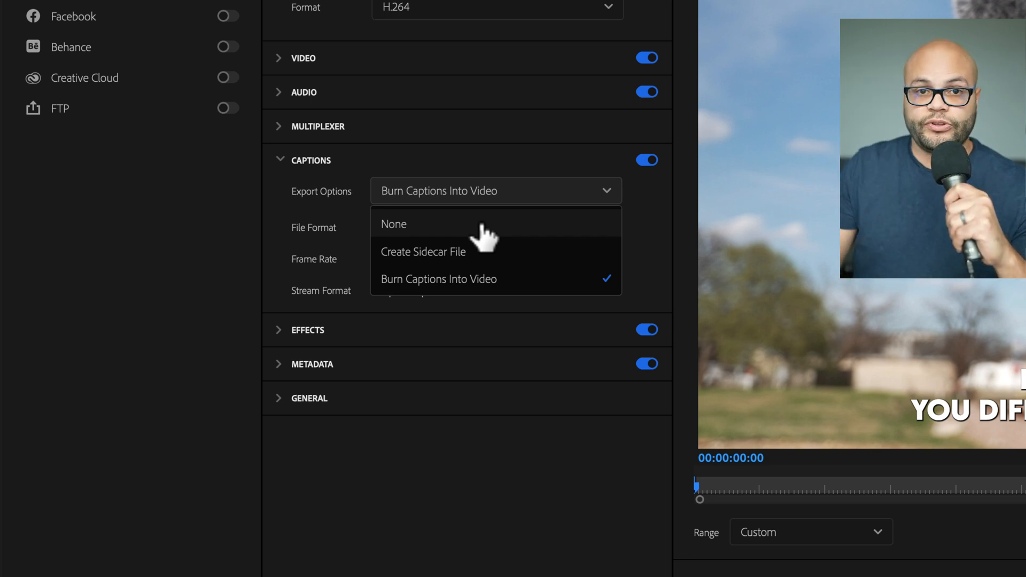
pyautogui.moveTo(500, 282)
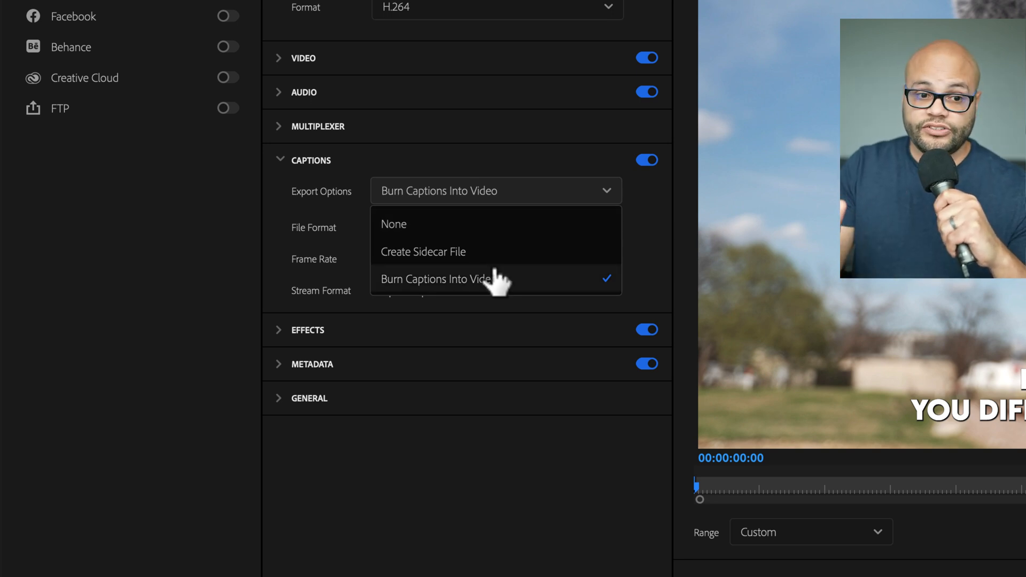
pyautogui.moveTo(450, 263)
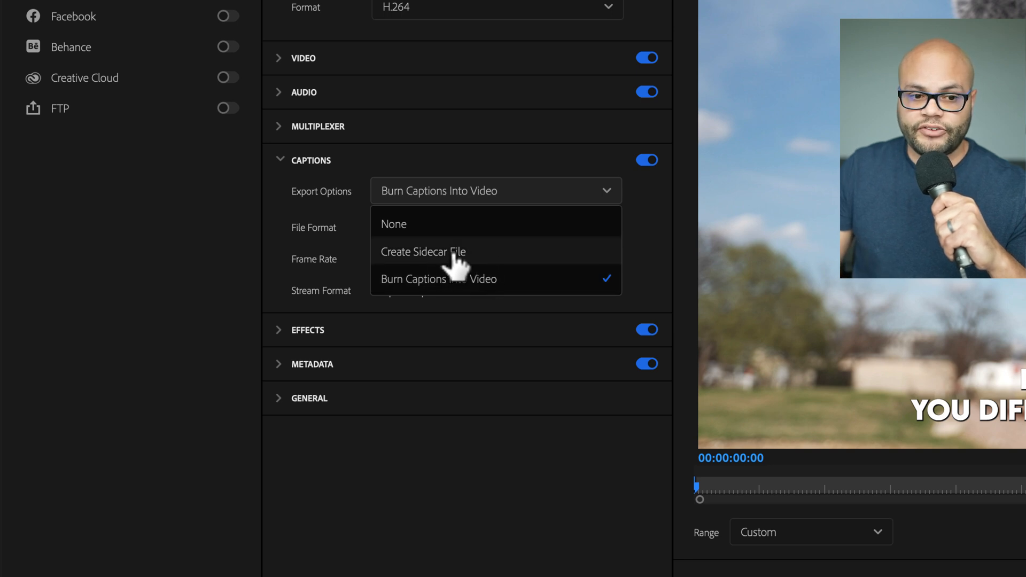
pyautogui.click(423, 251)
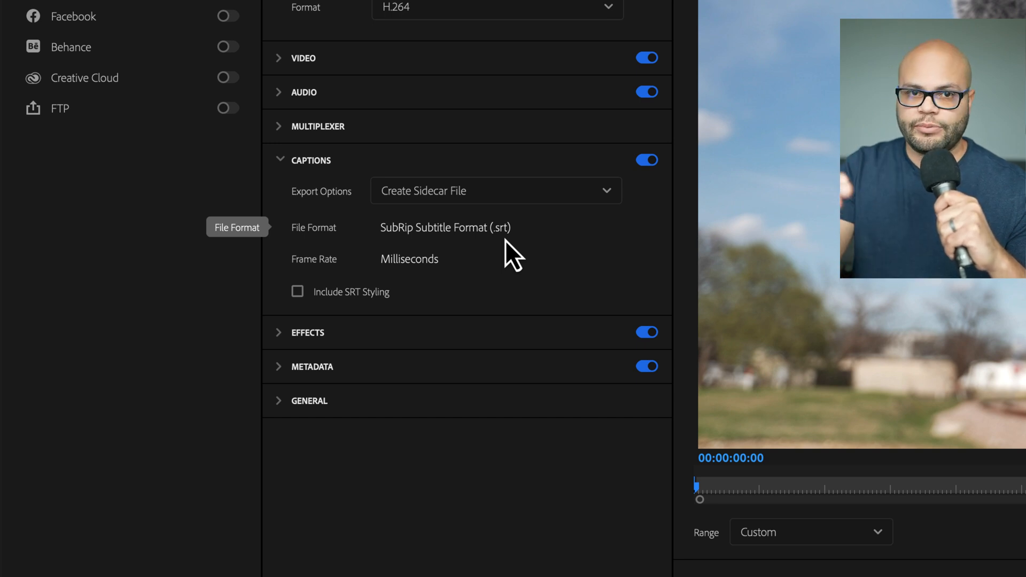
pyautogui.scroll(3)
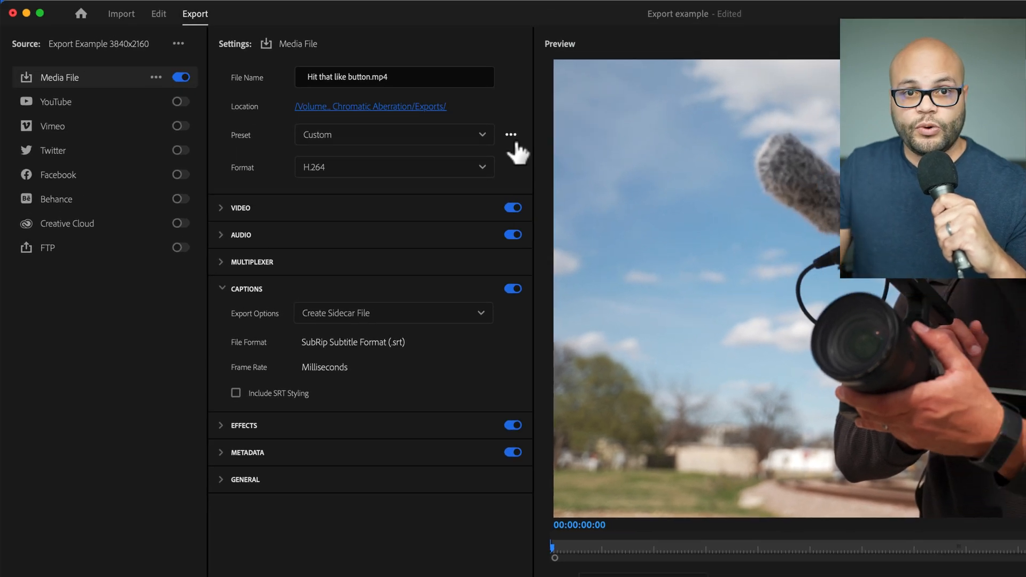
pyautogui.click(511, 135)
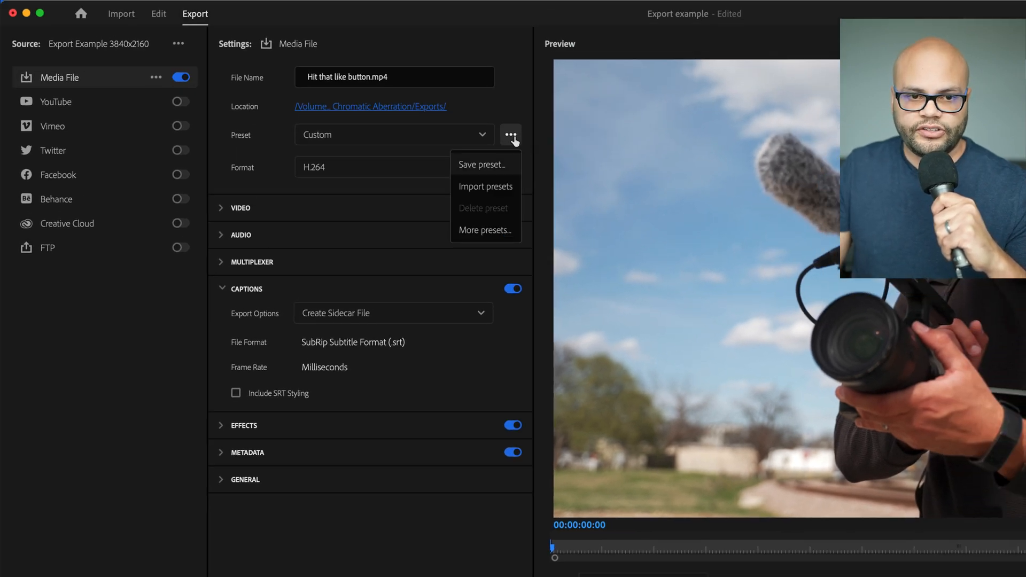
pyautogui.click(482, 164)
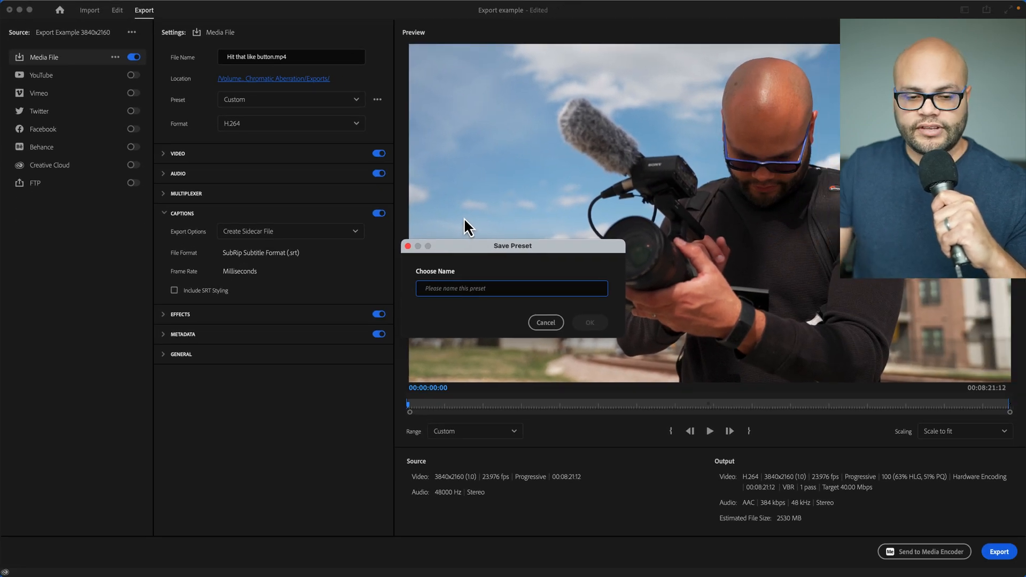
pyautogui.click(546, 322)
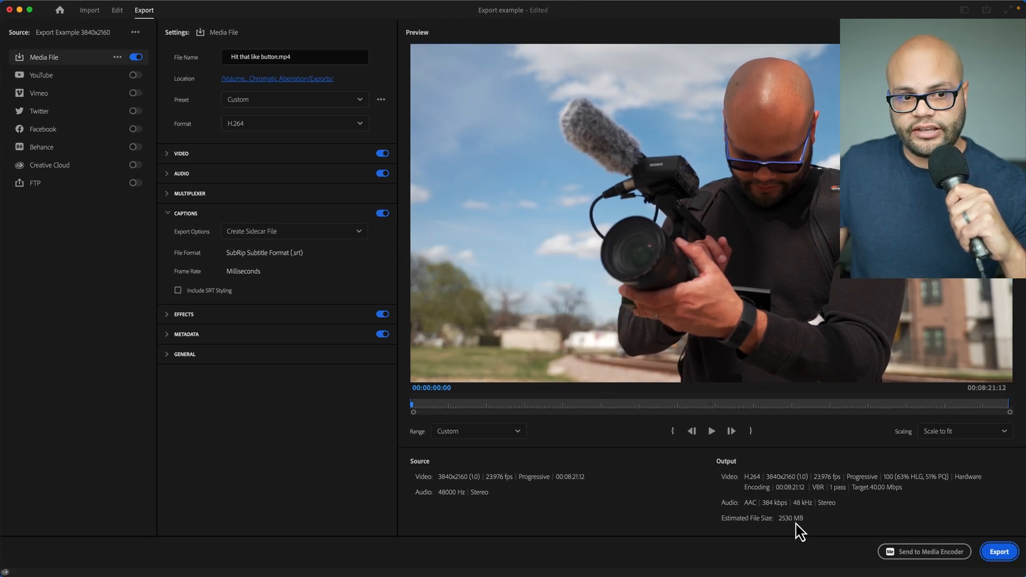
pyautogui.moveTo(999, 552)
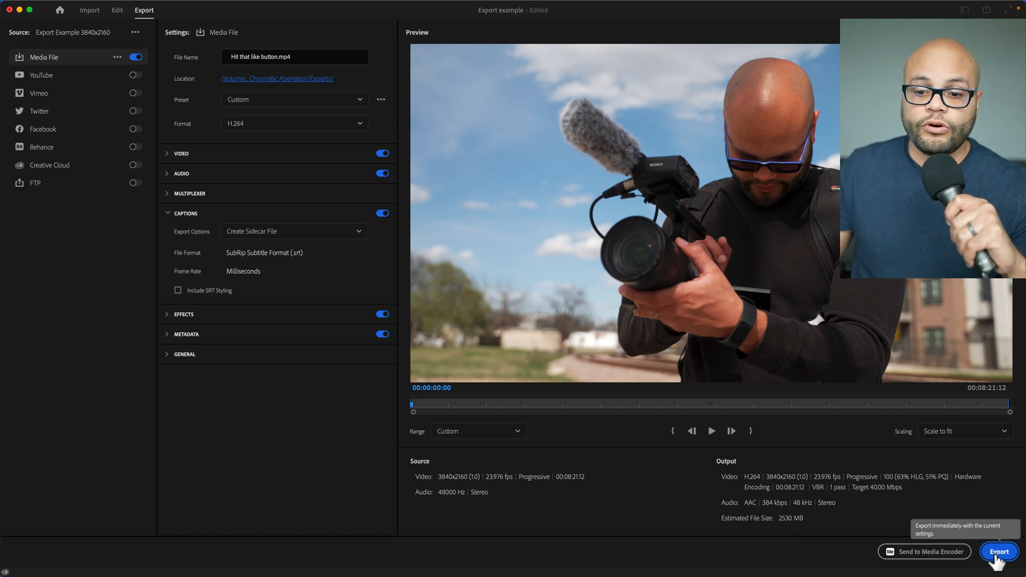
pyautogui.moveTo(925, 552)
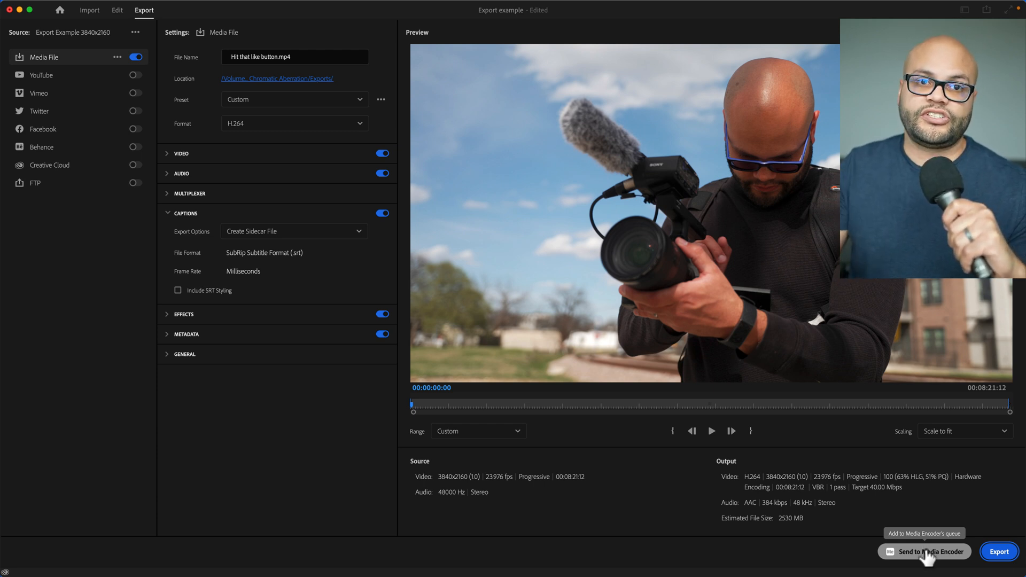
pyautogui.click(117, 10)
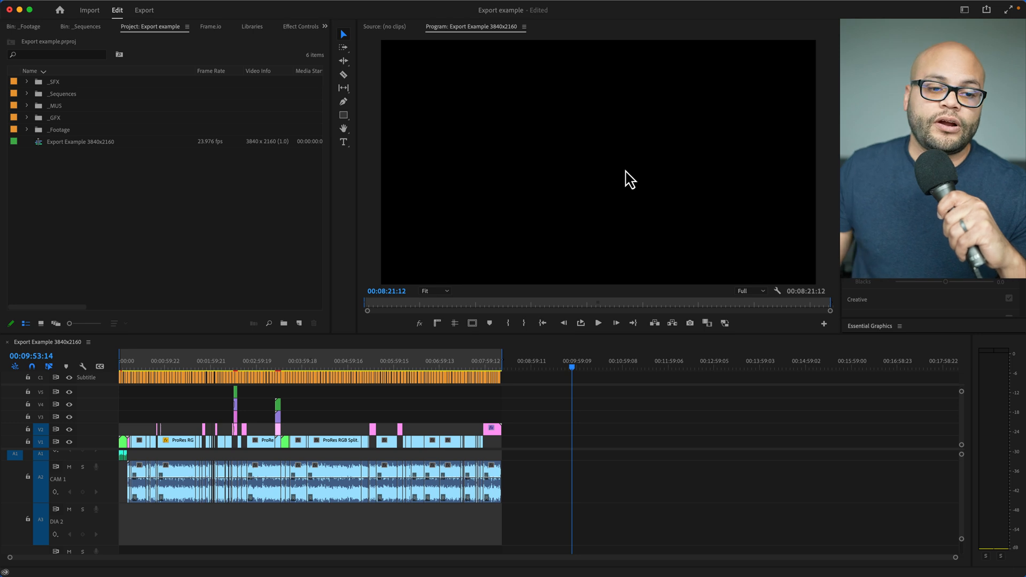
pyautogui.moveTo(308, 366)
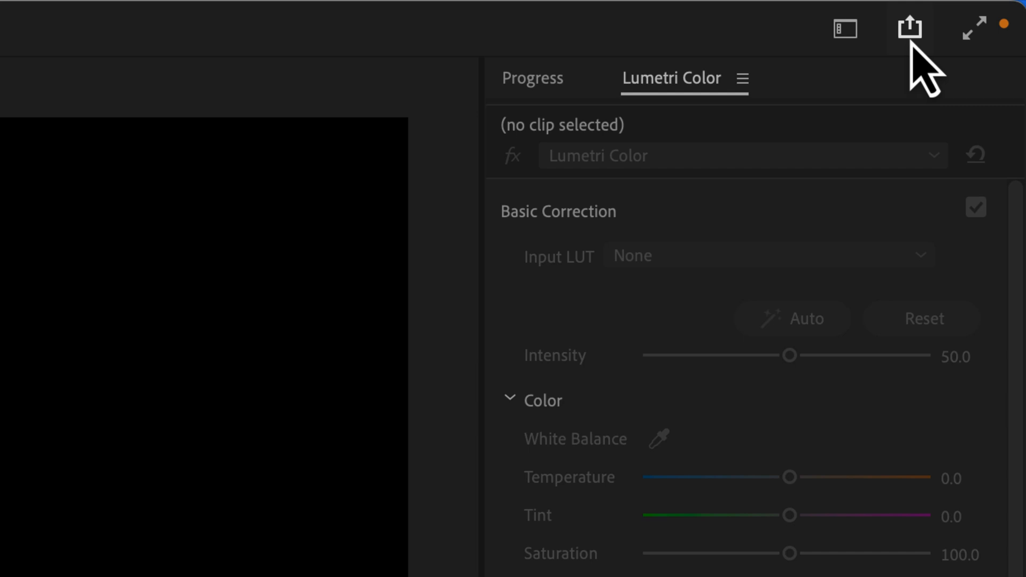
pyautogui.moveTo(909, 28)
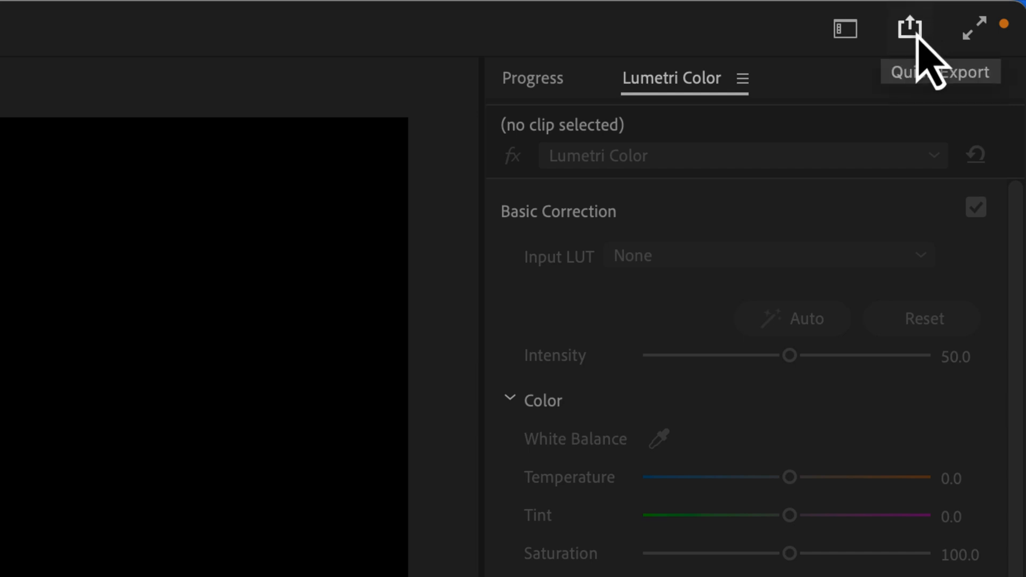
pyautogui.moveTo(743, 145)
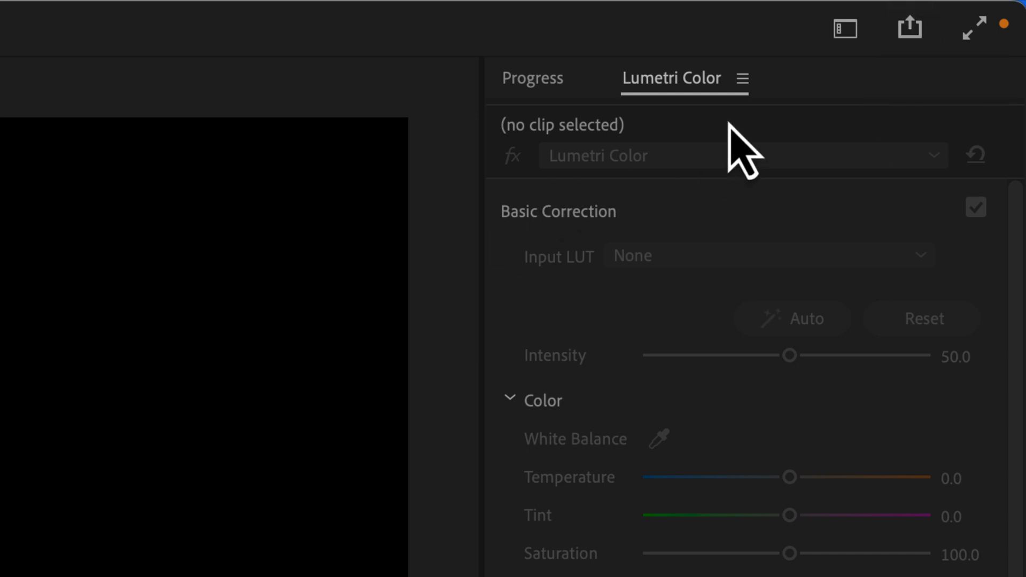
# Quick Export the sequence with the YouTube 2160p 4K Ultra HD preset, keeping the file location
pyautogui.click(908, 28)
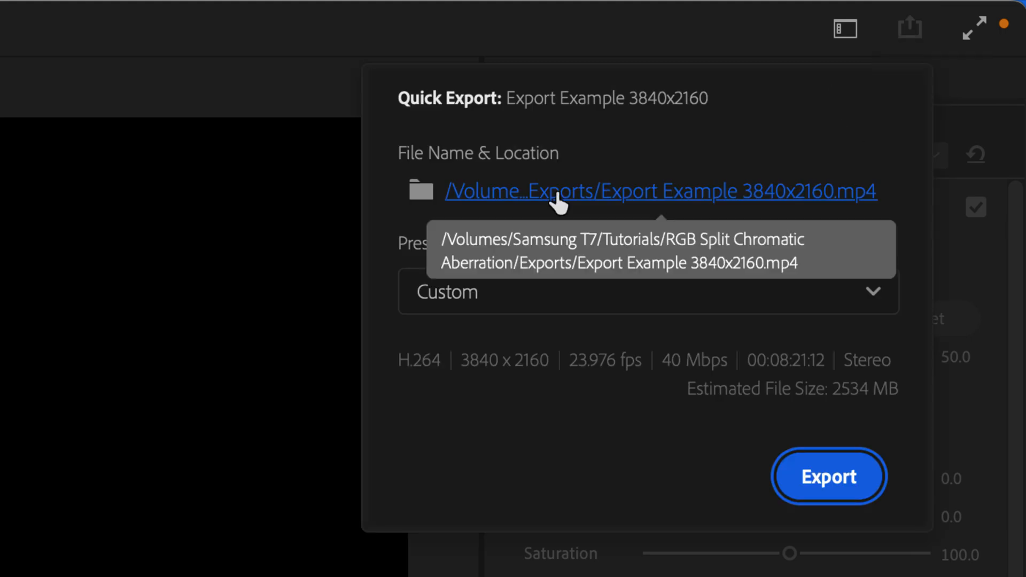
pyautogui.moveTo(681, 209)
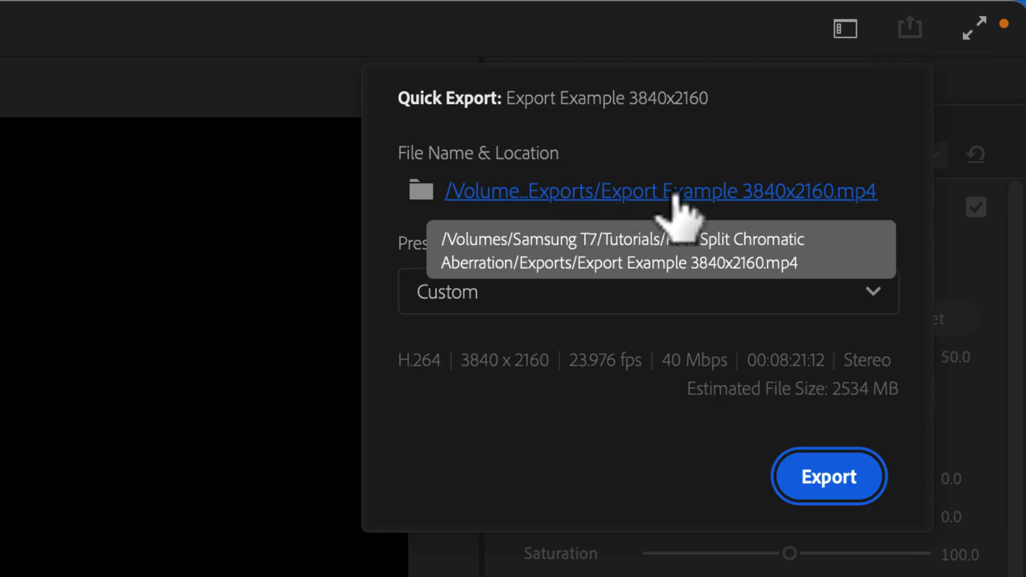
pyautogui.moveTo(681, 203)
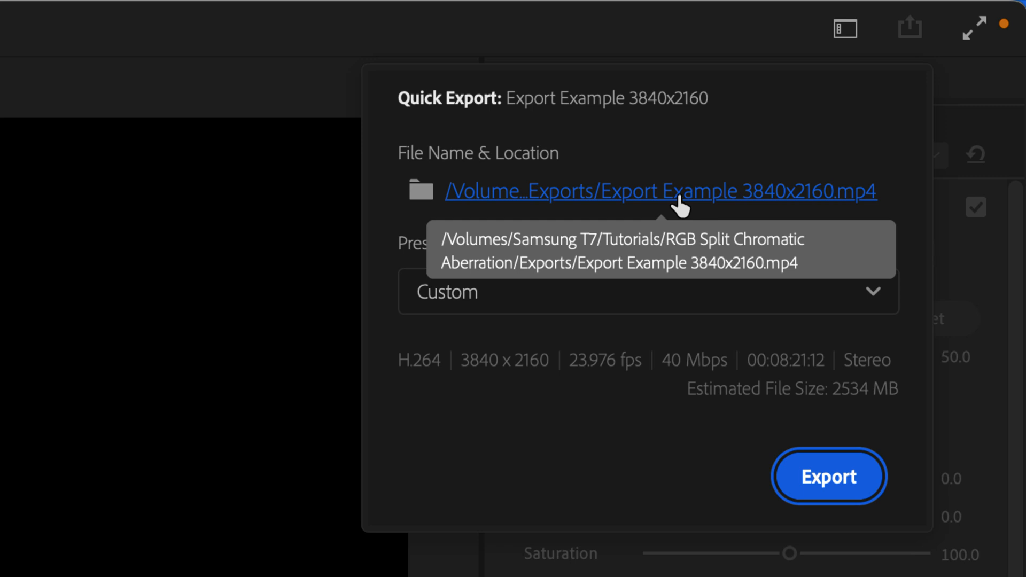
pyautogui.click(660, 191)
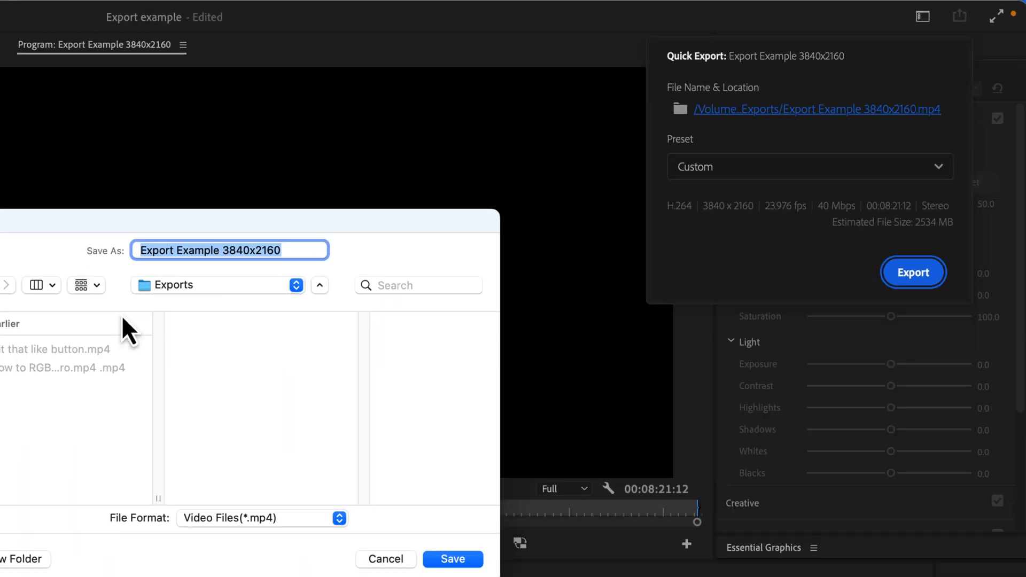
pyautogui.click(452, 559)
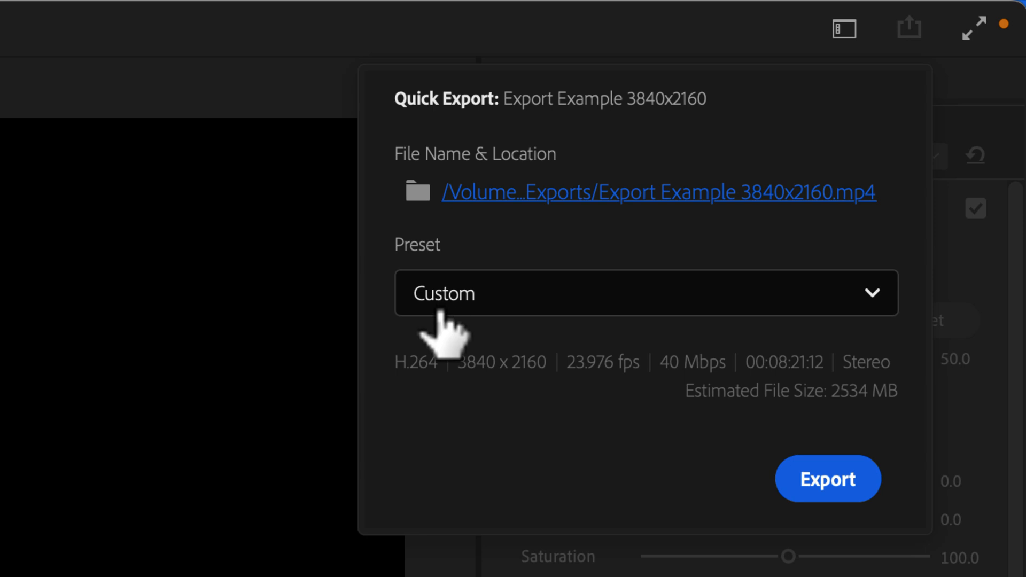
pyautogui.moveTo(441, 318)
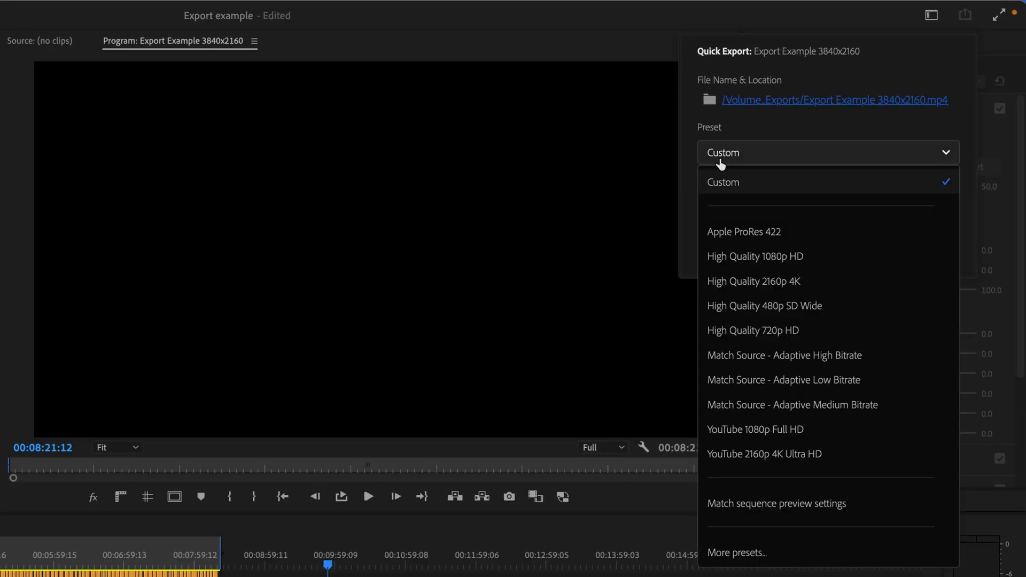
pyautogui.moveTo(764, 454)
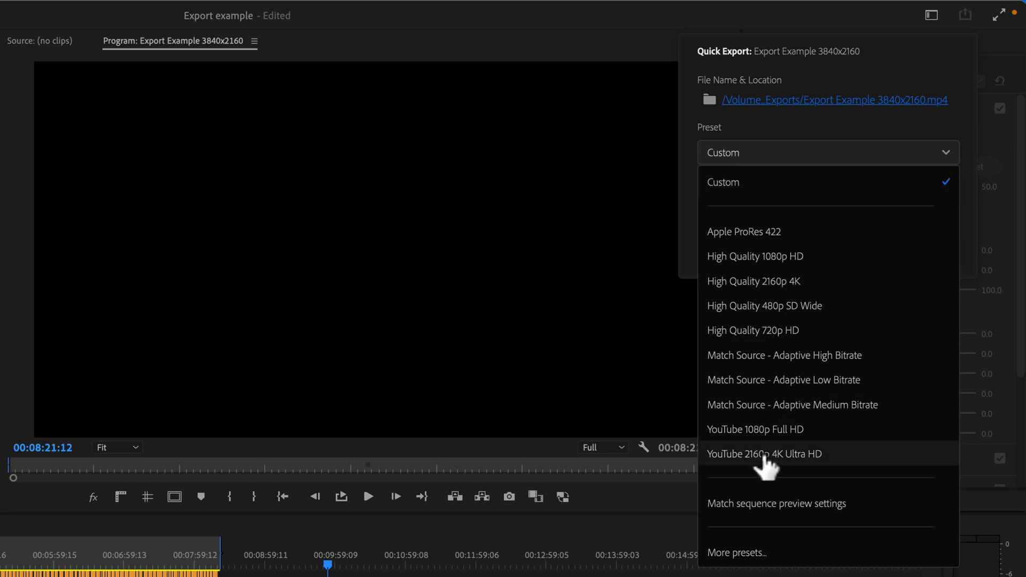
pyautogui.click(724, 182)
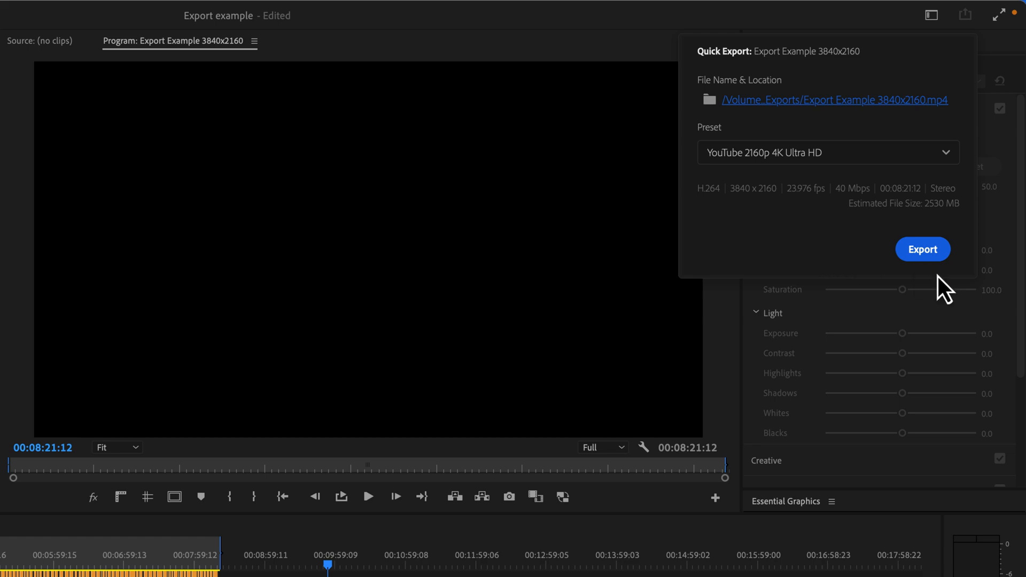
pyautogui.click(922, 249)
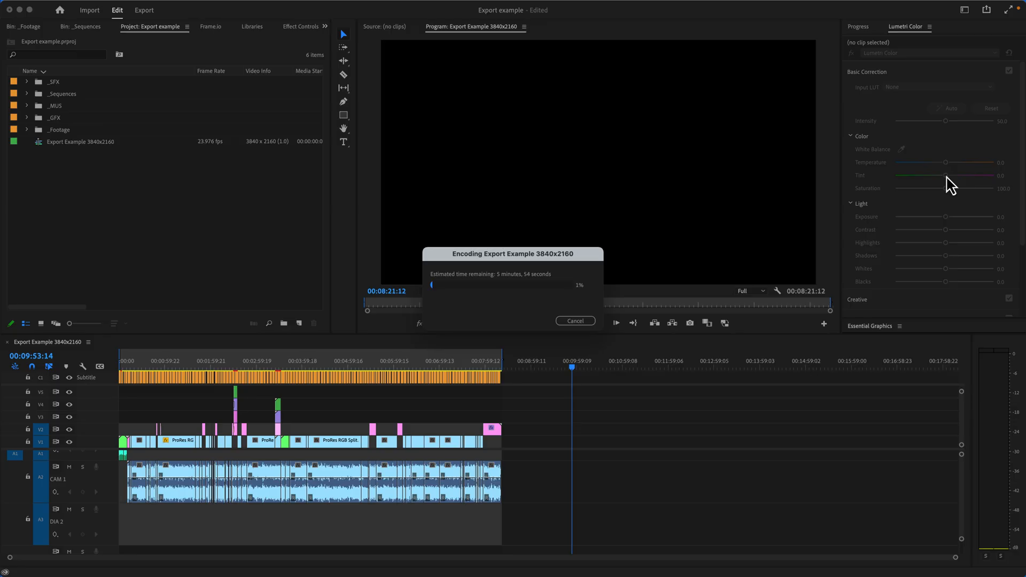